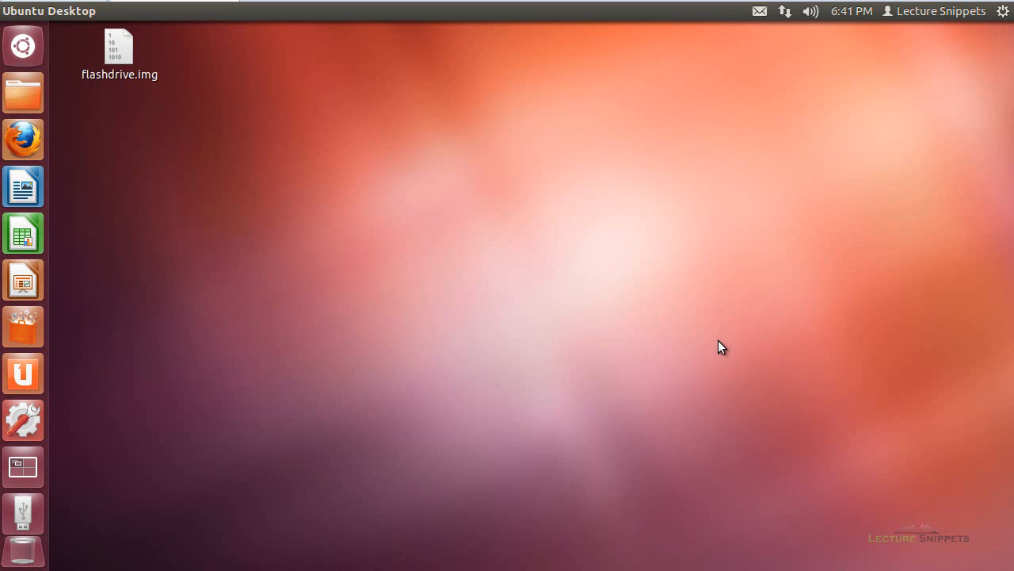
{"action": "mouse_move", "coordinate": [616, 327]}
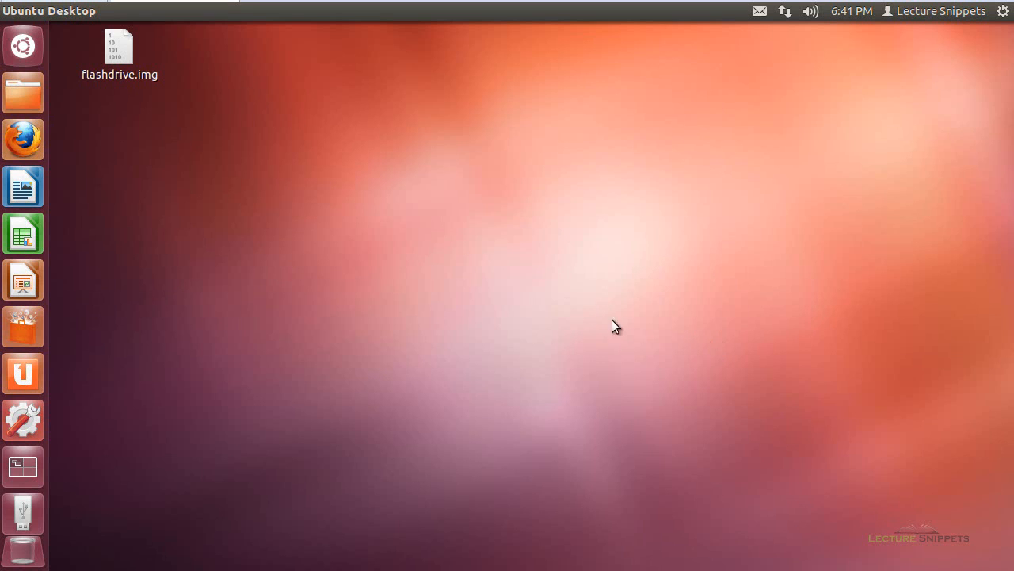
{"action": "mouse_move", "coordinate": [22, 45]}
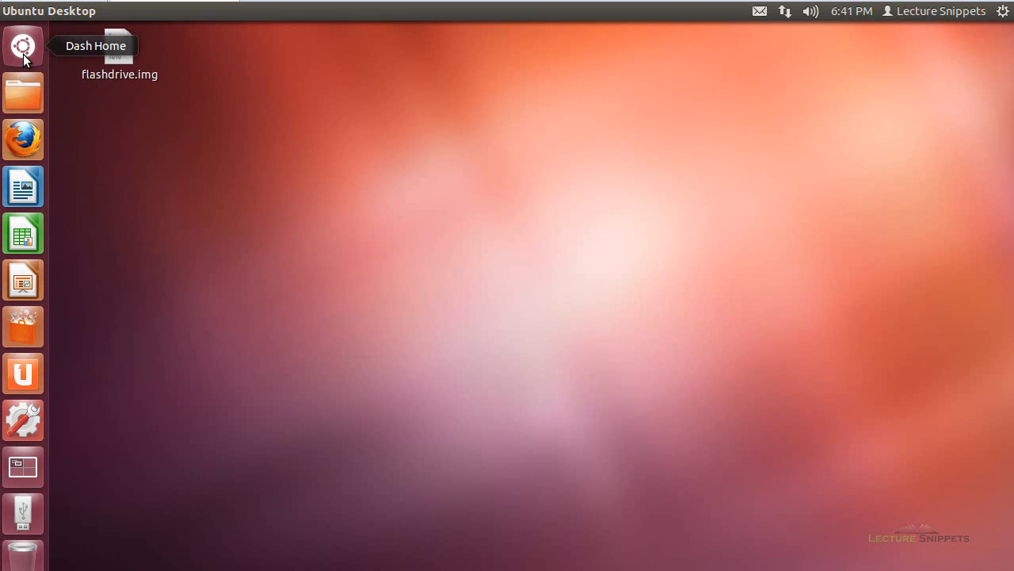
Install foremost with sudo apt-get install foremost, entering the password when asked.
{"action": "left_click", "coordinate": [22, 44]}
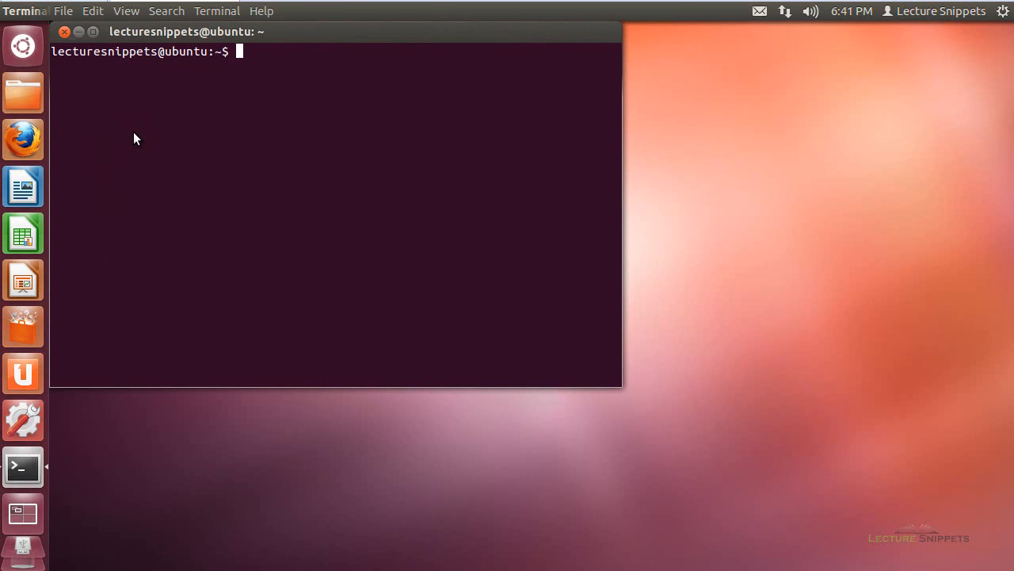
{"action": "type", "text": "sudo ap"}
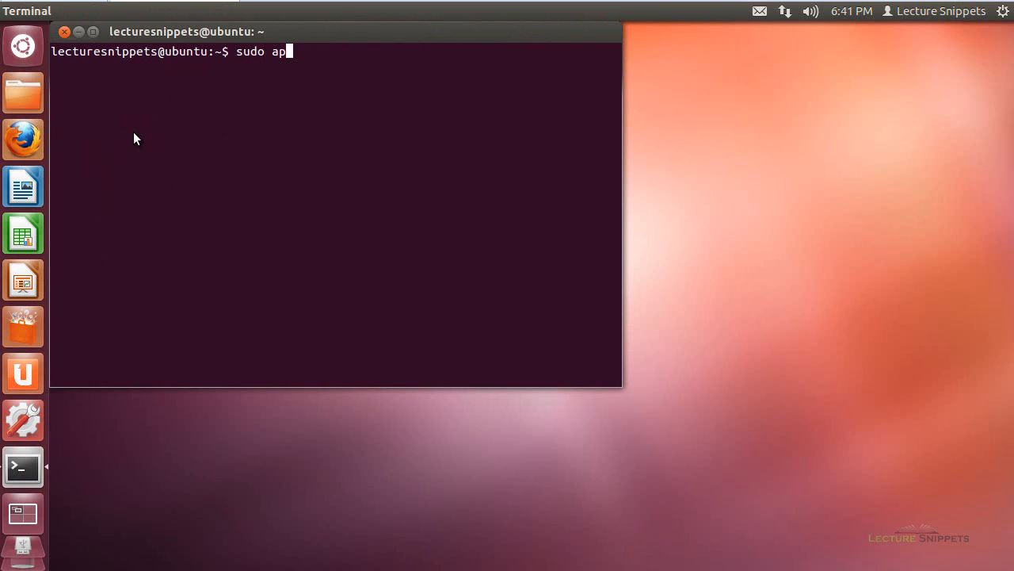
{"action": "type", "text": "t-get ins"}
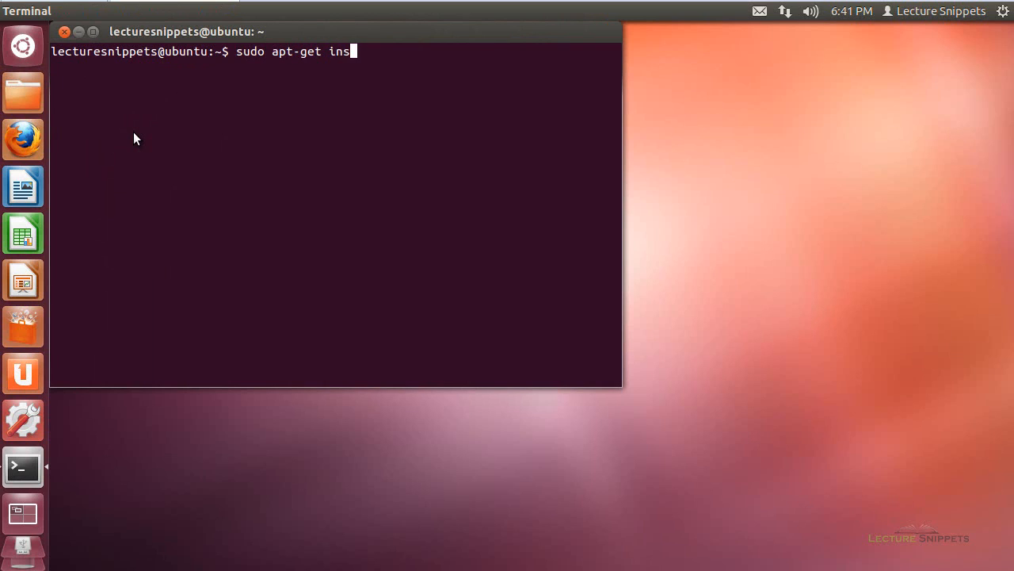
{"action": "type", "text": "tall foremor"}
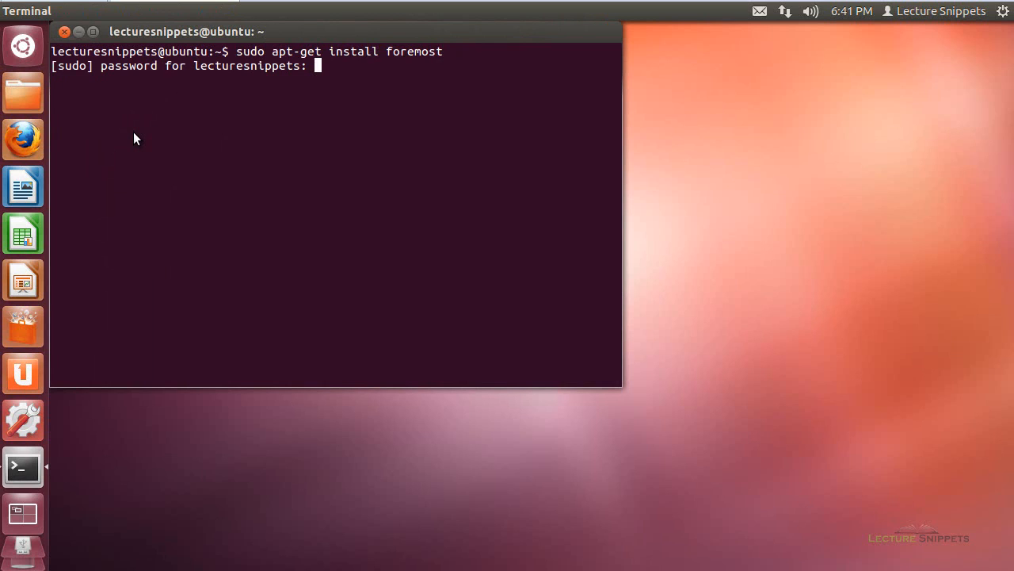
{"action": "key", "text": "Return"}
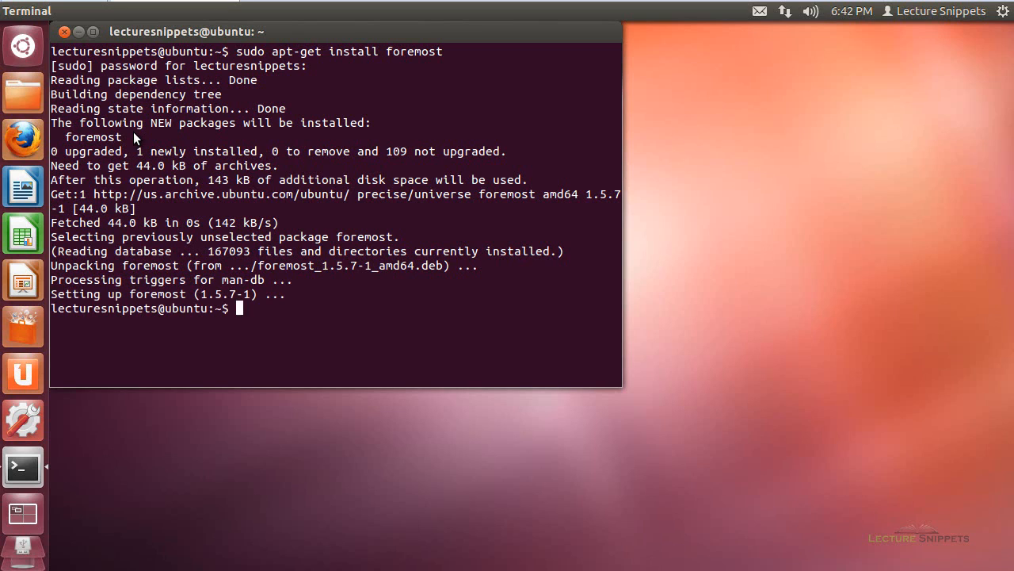
Show the foremost manual page with man foremost.
{"action": "type", "text": "man"}
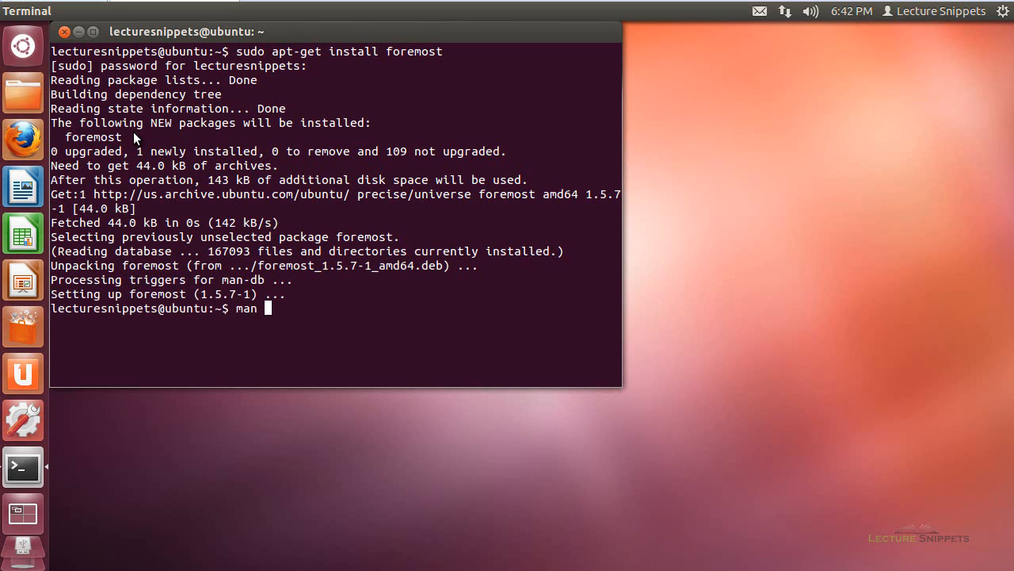
{"action": "type", "text": "for"}
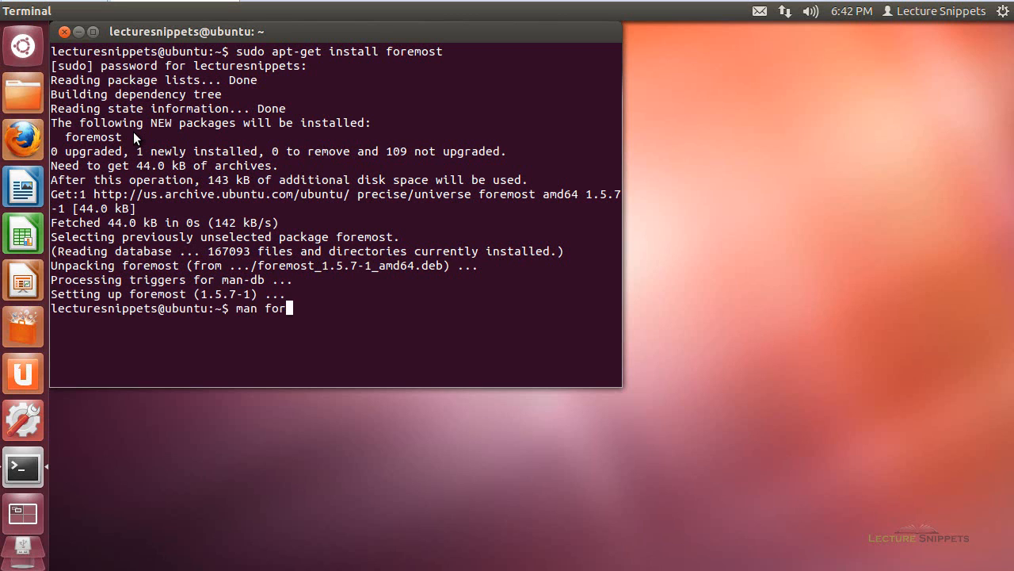
{"action": "key", "text": "Return"}
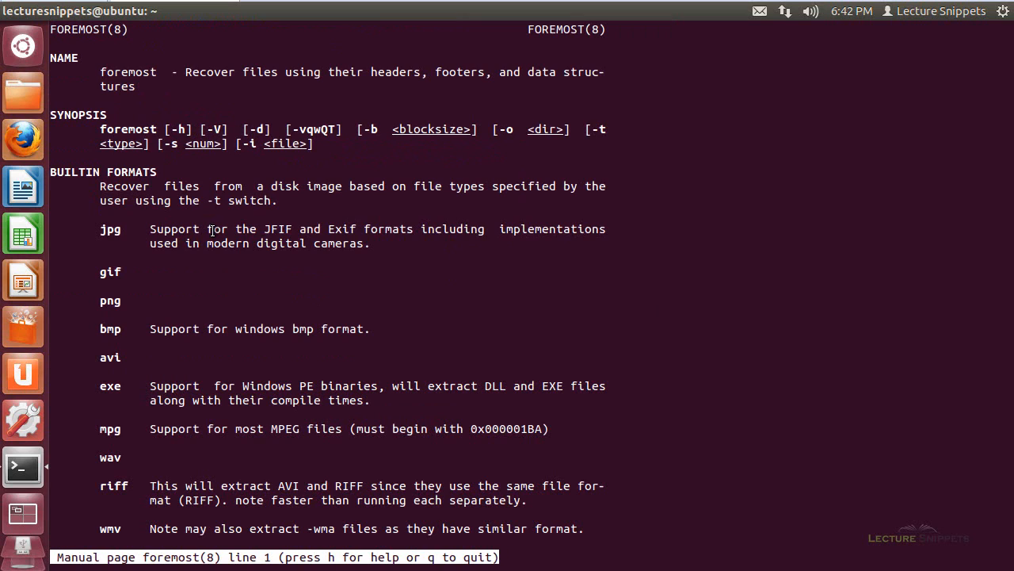
{"action": "mouse_move", "coordinate": [285, 71]}
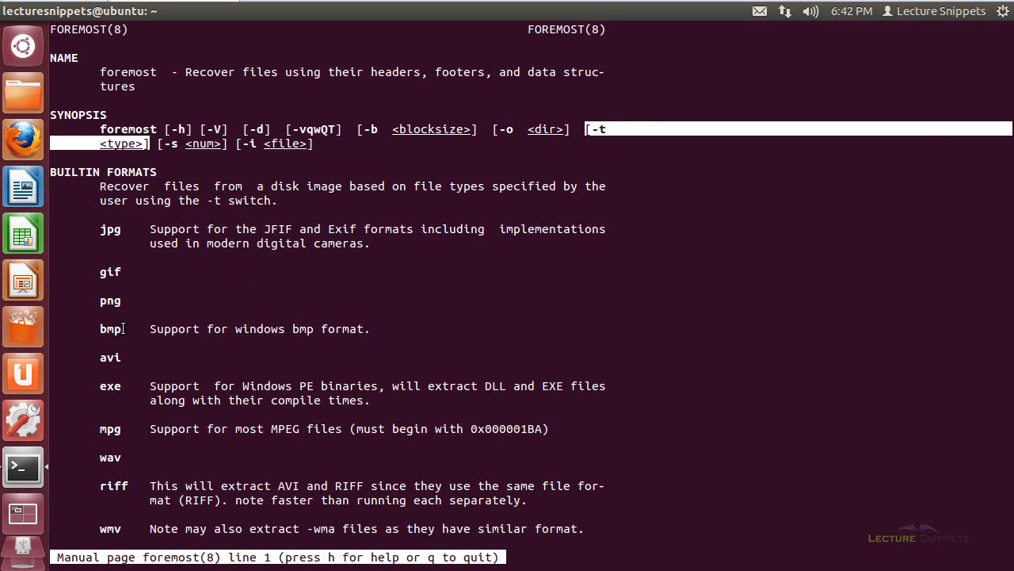
{"action": "mouse_move", "coordinate": [383, 378]}
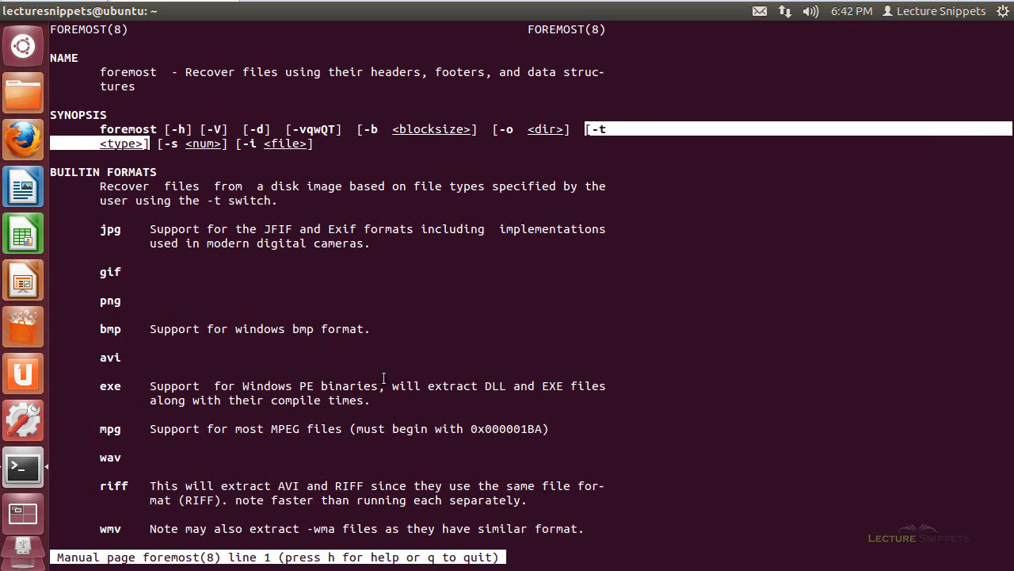
{"action": "mouse_move", "coordinate": [476, 346]}
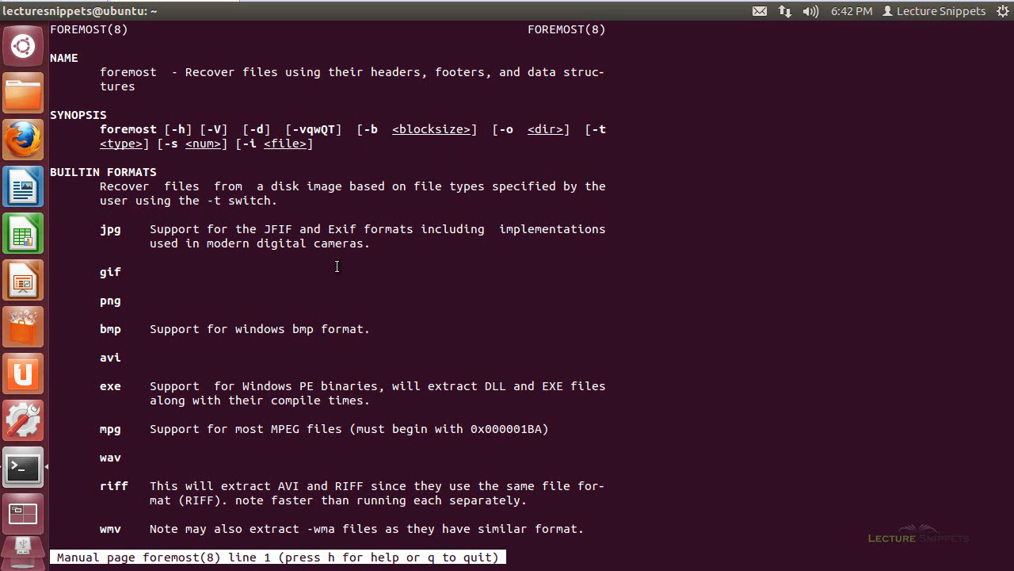
Scroll down through the foremost man page's file formats and option descriptions.
{"action": "scroll", "scroll_direction": "down", "scroll_amount": 3}
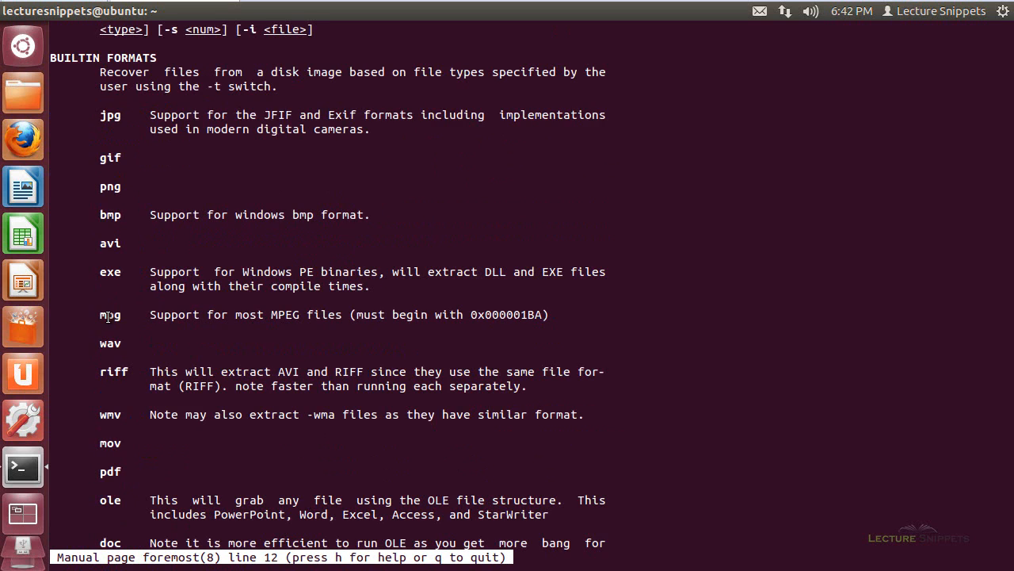
{"action": "scroll", "scroll_direction": "down", "scroll_amount": 3}
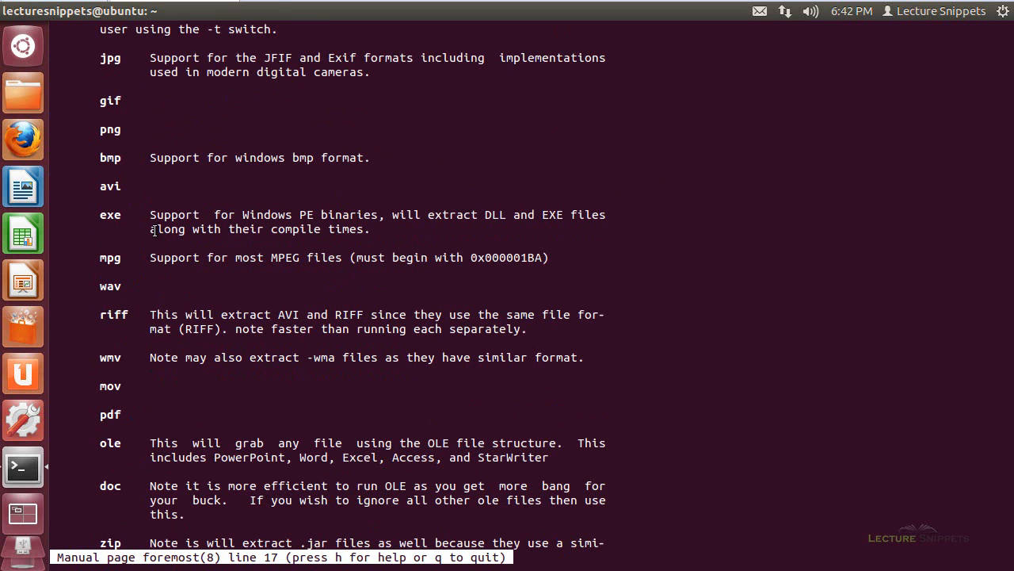
{"action": "scroll", "scroll_direction": "down", "scroll_amount": 3}
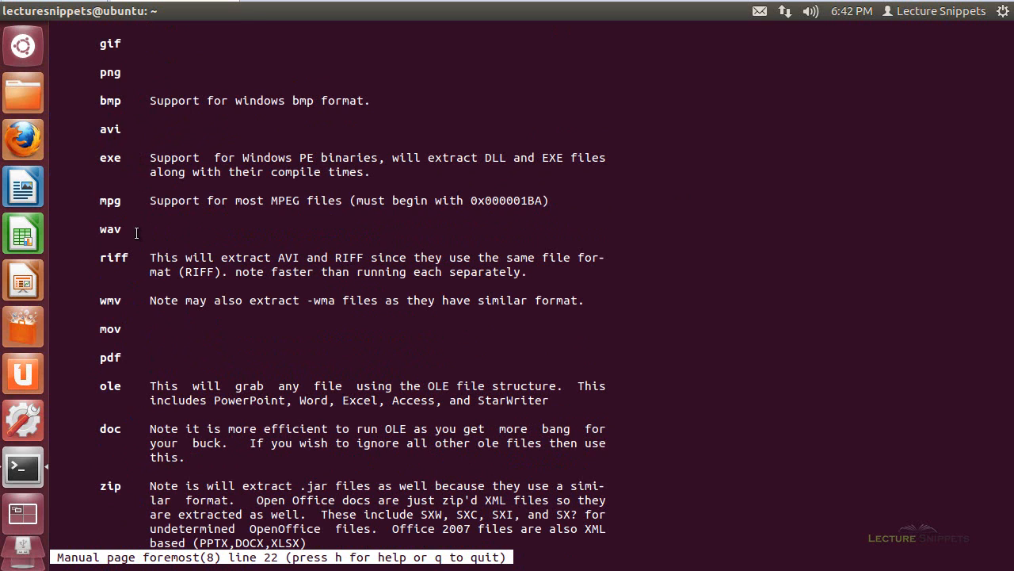
{"action": "scroll", "scroll_direction": "down", "scroll_amount": 3}
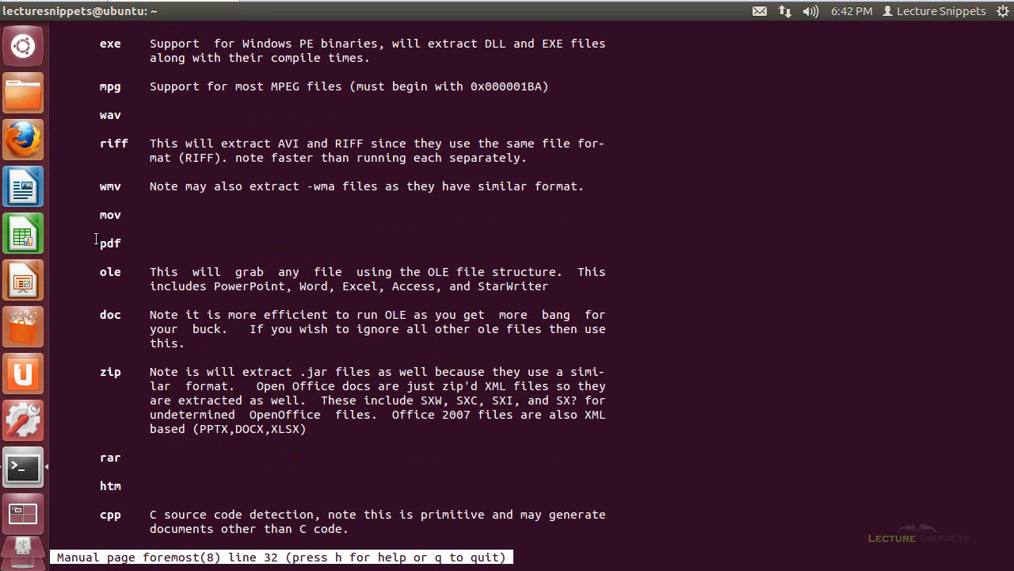
{"action": "scroll", "scroll_direction": "down", "scroll_amount": 3}
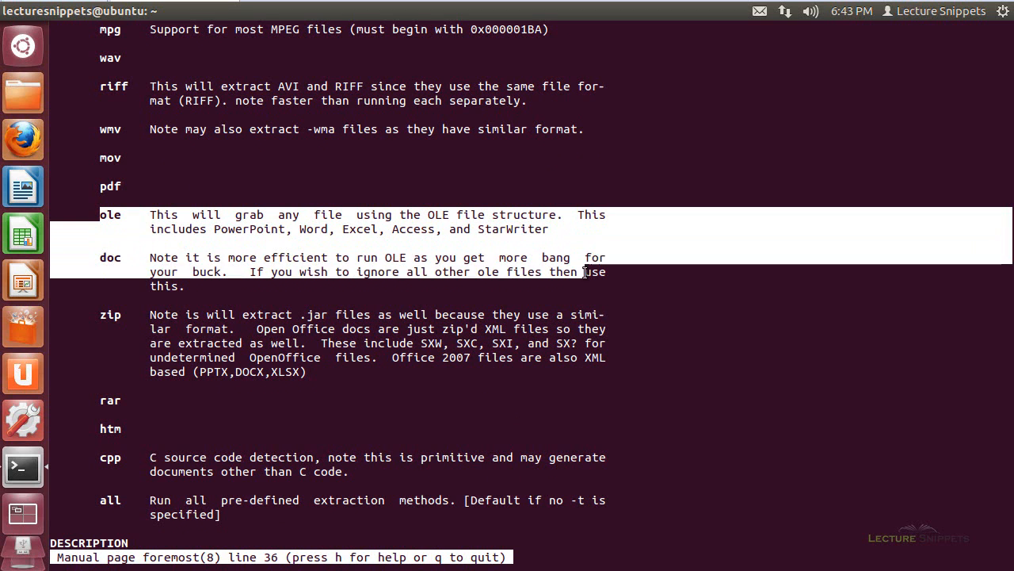
{"action": "scroll", "scroll_direction": "down", "scroll_amount": 3}
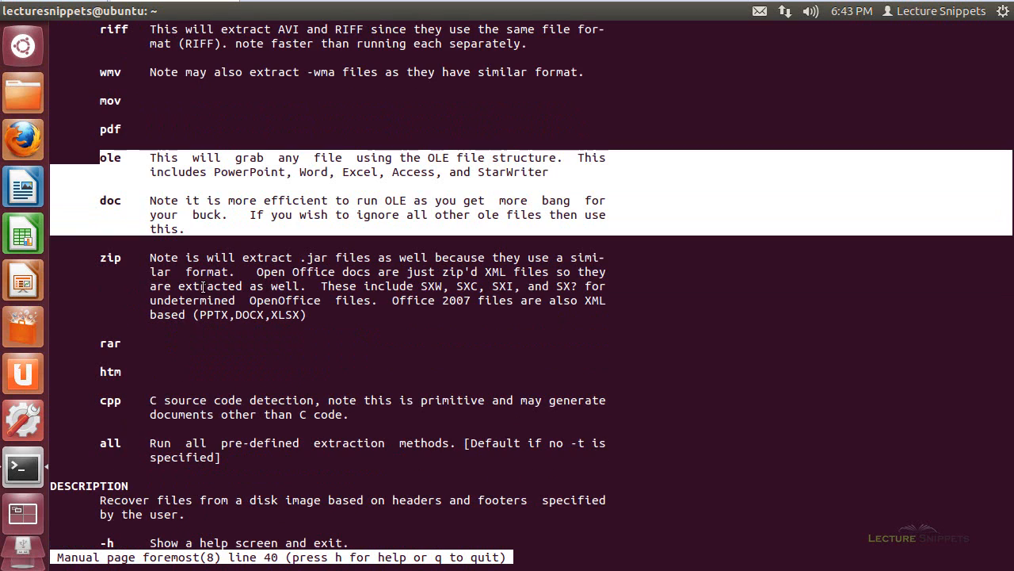
{"action": "scroll", "scroll_direction": "down", "scroll_amount": 3}
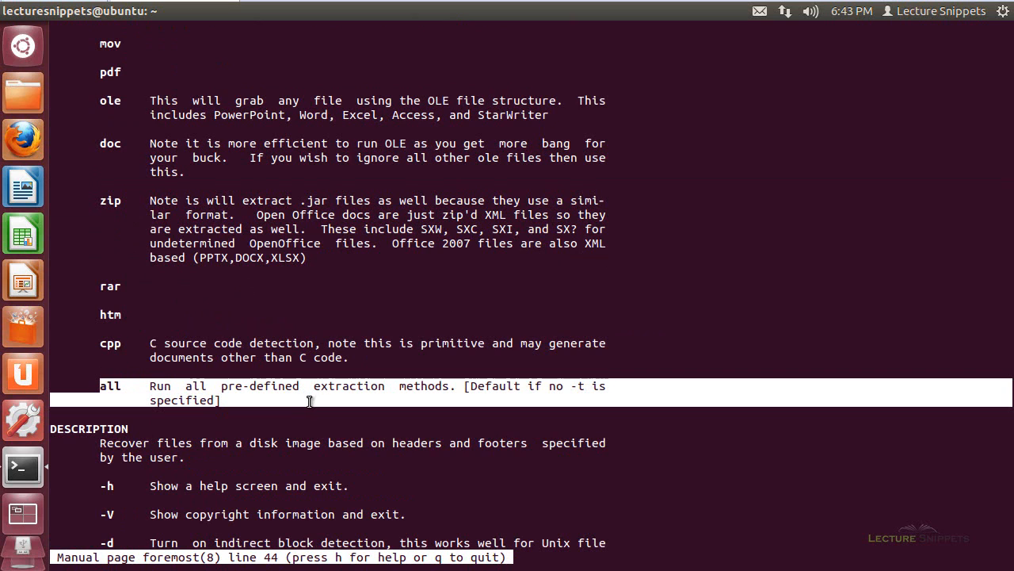
{"action": "mouse_move", "coordinate": [152, 294]}
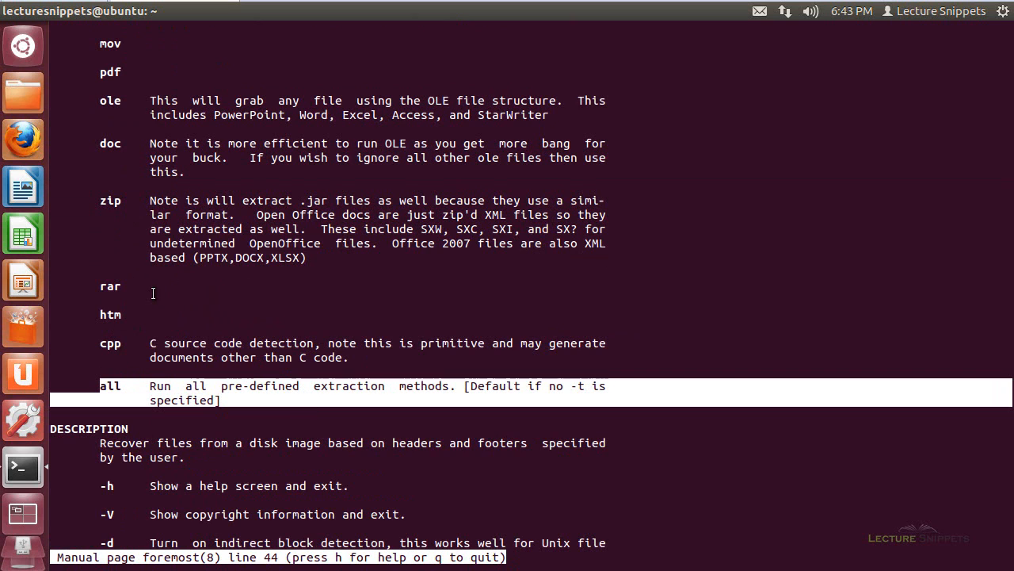
{"action": "scroll", "scroll_direction": "down", "scroll_amount": 3}
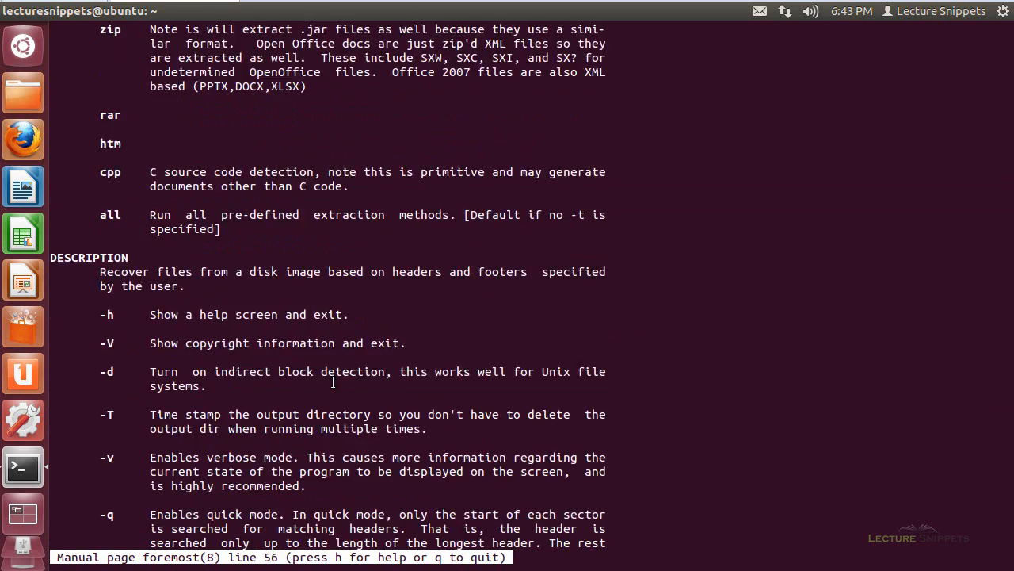
{"action": "scroll", "scroll_direction": "down", "scroll_amount": 3}
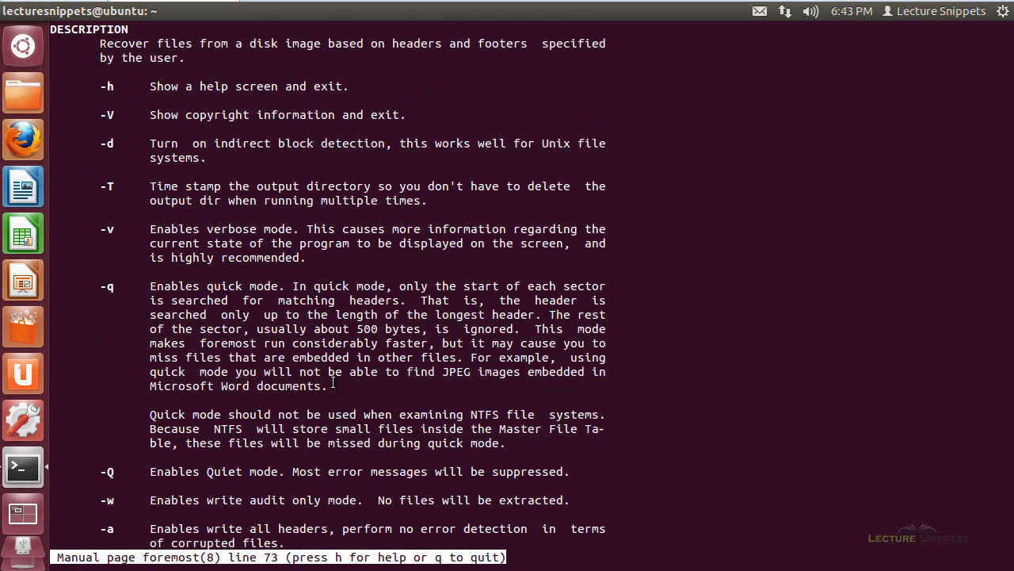
{"action": "scroll", "scroll_direction": "down", "scroll_amount": 3}
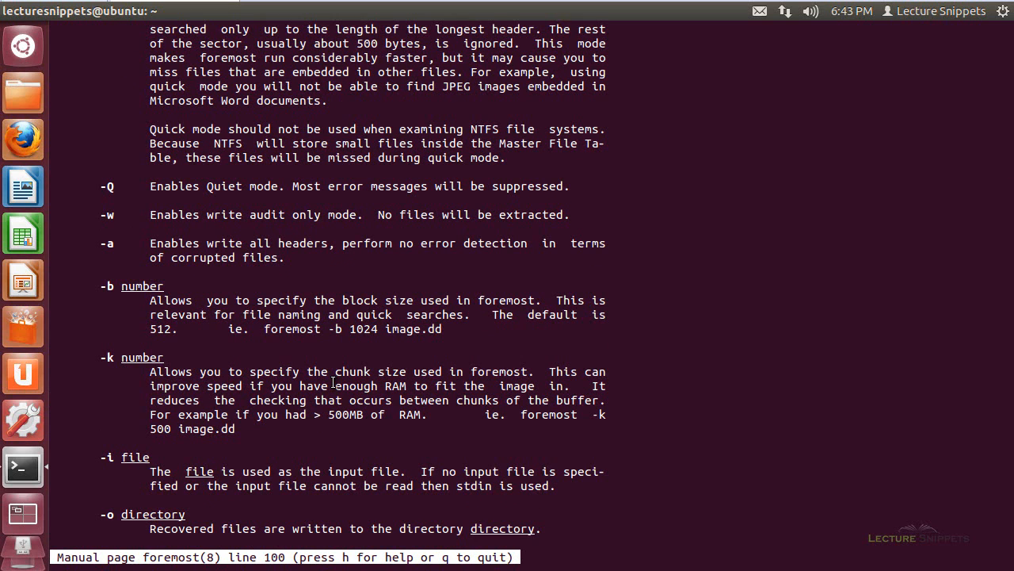
{"action": "scroll", "scroll_direction": "down", "scroll_amount": 3}
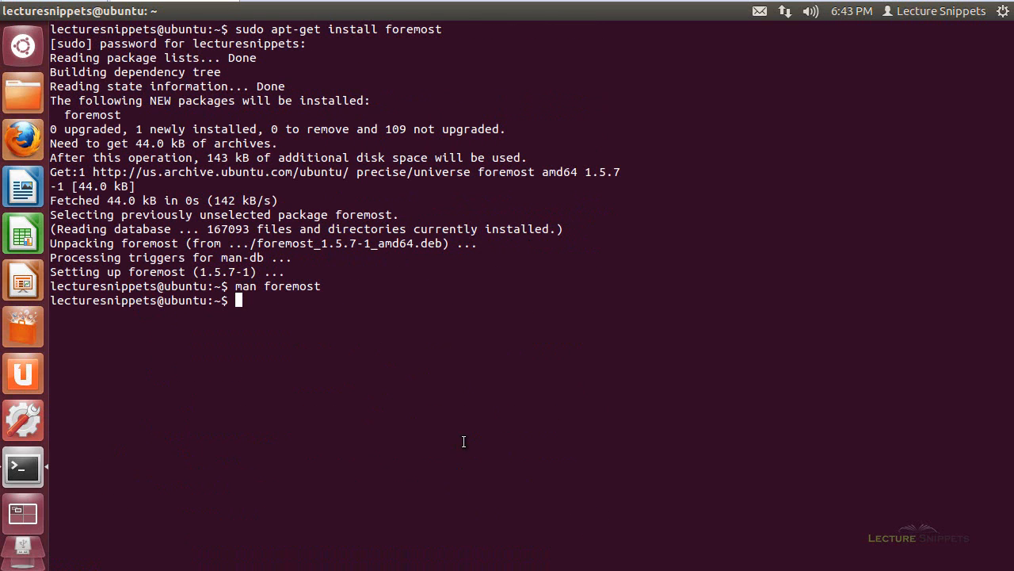
{"action": "mouse_move", "coordinate": [124, 23]}
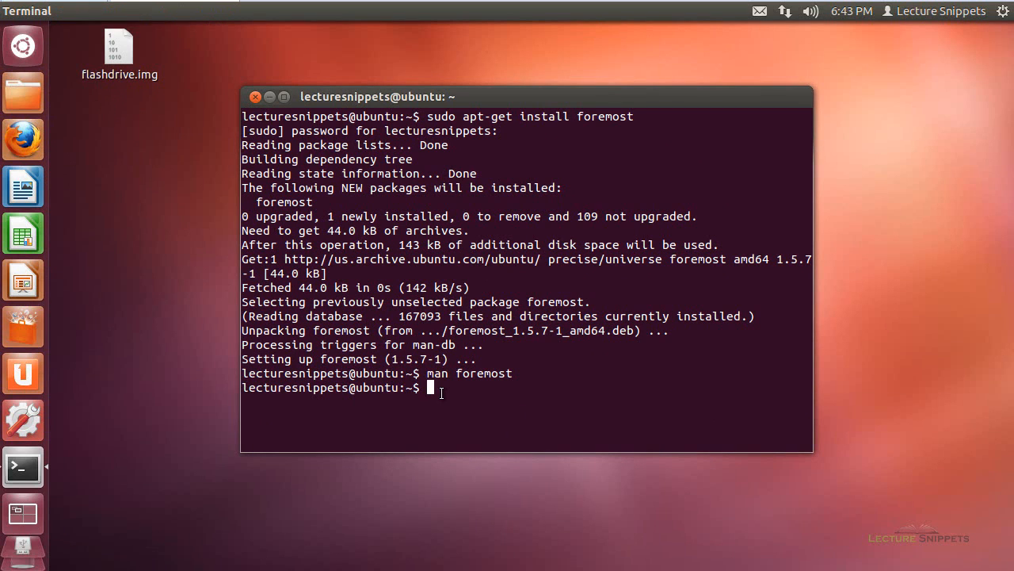
Change the working directory to Desktop, where flashdrive.img sits.
{"action": "type", "text": "cd Desktop/"}
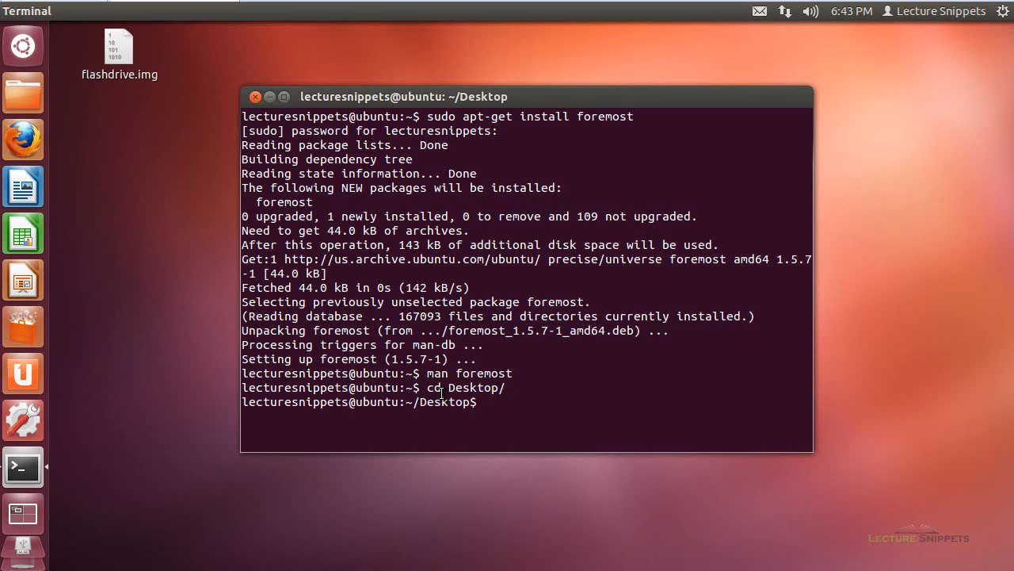
Start a foremost command targeting the jpg, png and gif file types.
{"action": "type", "text": "foremost"}
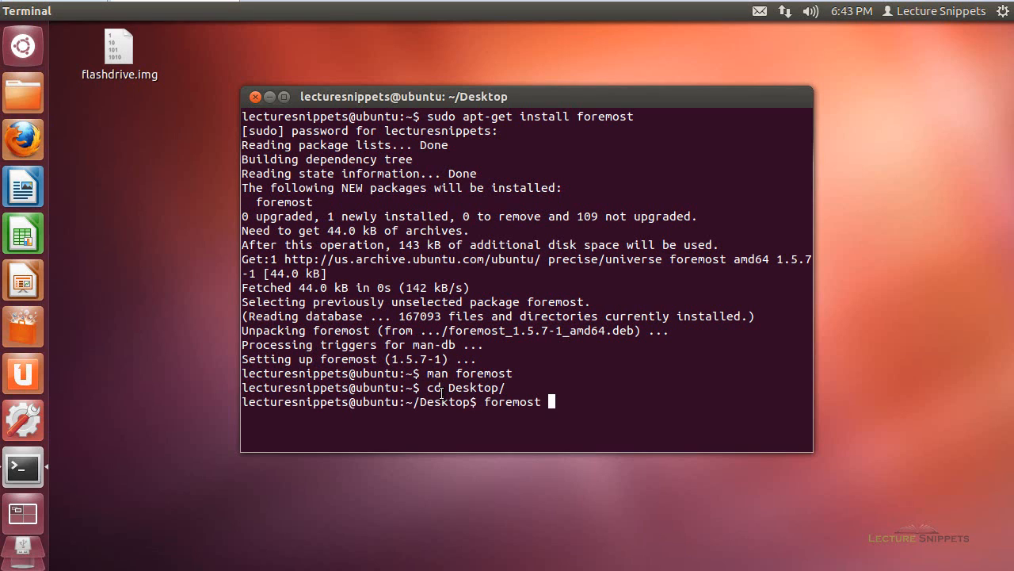
{"action": "type", "text": "-t"}
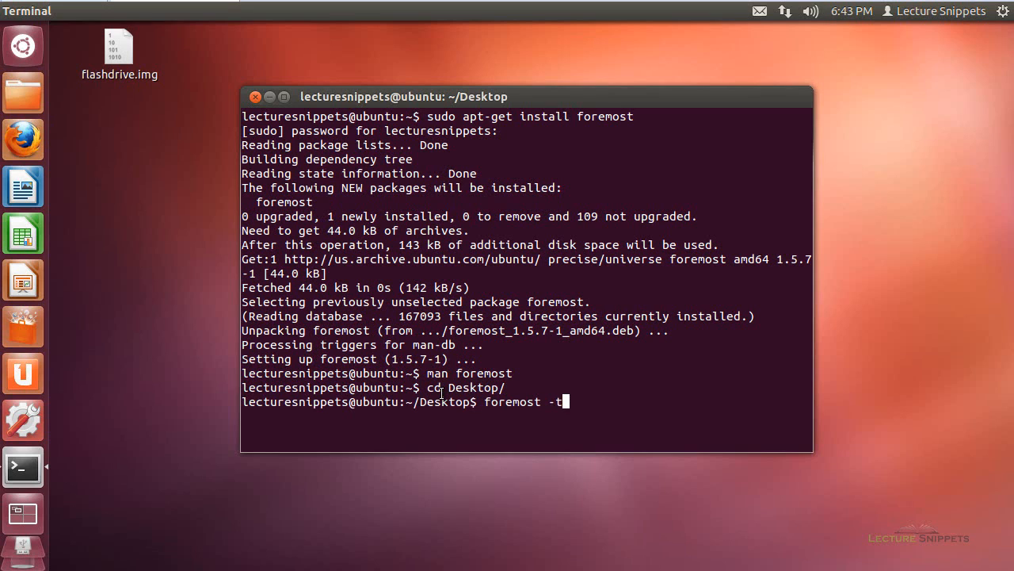
{"action": "type", "text": "\" \""}
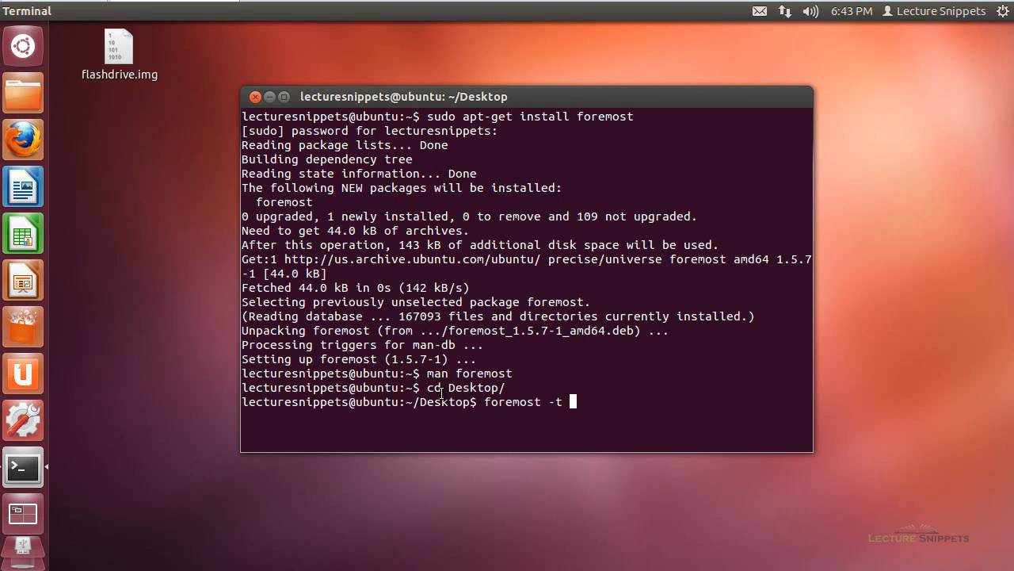
{"action": "type", "text": "jp"}
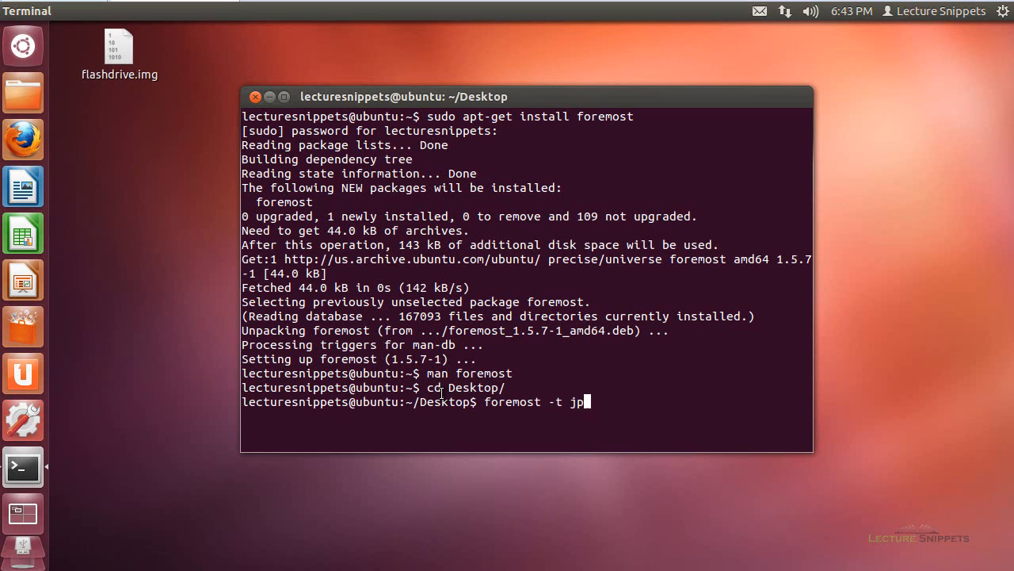
{"action": "type", "text": "g"}
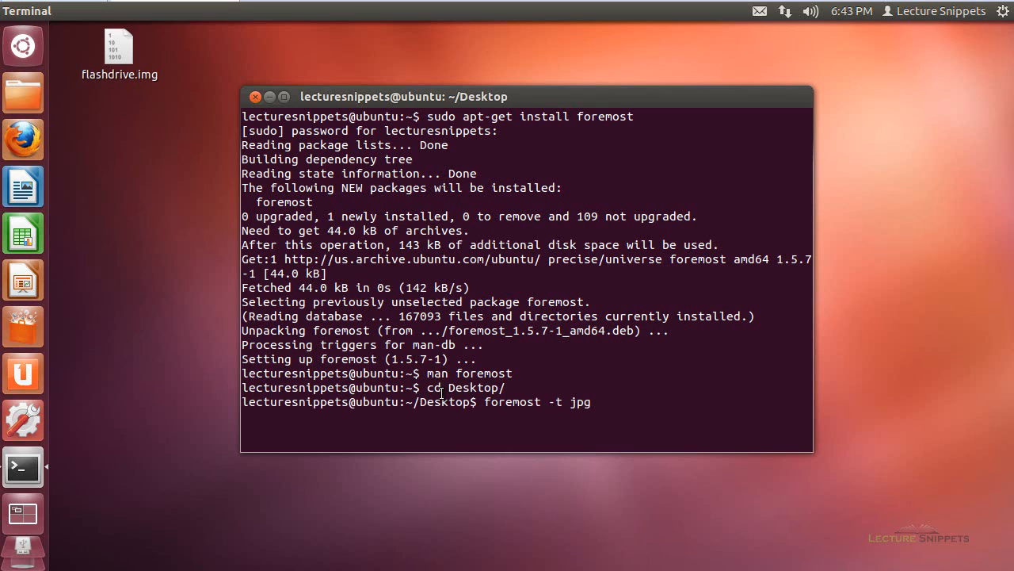
{"action": "type", "text": ","}
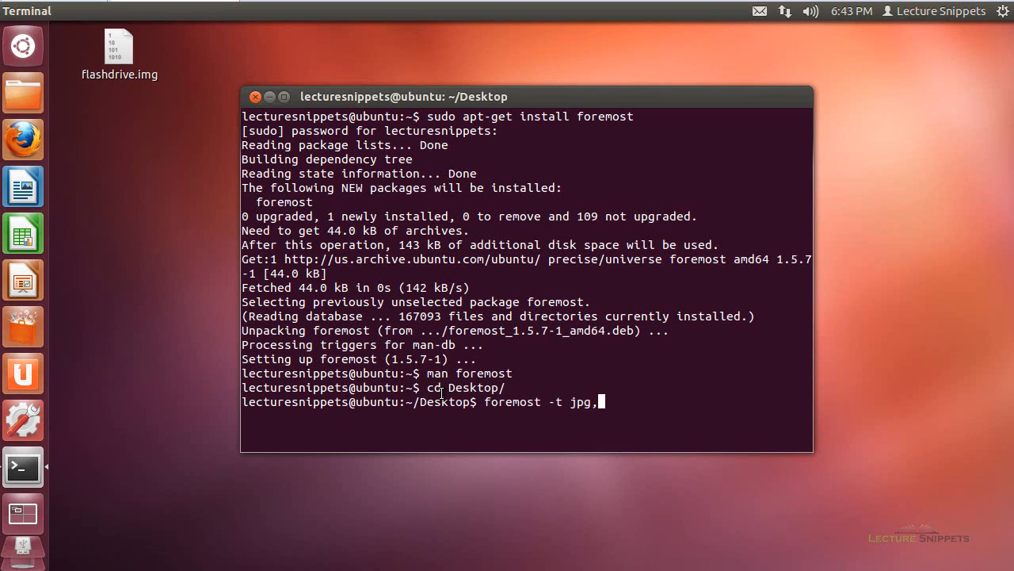
{"action": "type", "text": "p"}
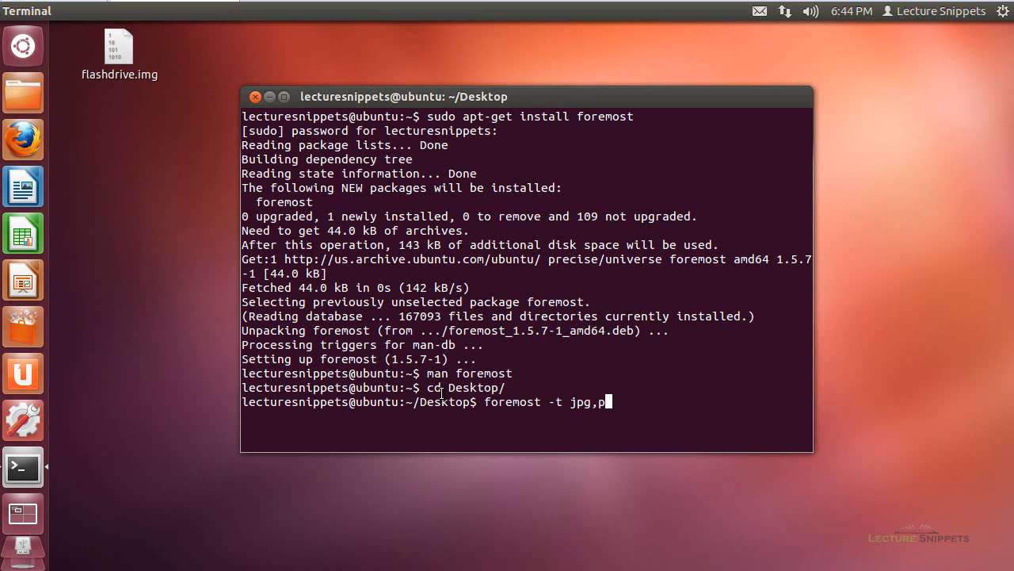
{"action": "type", "text": "ng"}
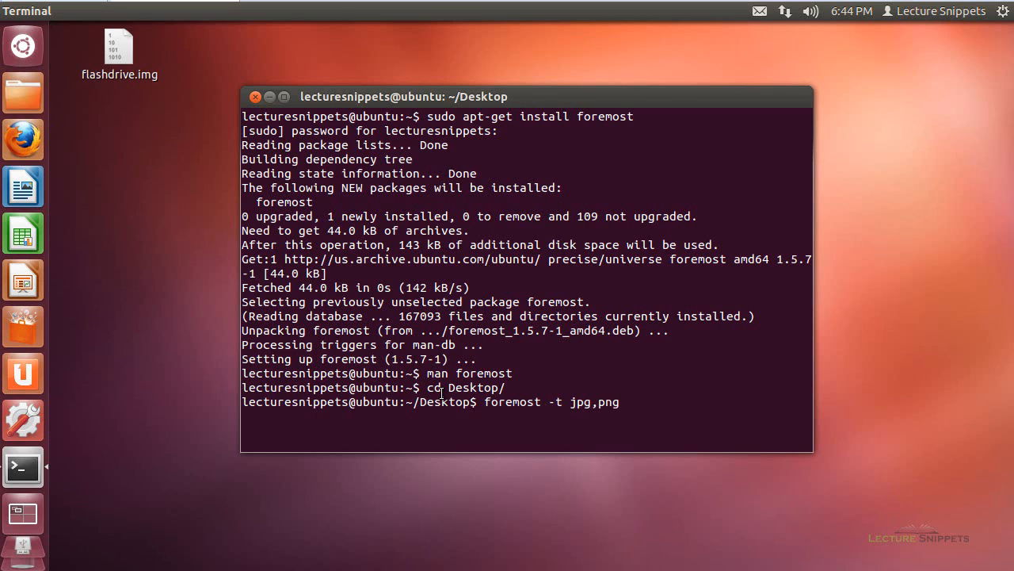
{"action": "type", "text": ","}
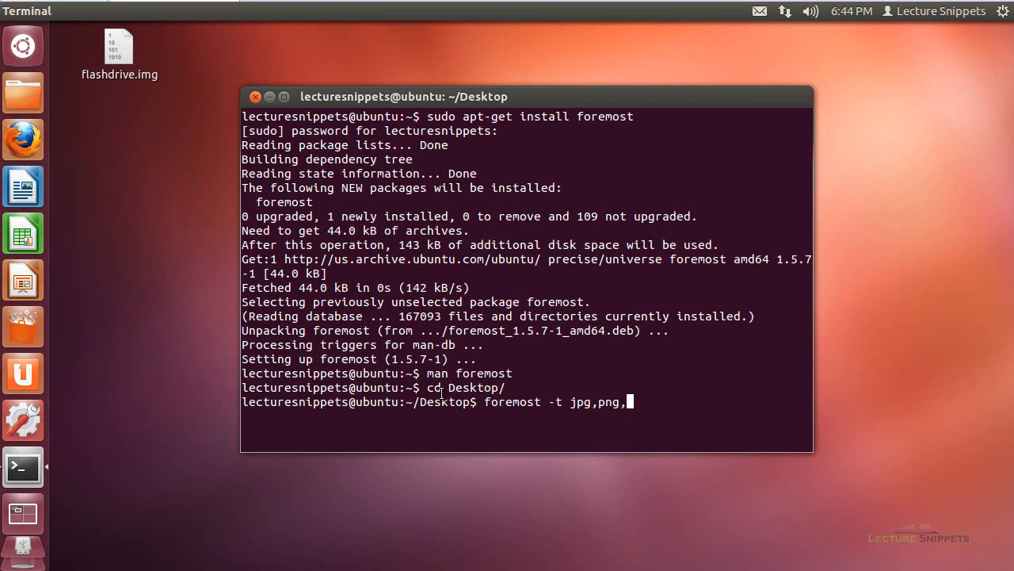
{"action": "type", "text": "gif"}
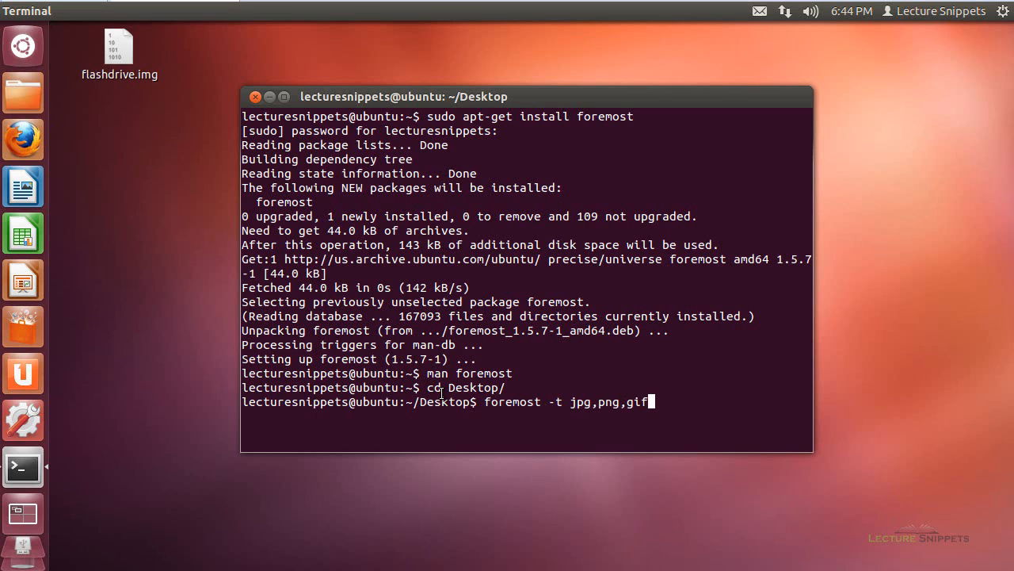
Complete it with output folder flashoutput and input image flashdrive.img.
{"action": "type", "text": "-o"}
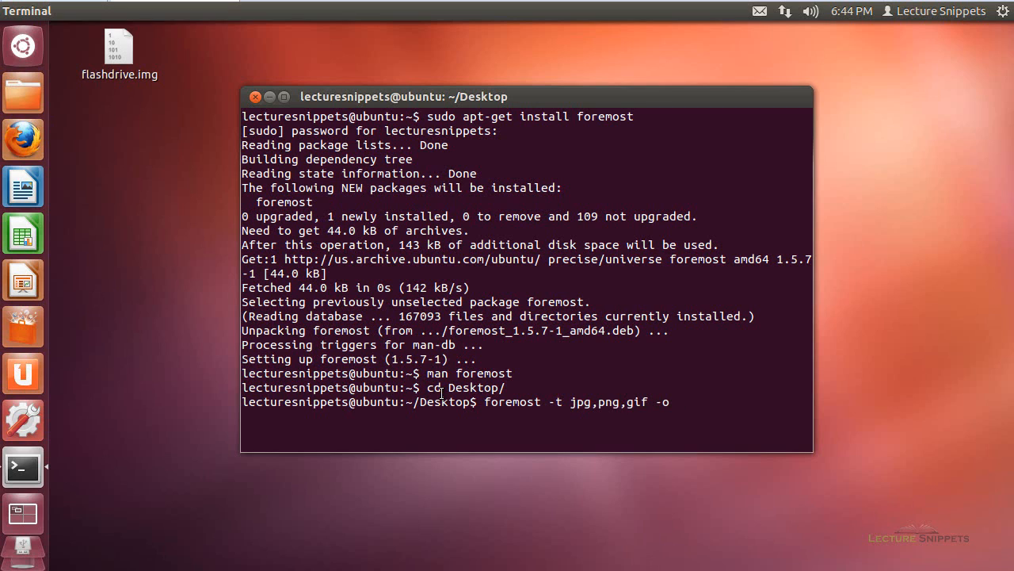
{"action": "type", "text": "flashoutput -i"}
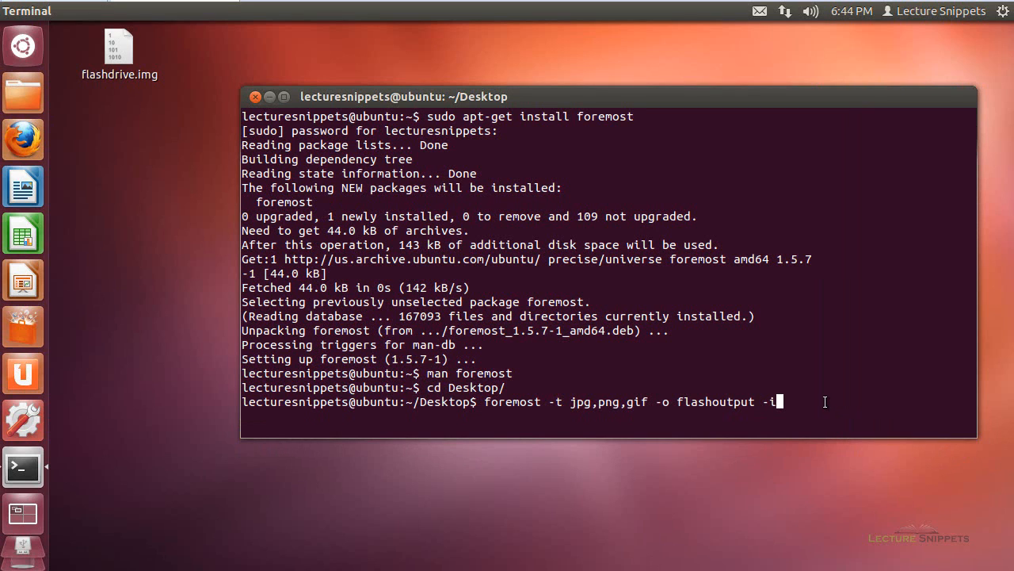
{"action": "type", "text": "flashdrive.img"}
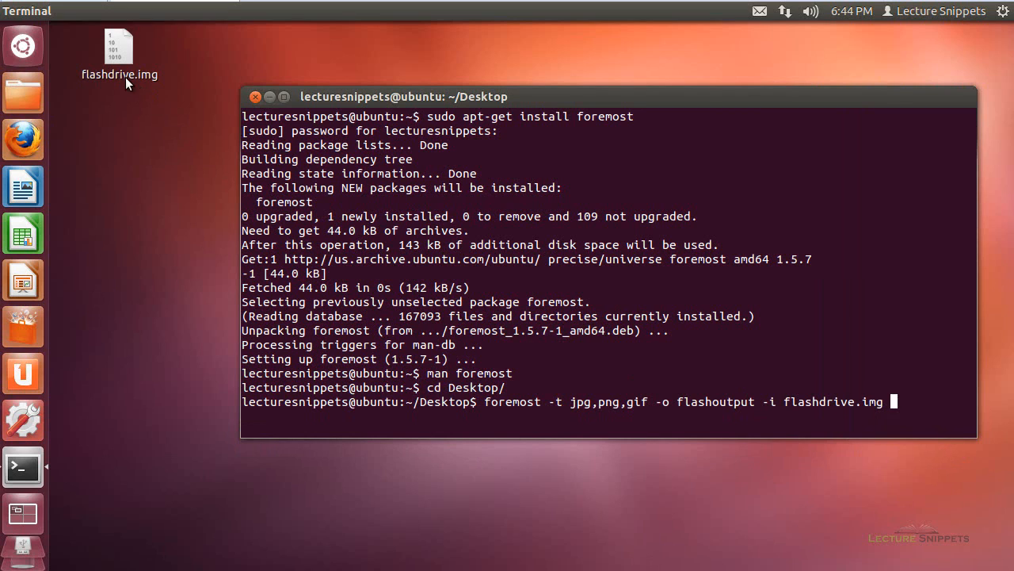
{"action": "mouse_move", "coordinate": [488, 363]}
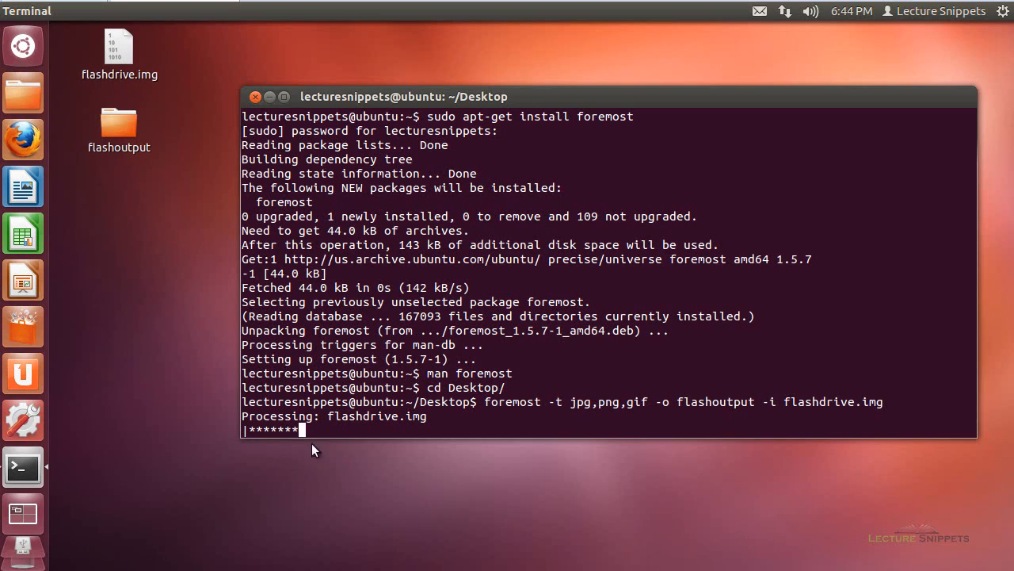
{"action": "mouse_move", "coordinate": [479, 457]}
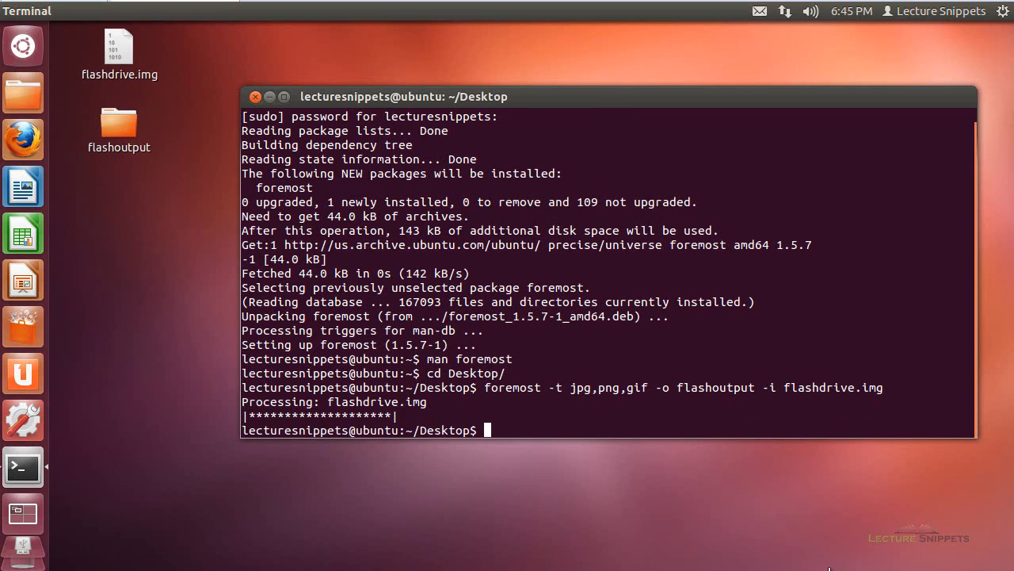
{"action": "mouse_move", "coordinate": [516, 438]}
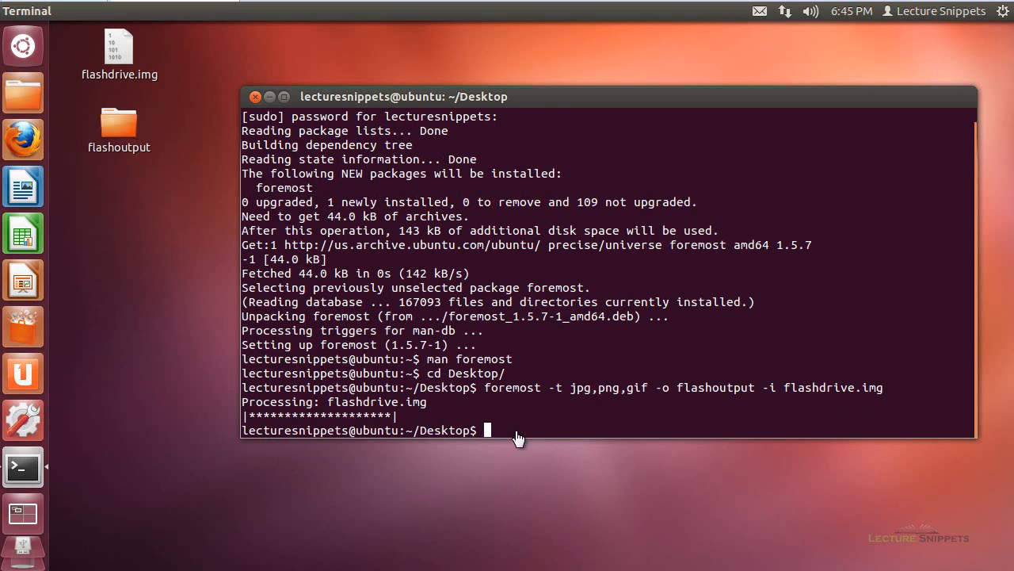
{"action": "mouse_move", "coordinate": [124, 133]}
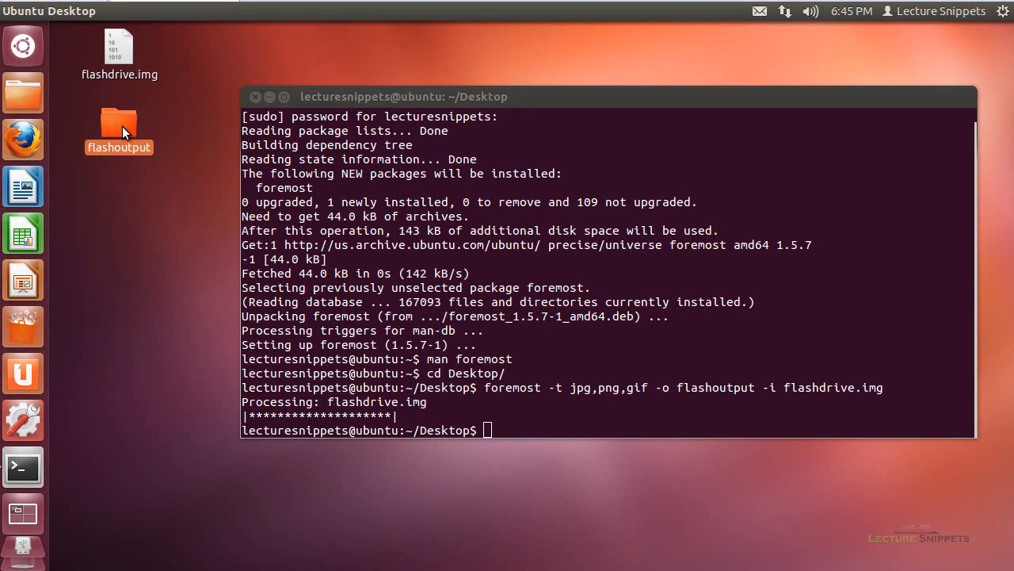
Browse into flashoutput and look through the gif folder of carved images, then return.
{"action": "double_click", "coordinate": [119, 126]}
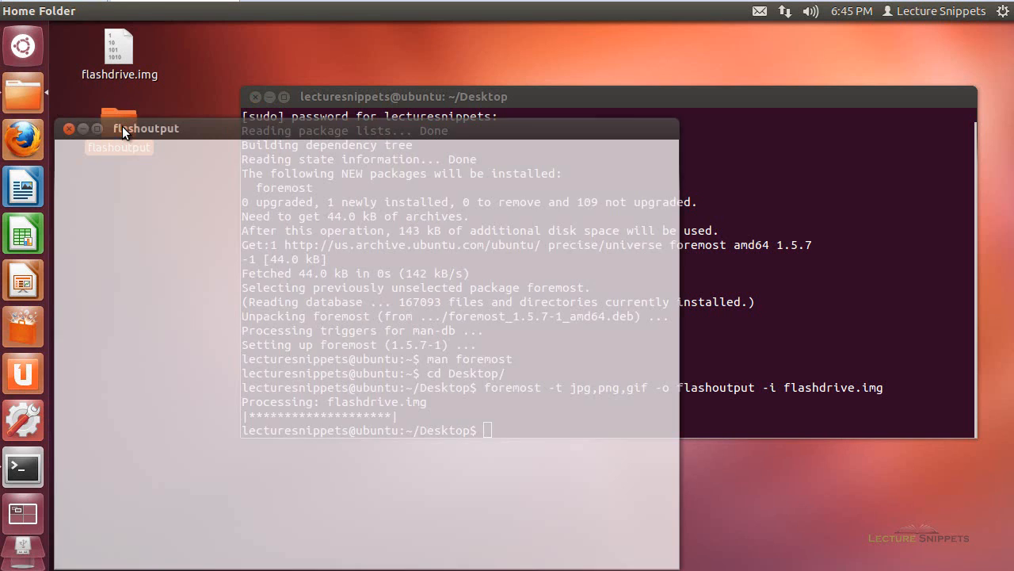
{"action": "double_click", "coordinate": [119, 124]}
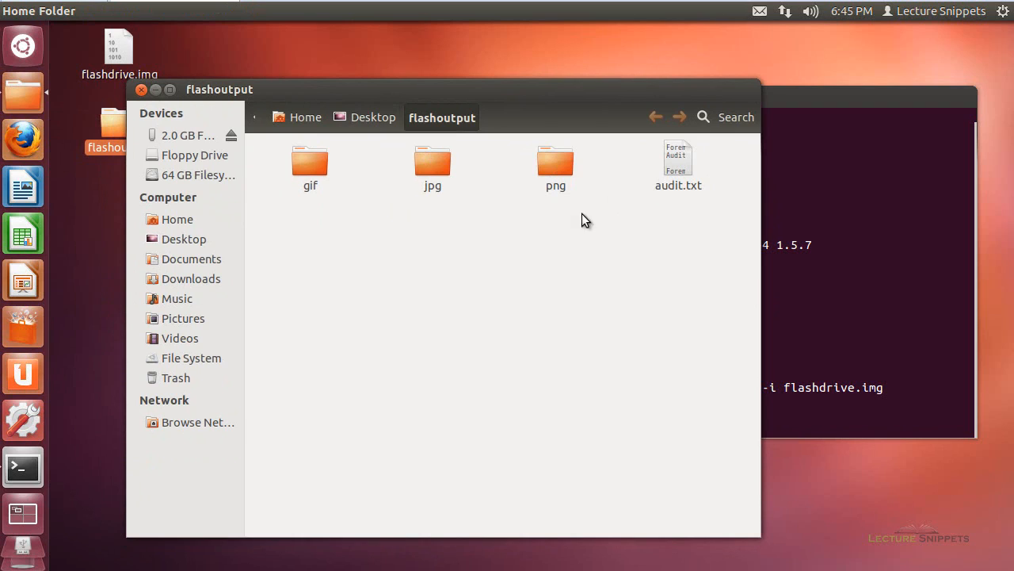
{"action": "mouse_move", "coordinate": [382, 198]}
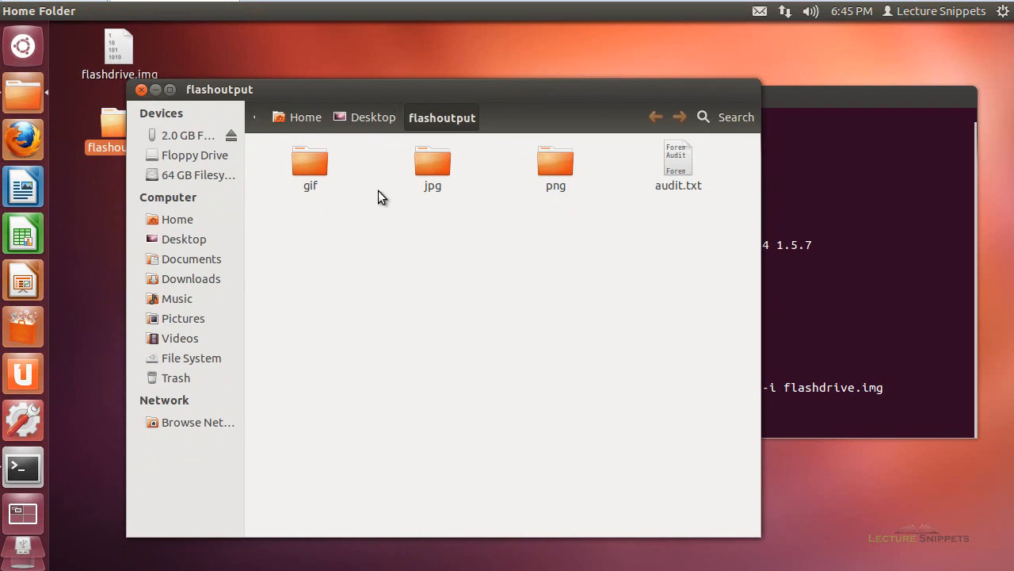
{"action": "left_click", "coordinate": [310, 161]}
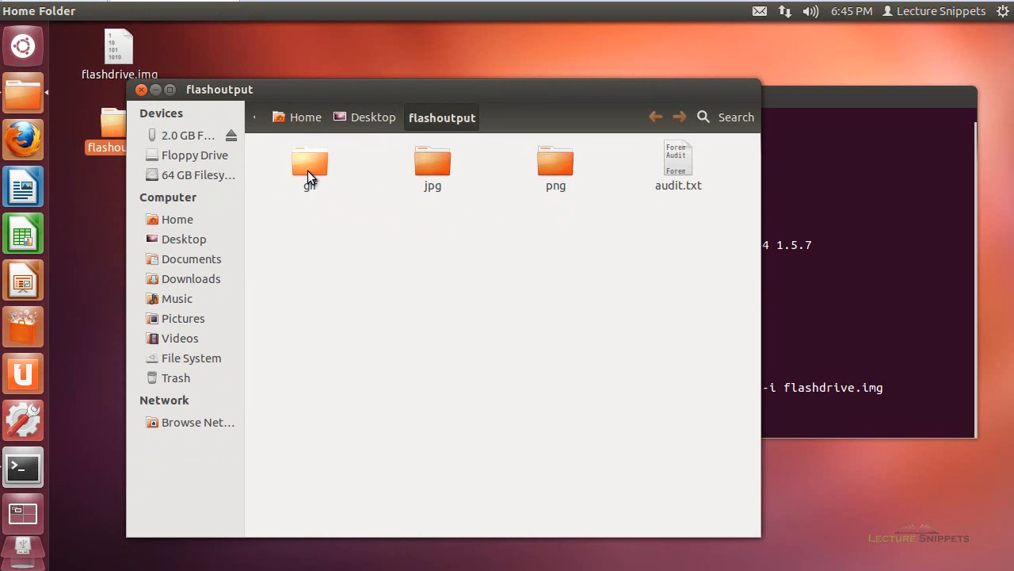
{"action": "double_click", "coordinate": [309, 162]}
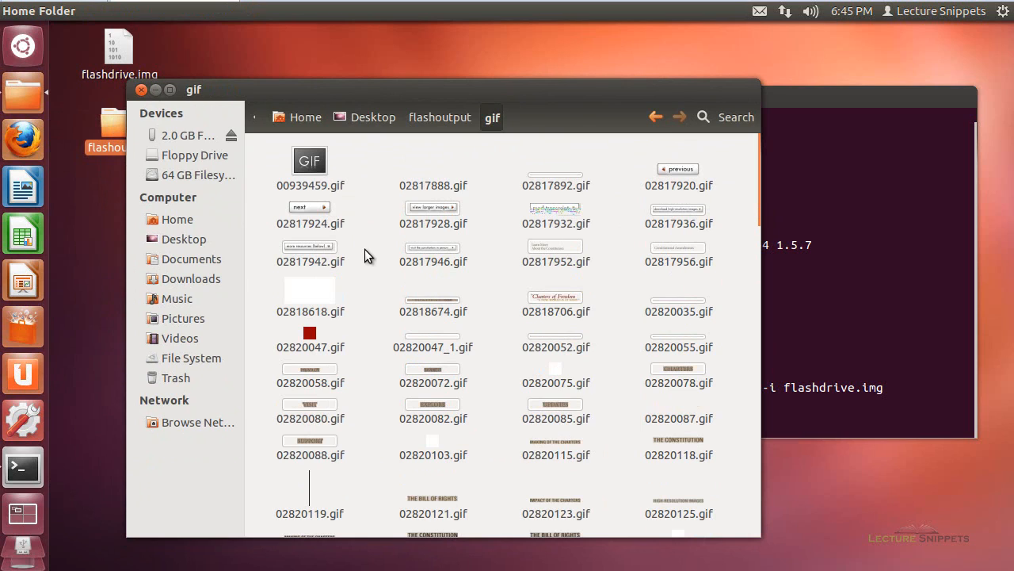
{"action": "mouse_move", "coordinate": [301, 193]}
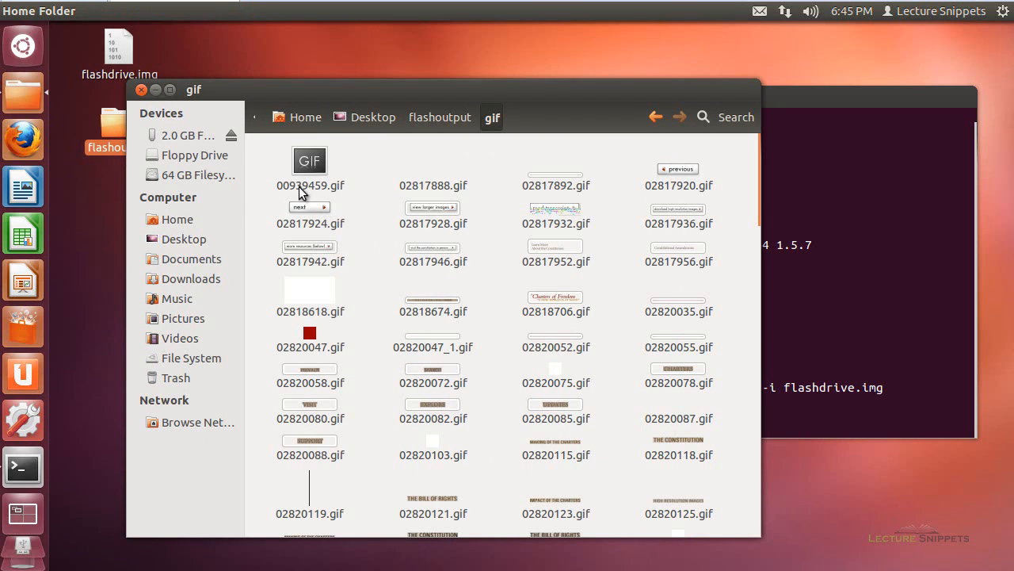
{"action": "mouse_move", "coordinate": [288, 196]}
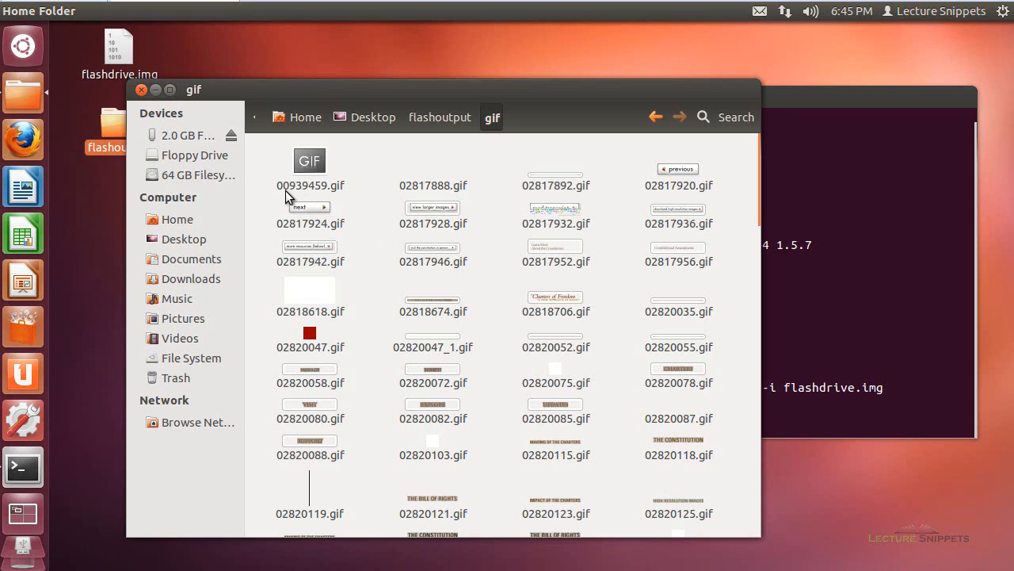
{"action": "mouse_move", "coordinate": [323, 199]}
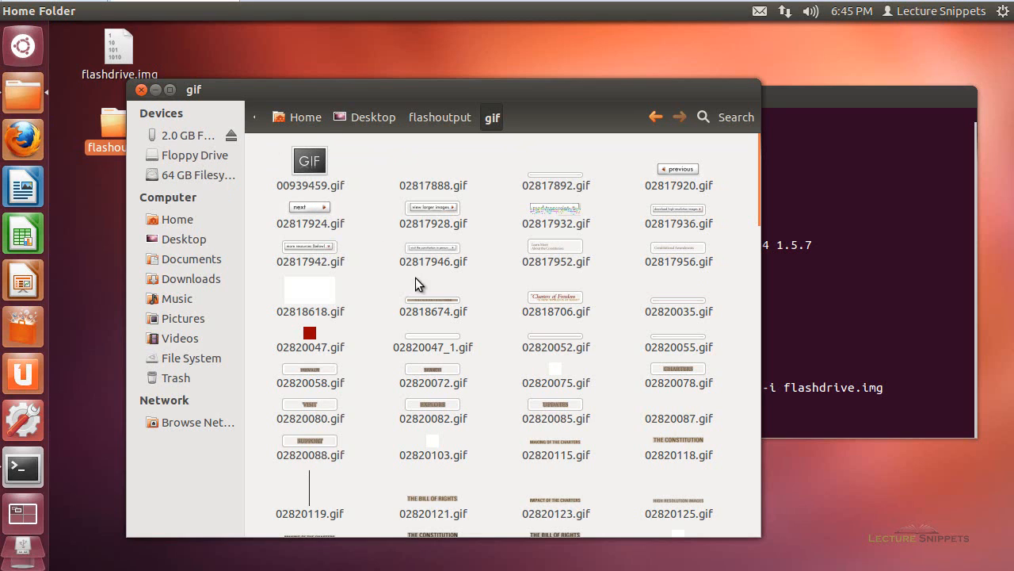
{"action": "mouse_move", "coordinate": [432, 426]}
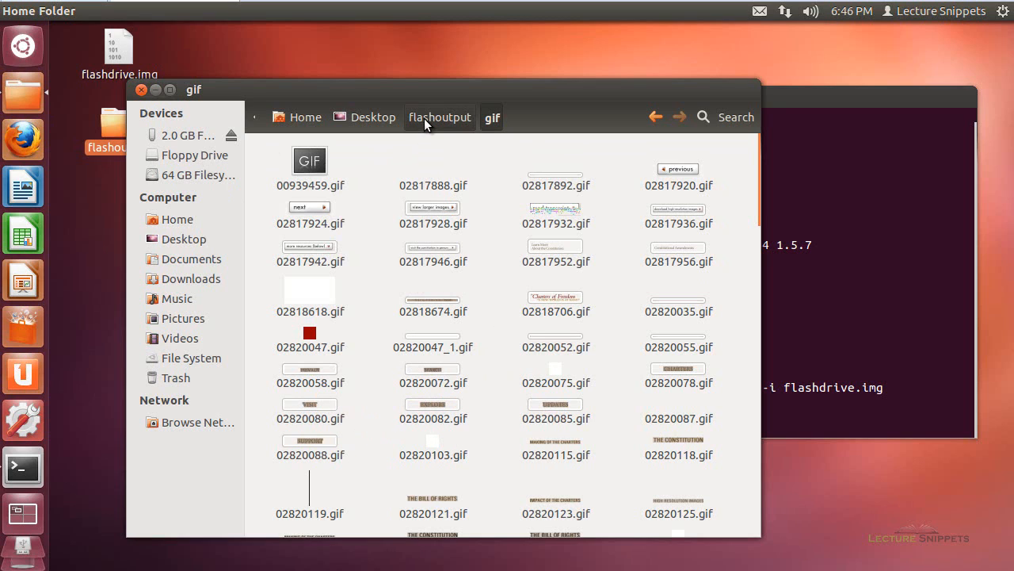
{"action": "left_click", "coordinate": [439, 117]}
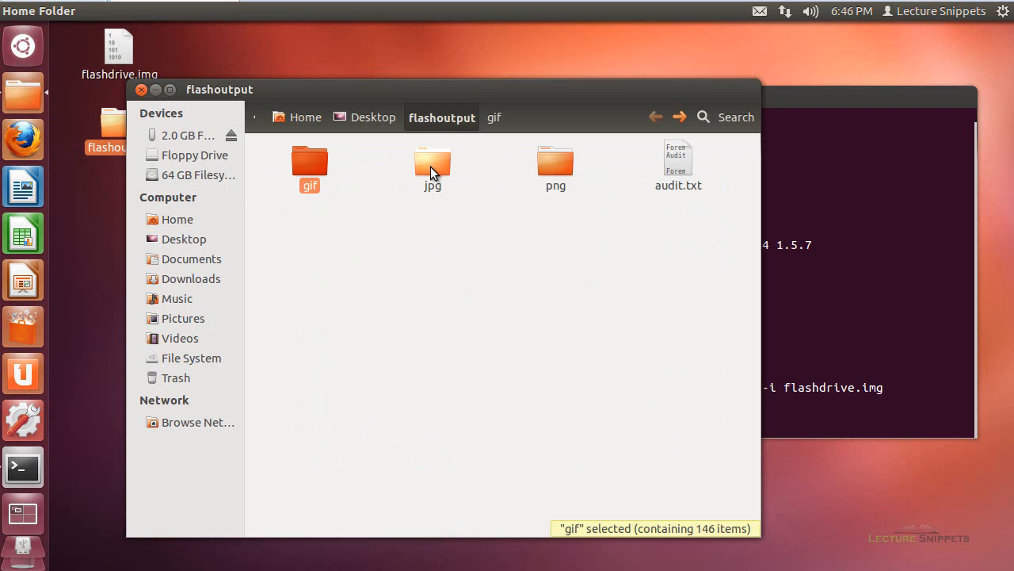
View the recovered image 00352089.jpg from the jpg folder, then close it.
{"action": "double_click", "coordinate": [431, 162]}
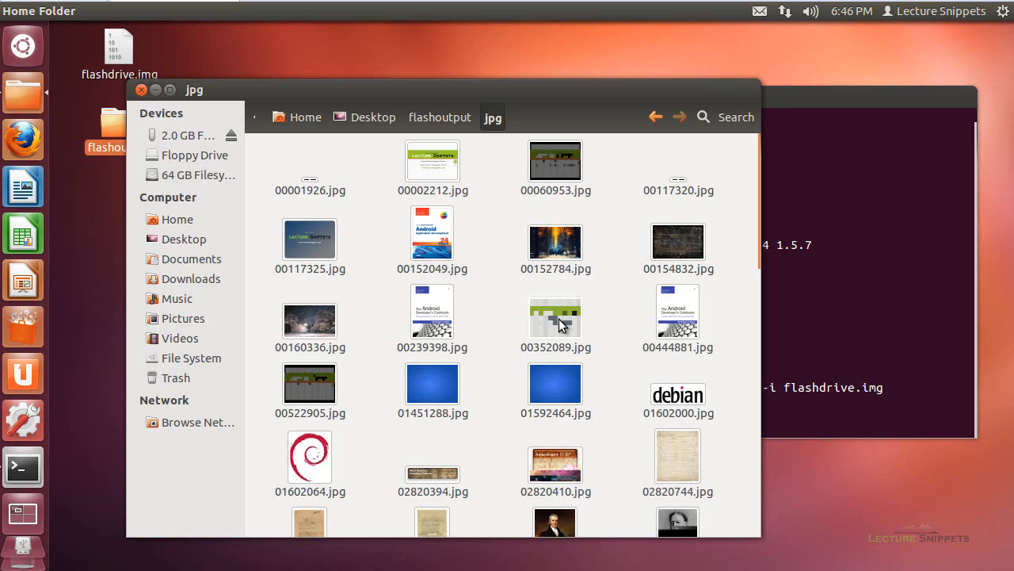
{"action": "left_click", "coordinate": [555, 317]}
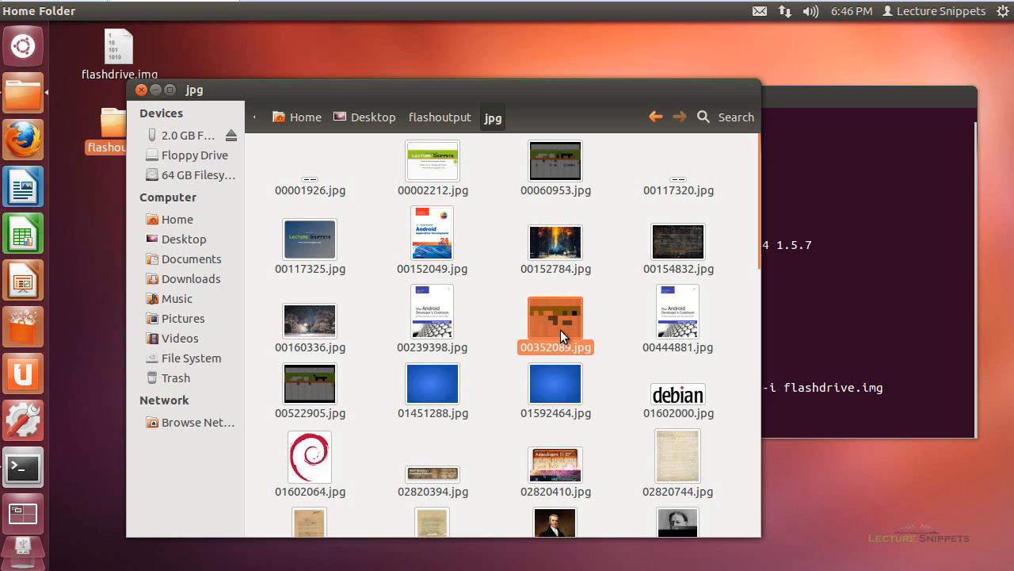
{"action": "left_click", "coordinate": [555, 319]}
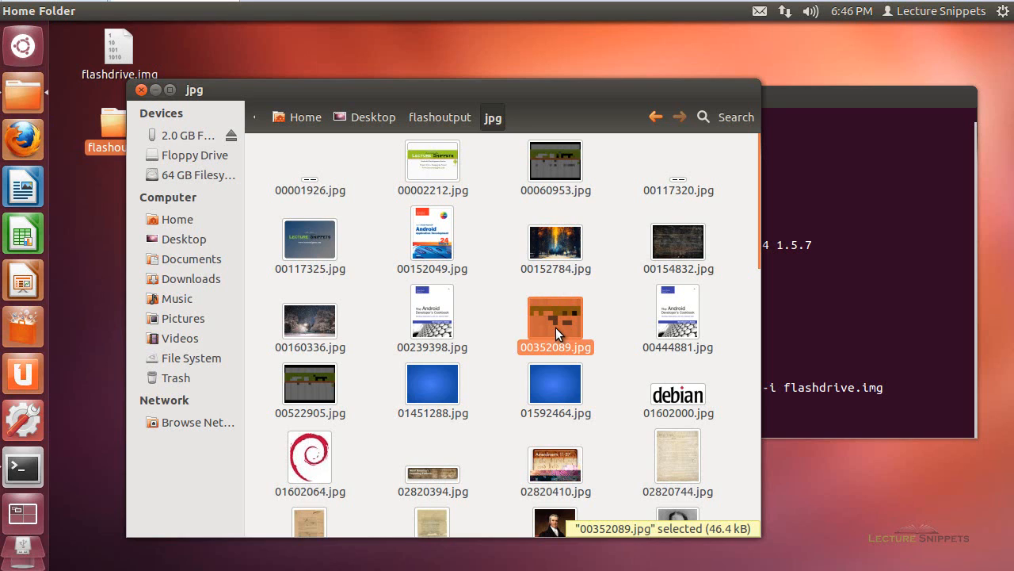
{"action": "double_click", "coordinate": [555, 309]}
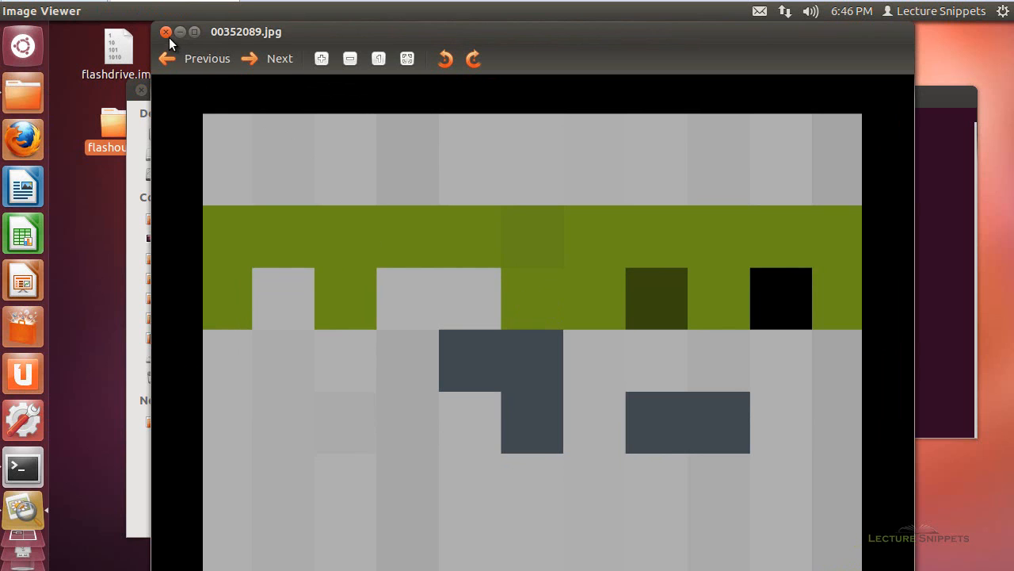
{"action": "left_click", "coordinate": [167, 31]}
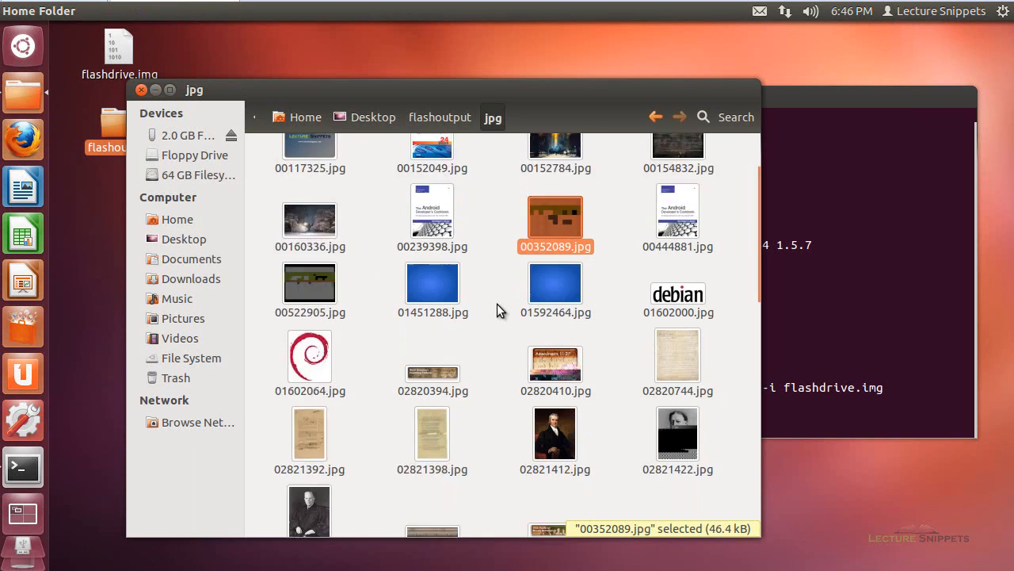
{"action": "scroll", "scroll_direction": "down", "scroll_amount": 3}
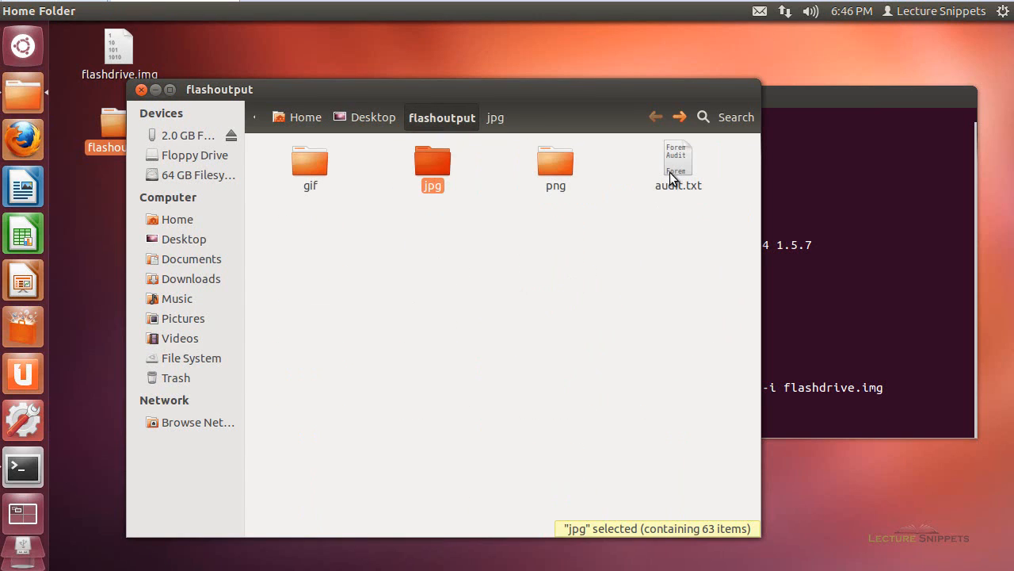
Read audit.txt in gedit and highlight the 63 jpg count in its extraction summary.
{"action": "left_click", "coordinate": [678, 161]}
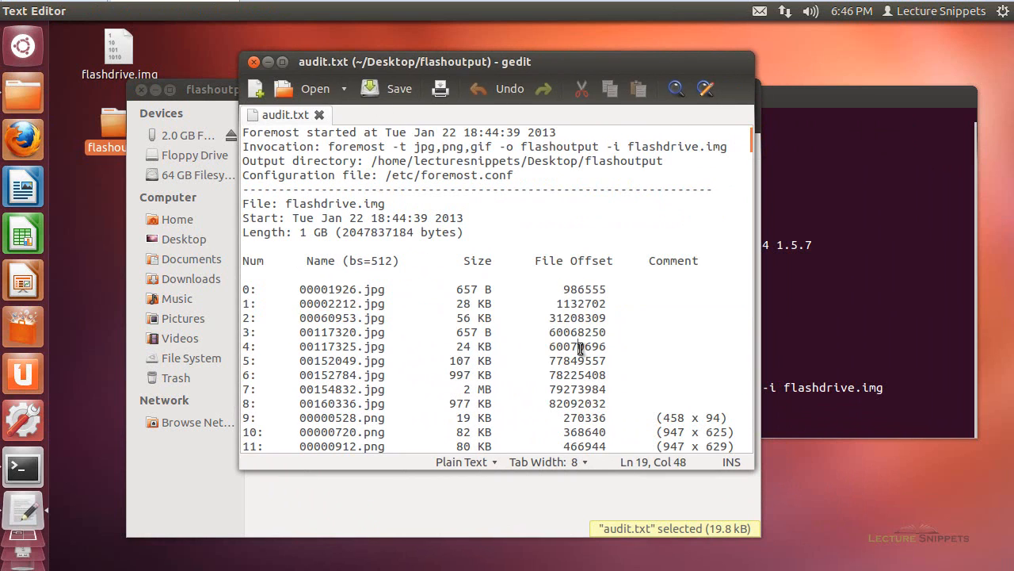
{"action": "scroll", "scroll_direction": "down", "scroll_amount": 3}
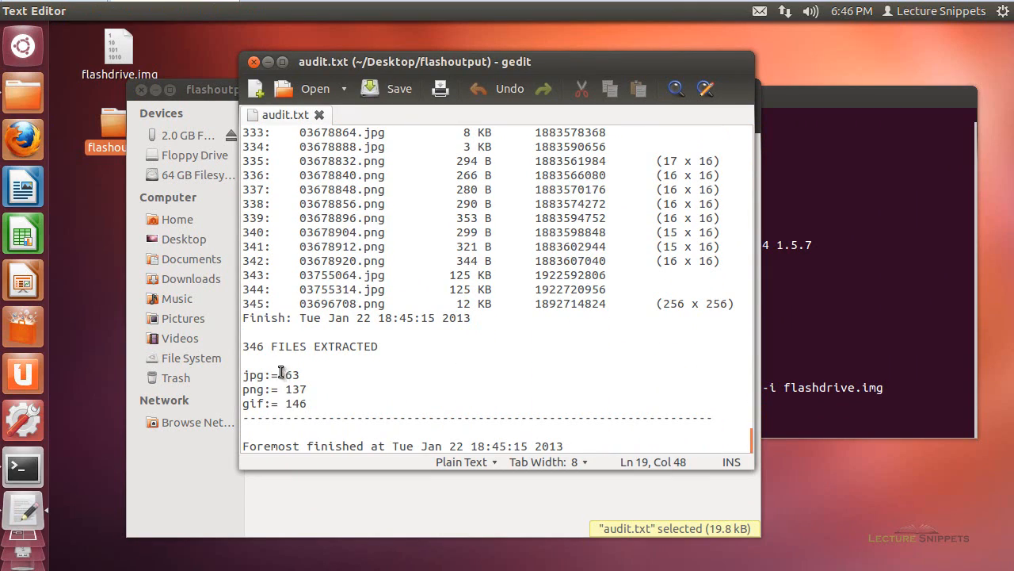
{"action": "triple_click", "coordinate": [309, 345]}
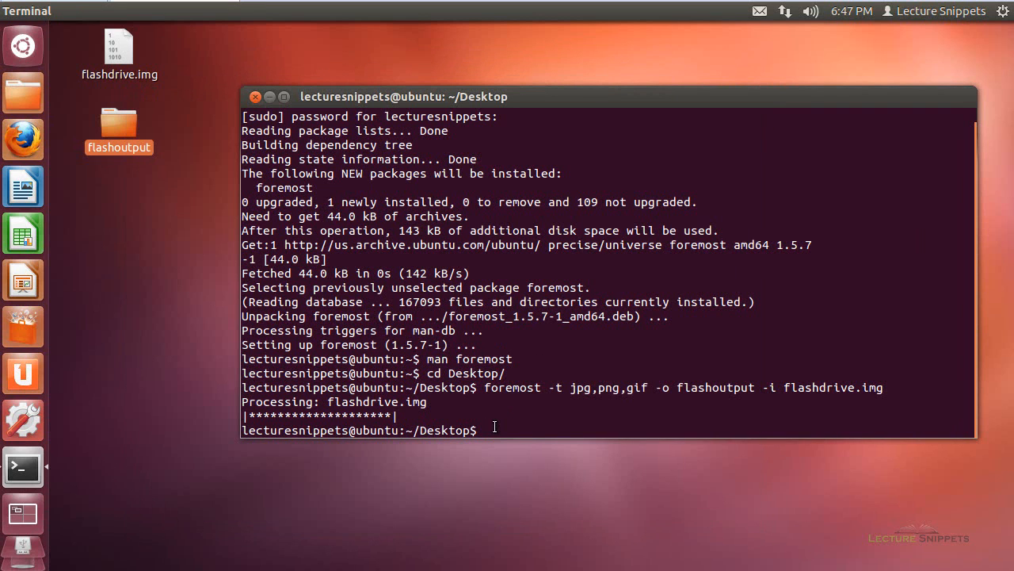
Rerun the flashdrive.img carve into flashoutput and highlight the 'is not empty' error.
{"action": "type", "text": "foremost -t jpg,png,gif -o flashoutput -i flashdrive.img"}
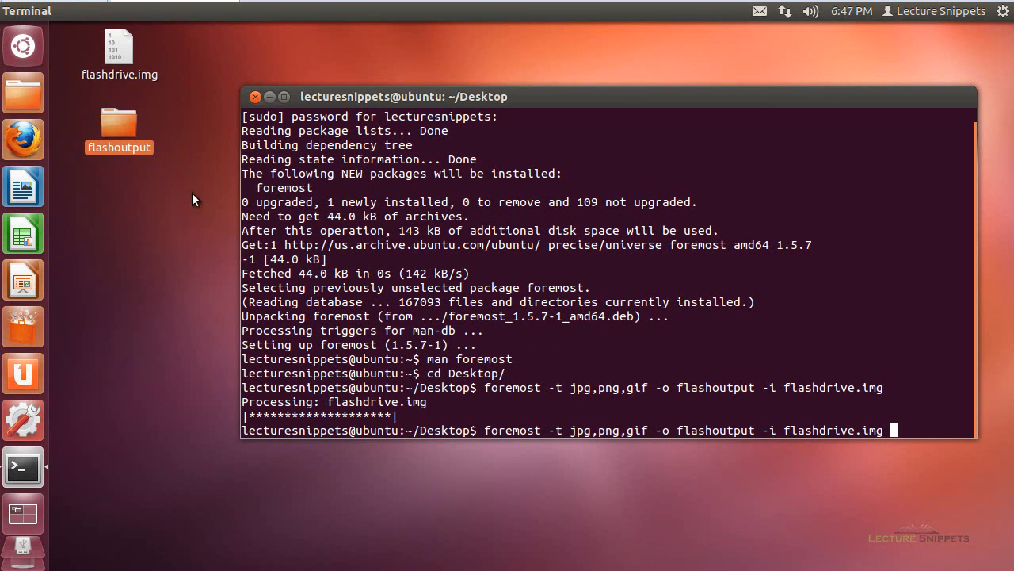
{"action": "mouse_move", "coordinate": [885, 453]}
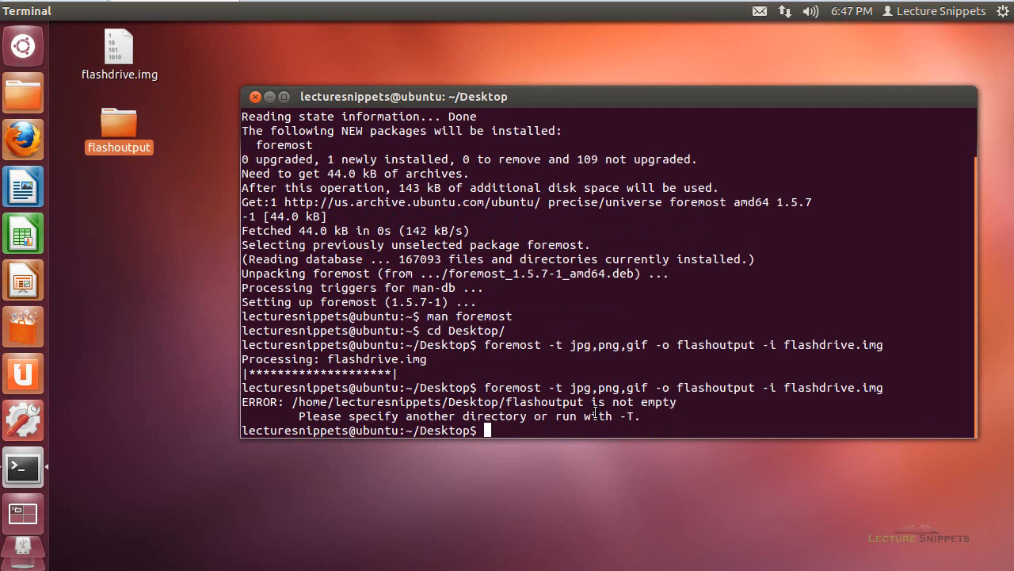
{"action": "mouse_move", "coordinate": [631, 415]}
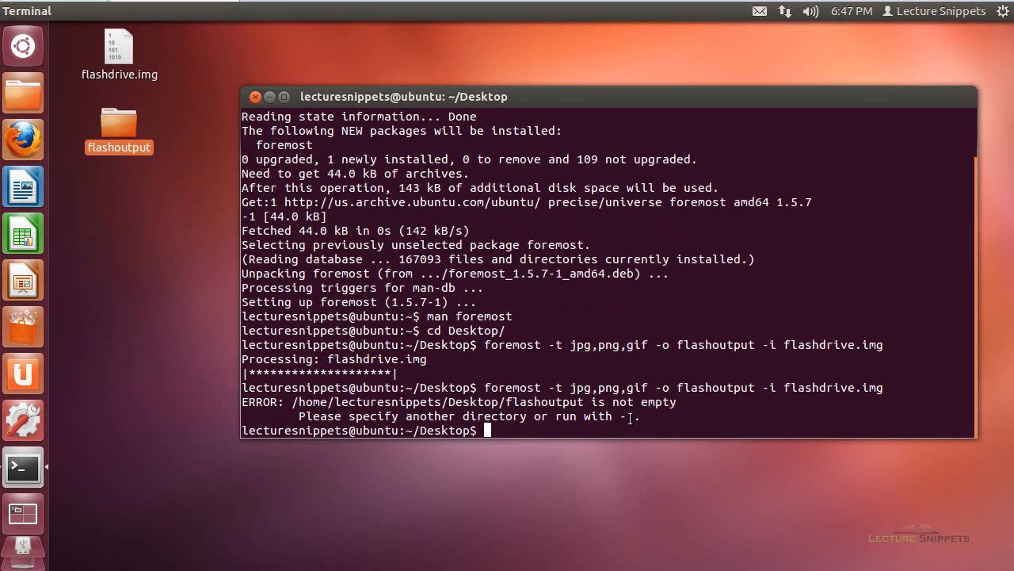
{"action": "left_click_drag", "start_coordinate": [349, 416], "coordinate": [637, 415]}
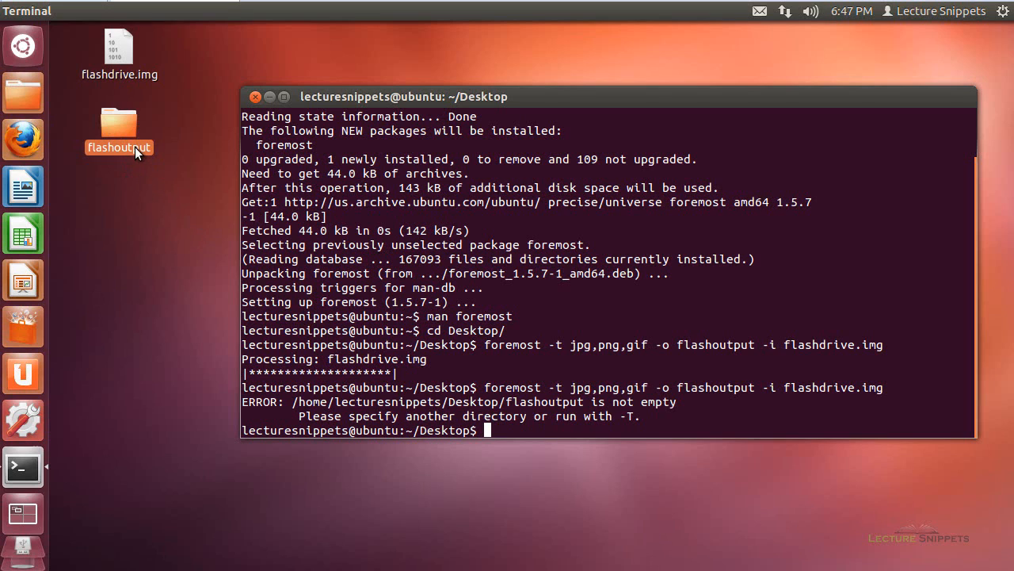
{"action": "mouse_move", "coordinate": [552, 431]}
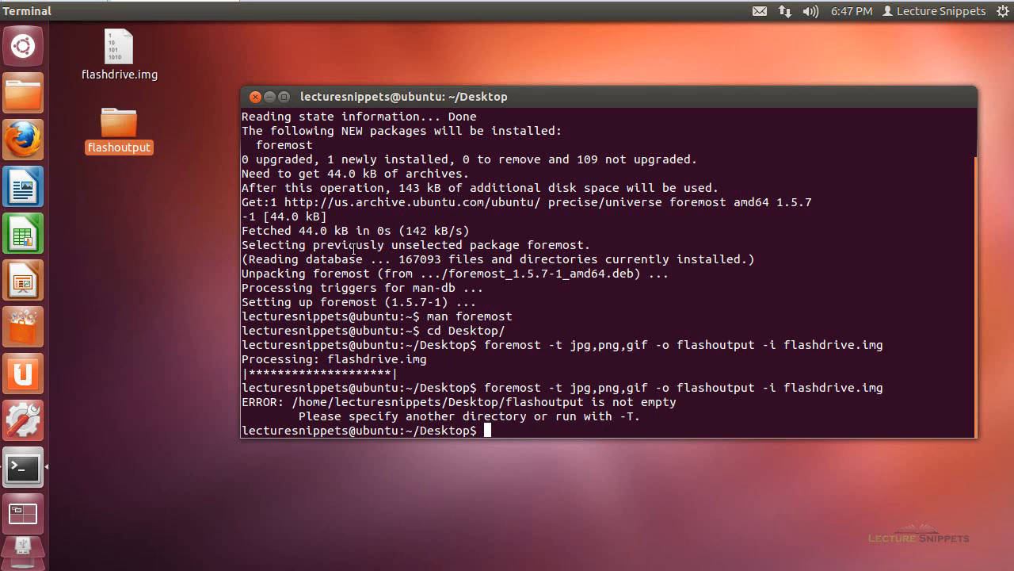
{"action": "left_click_drag", "start_coordinate": [402, 96], "coordinate": [367, 66]}
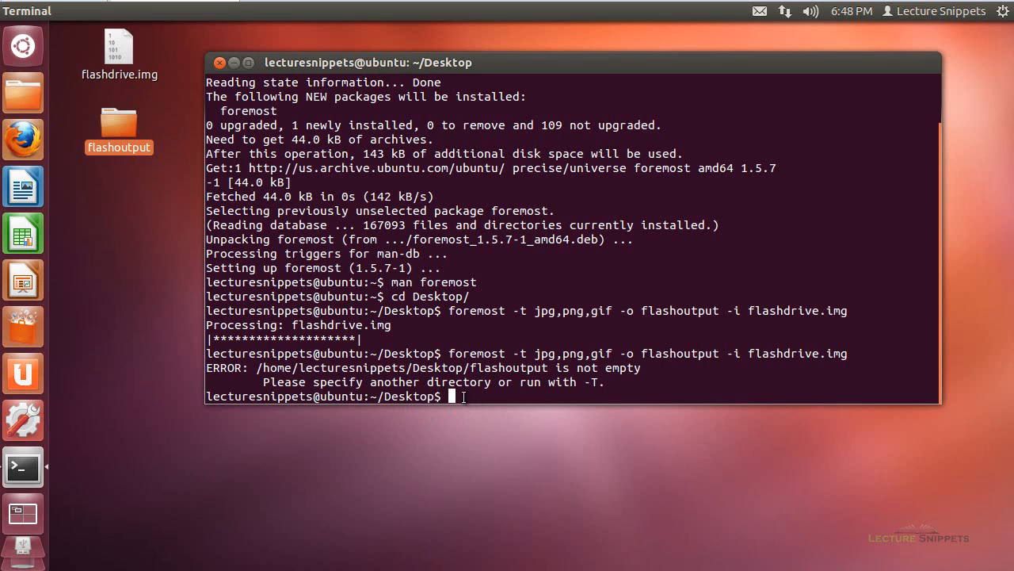
List partitions with sudo fdisk -l, highlight the 64.4 GB /dev/sdb entry, then clear.
{"action": "type", "text": "sudo"}
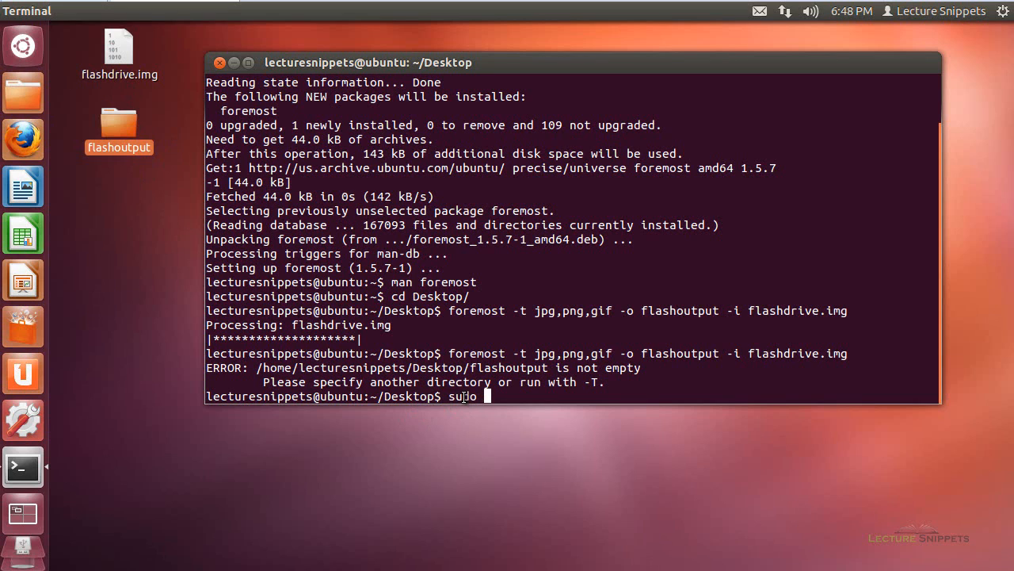
{"action": "type", "text": "fdisk"}
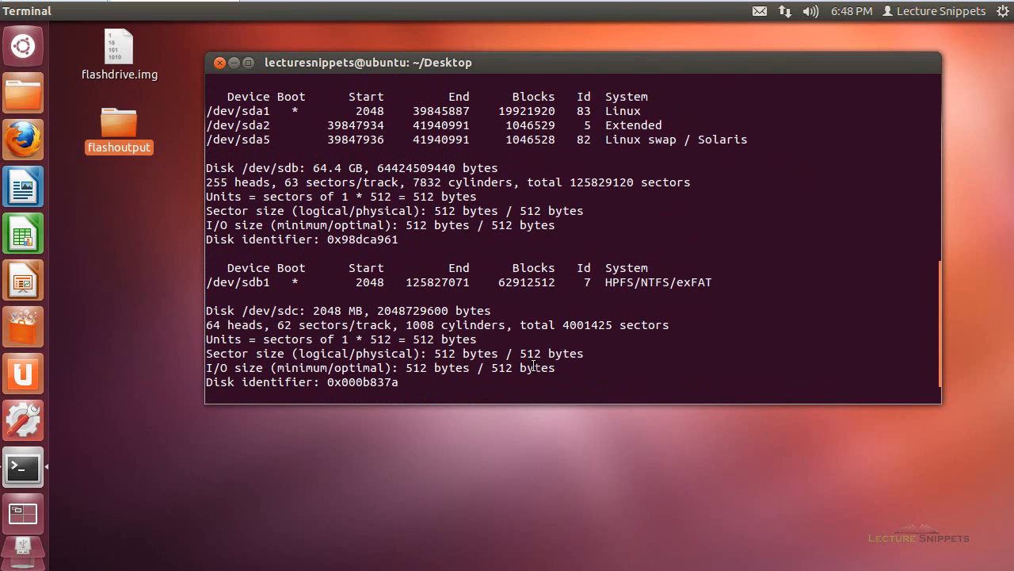
{"action": "left_click_drag", "start_coordinate": [206, 190], "coordinate": [713, 282]}
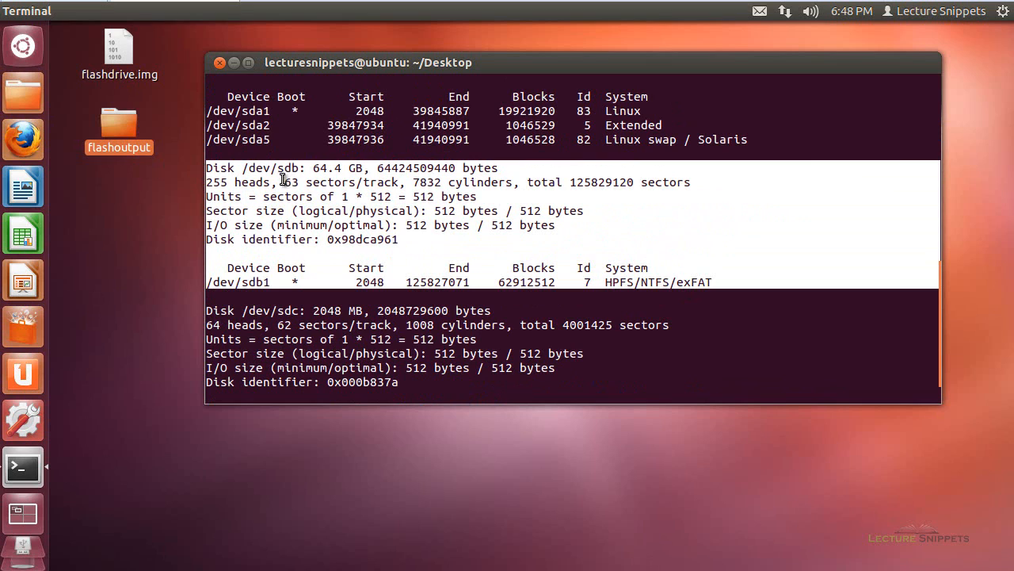
{"action": "mouse_move", "coordinate": [253, 282]}
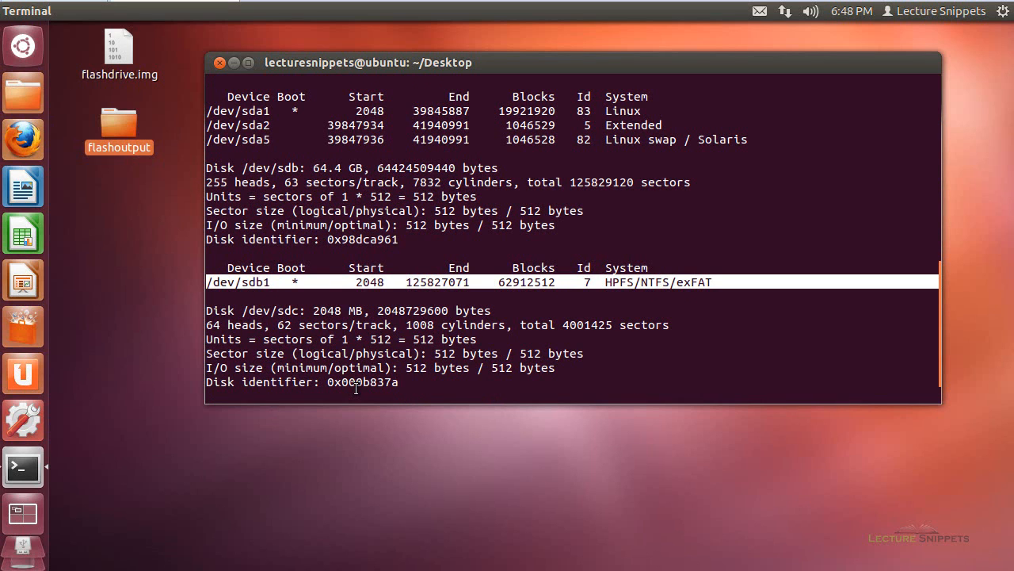
{"action": "type", "text": "clear"}
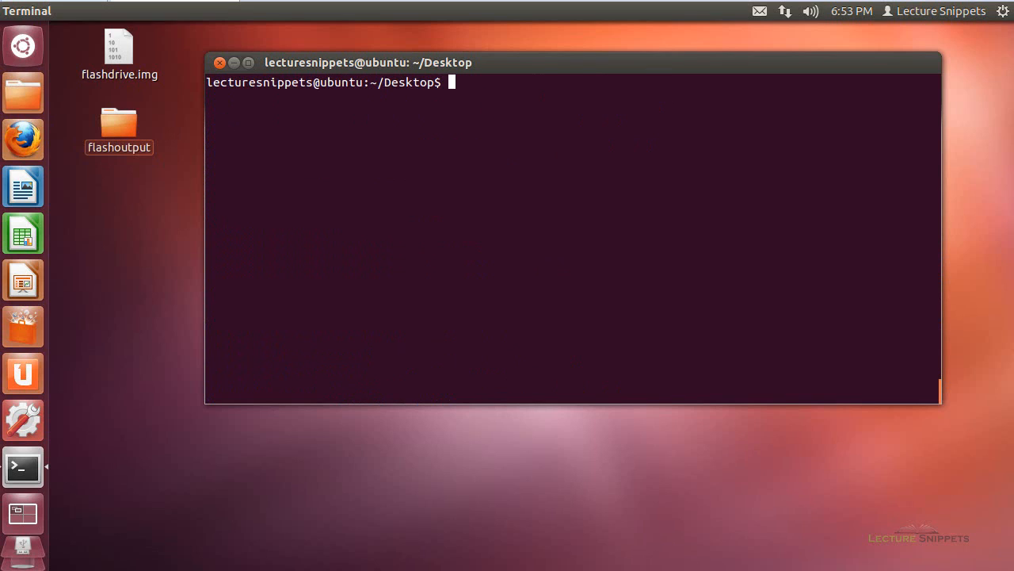
Start a sudo foremost command targeting zip, doc and pdf file types.
{"action": "type", "text": "sudo"}
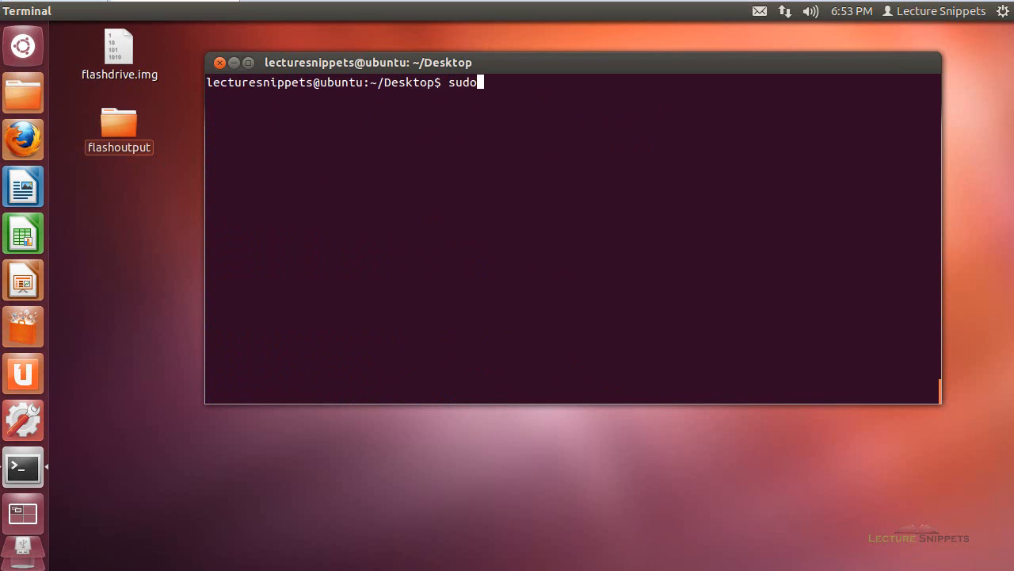
{"action": "type", "text": "\" \""}
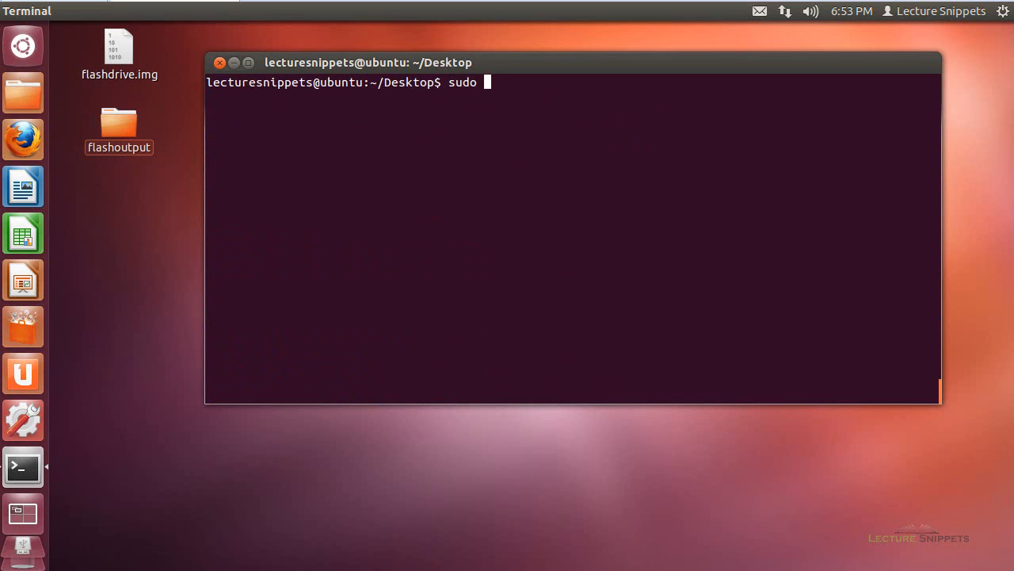
{"action": "type", "text": "fore"}
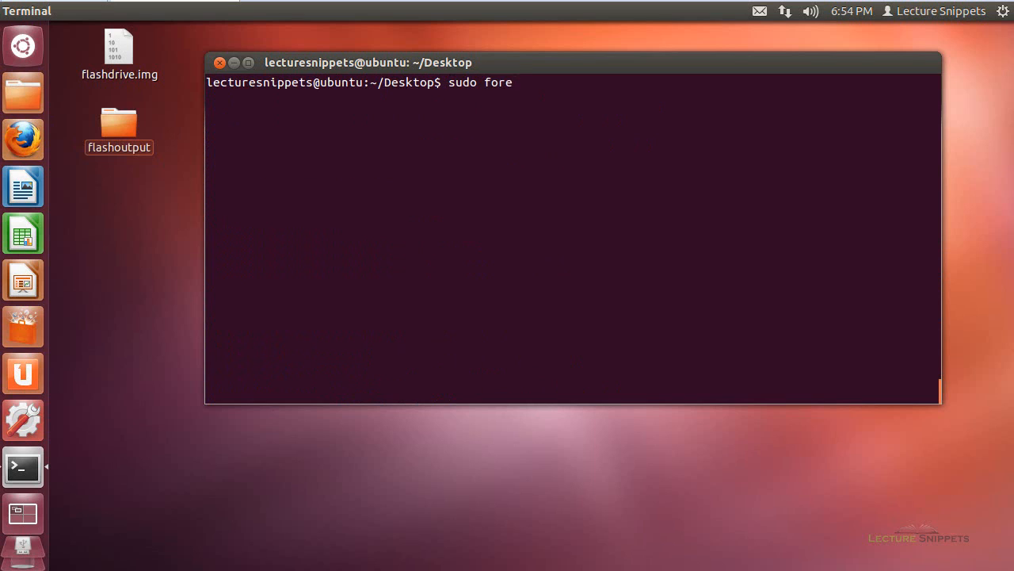
{"action": "type", "text": "most -"}
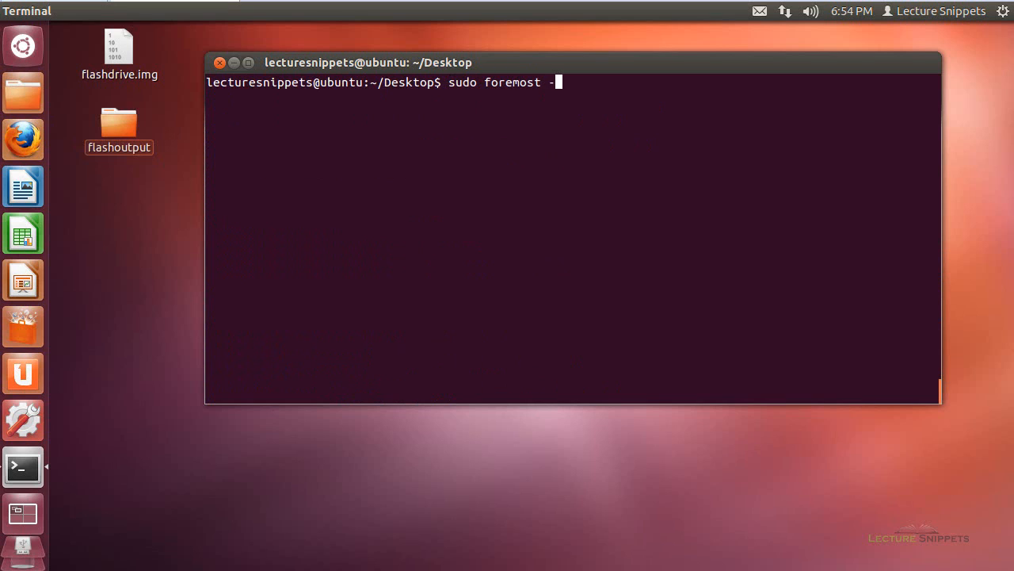
{"action": "type", "text": "t"}
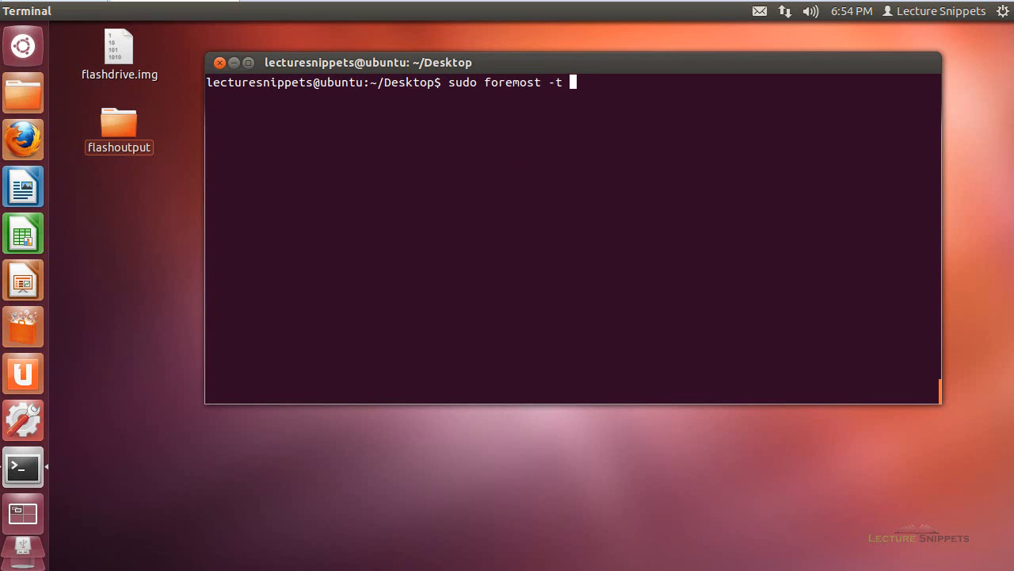
{"action": "type", "text": "zip,"}
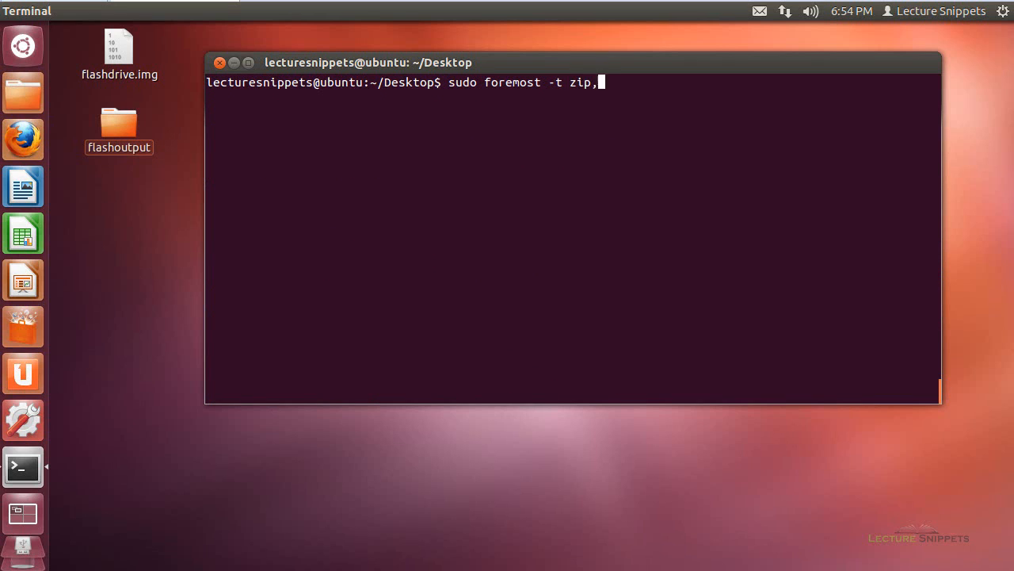
{"action": "type", "text": "doc,"}
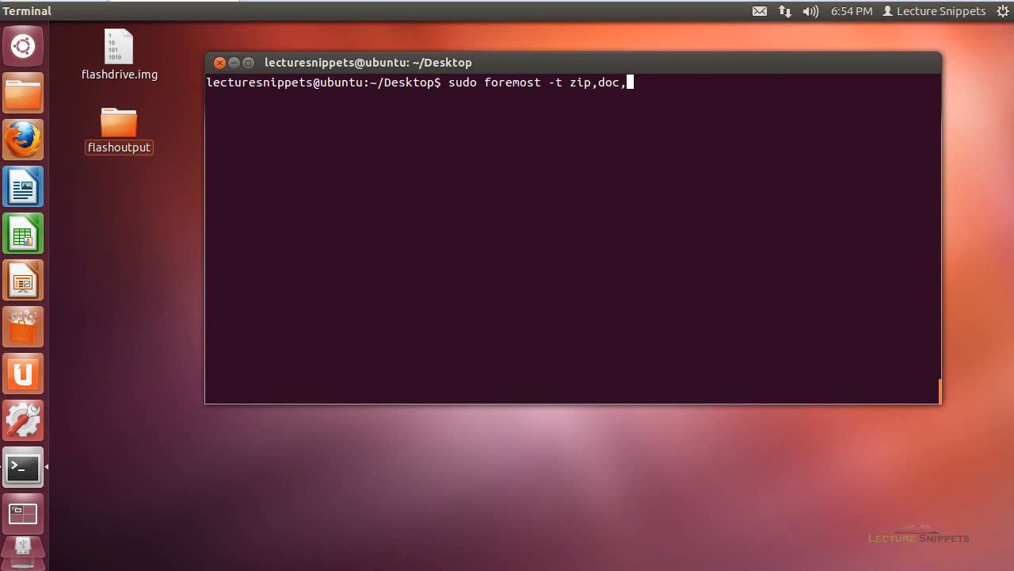
{"action": "type", "text": "pdf"}
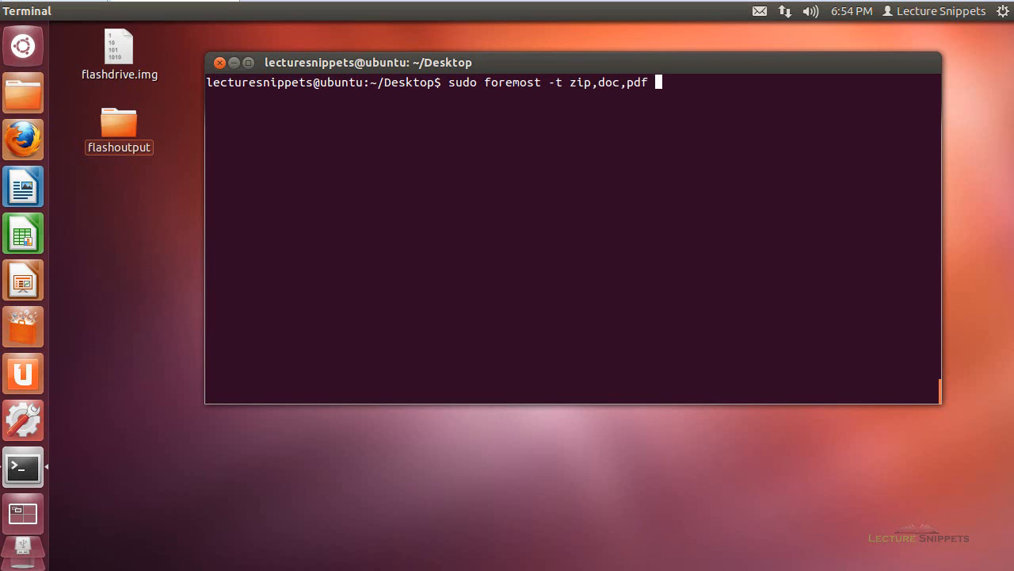
Complete it with output folder ntfsoutput and input /dev/sdb1, and run the carve.
{"action": "type", "text": "-"}
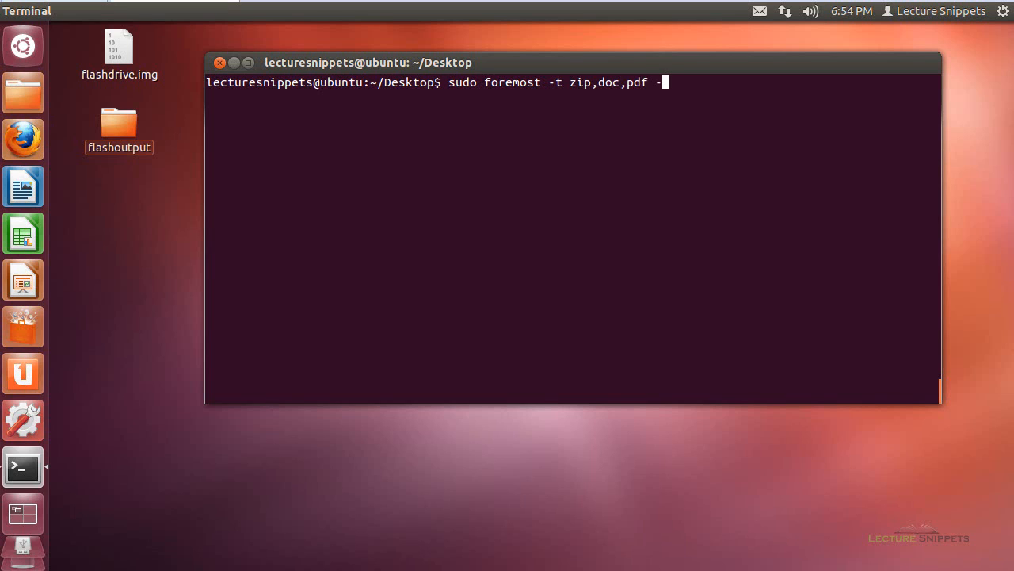
{"action": "type", "text": "o"}
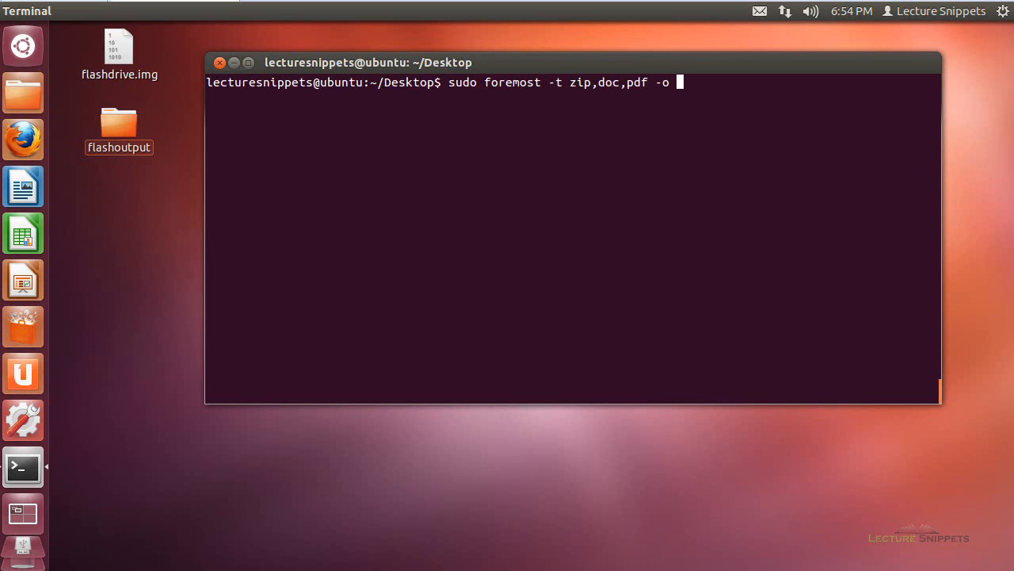
{"action": "type", "text": "ntfsou"}
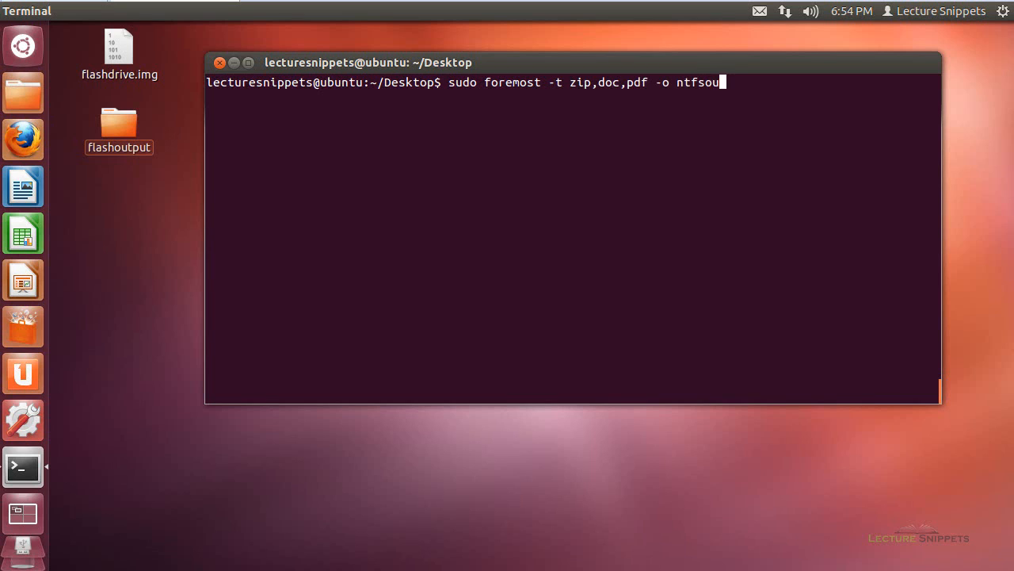
{"action": "type", "text": "tp"}
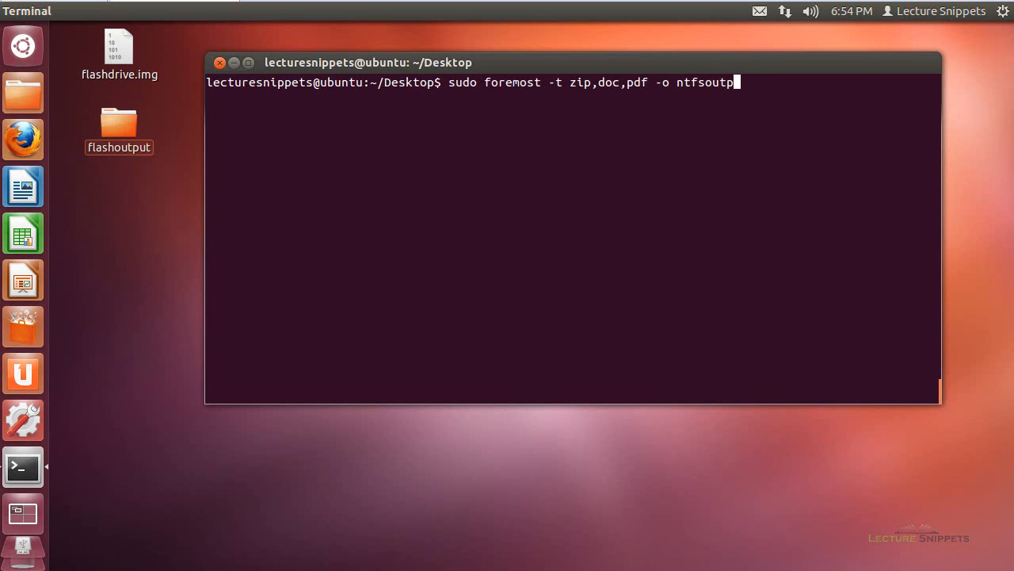
{"action": "type", "text": "ut -"}
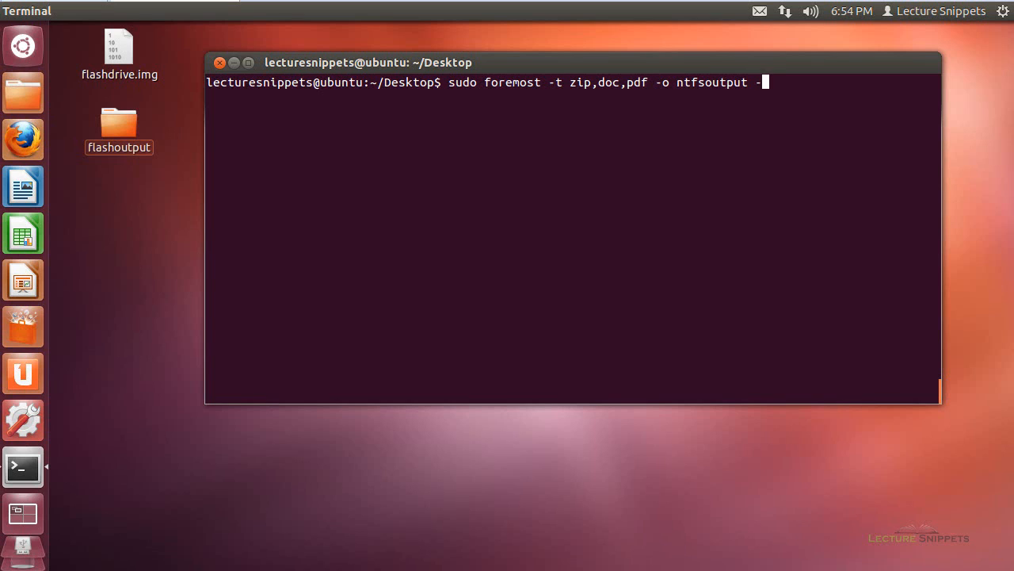
{"action": "type", "text": "i"}
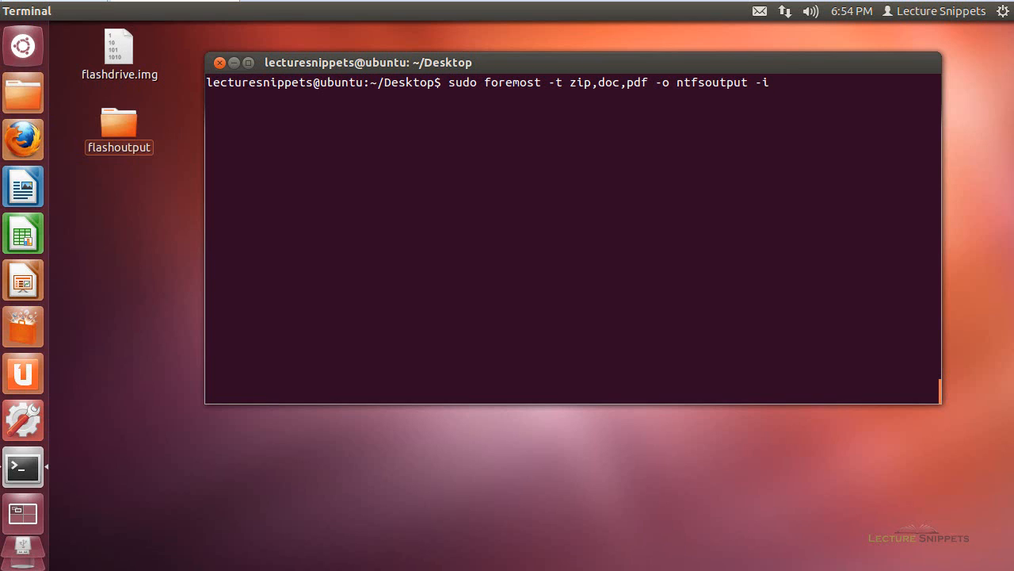
{"action": "type", "text": "/"}
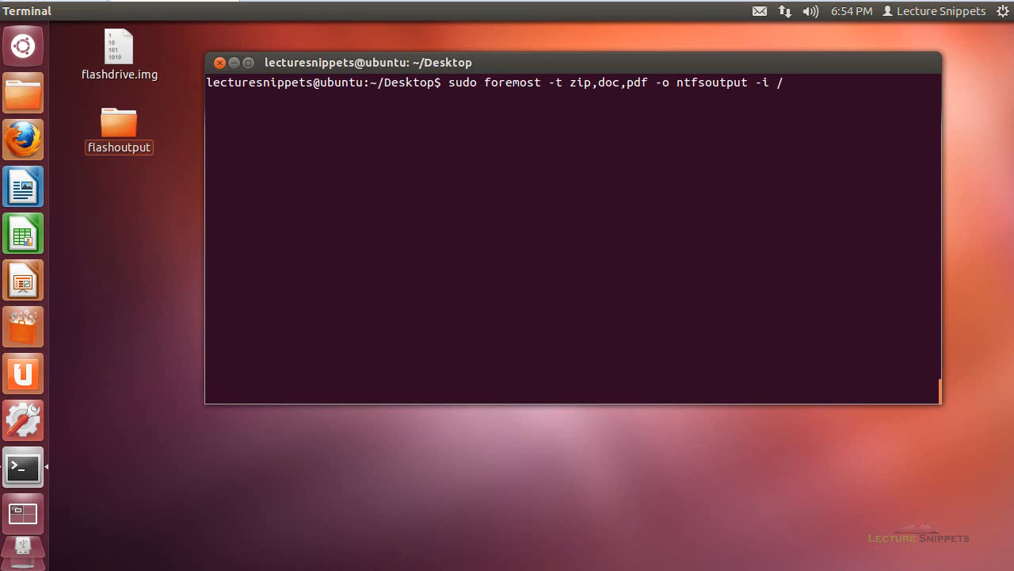
{"action": "type", "text": "dev/"}
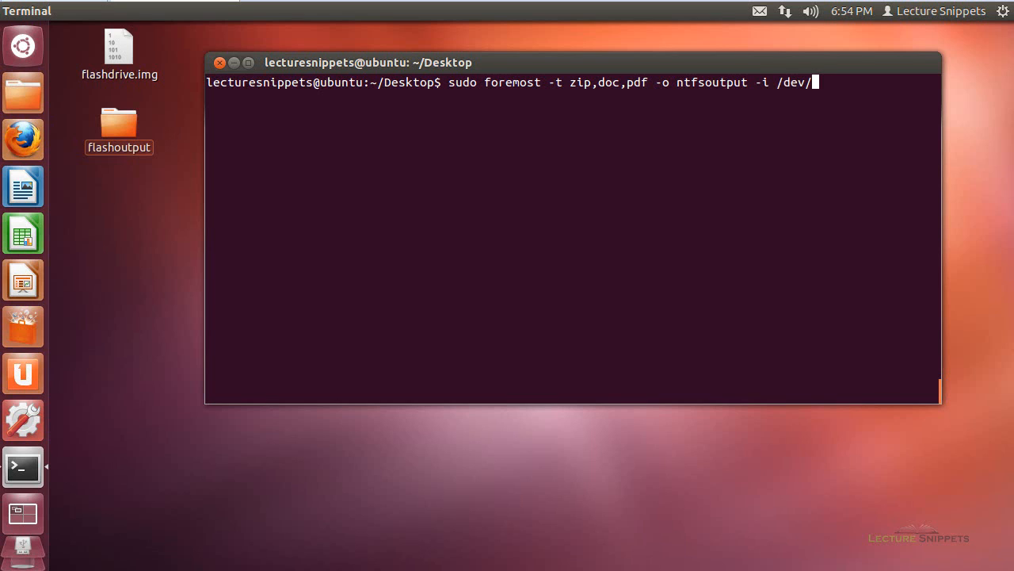
{"action": "type", "text": "sdb"}
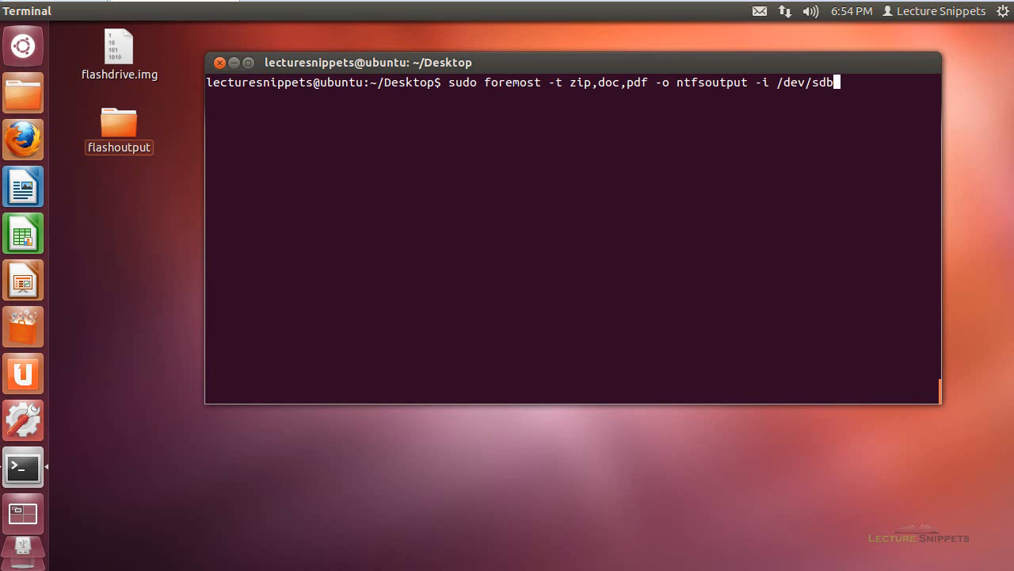
{"action": "type", "text": "1"}
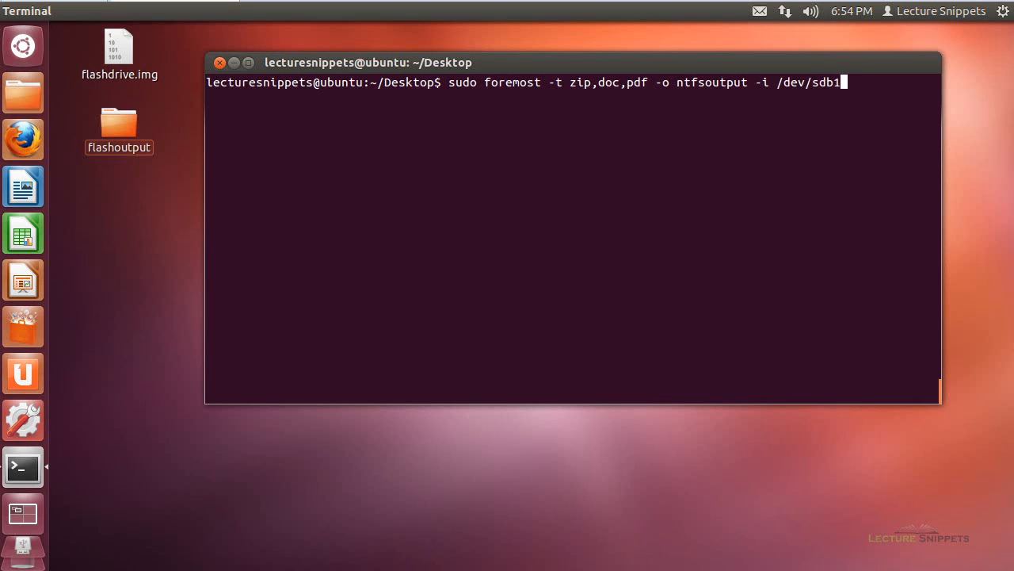
{"action": "key", "text": "Return"}
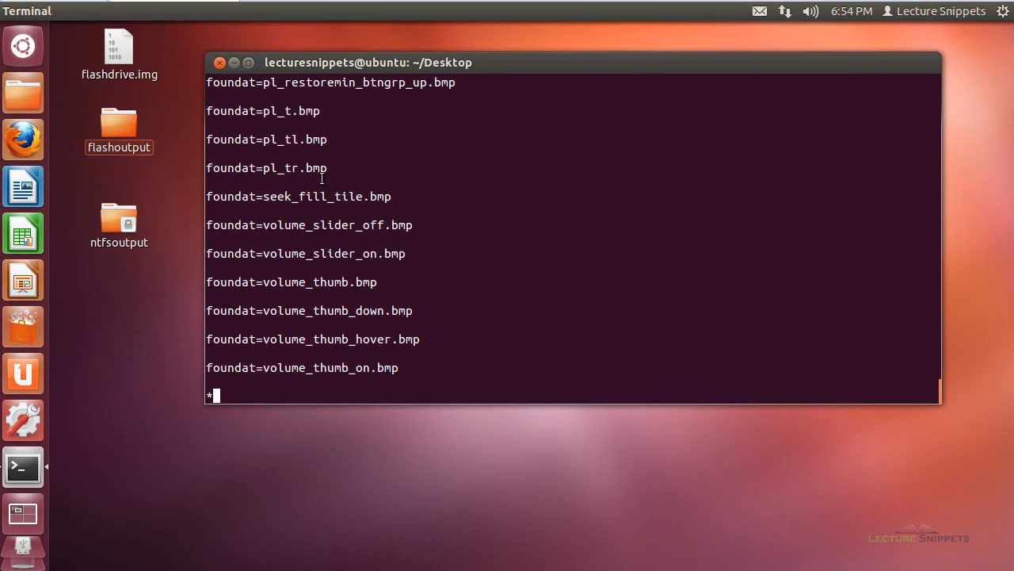
Let foremost finish scanning /dev/sdb1, printing its progress stars until the prompt returns.
{"action": "type", "text": "*"}
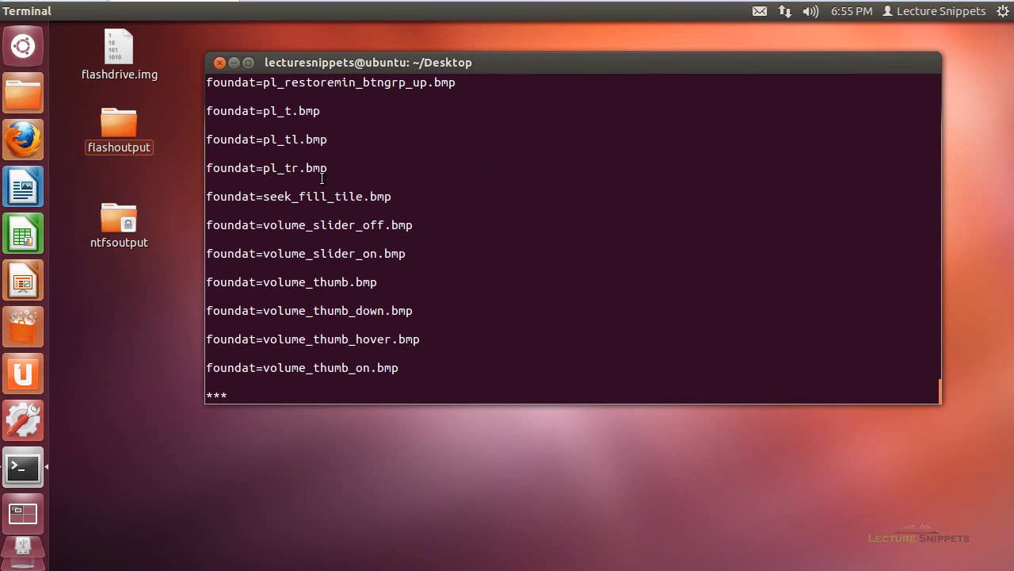
{"action": "type", "text": "*"}
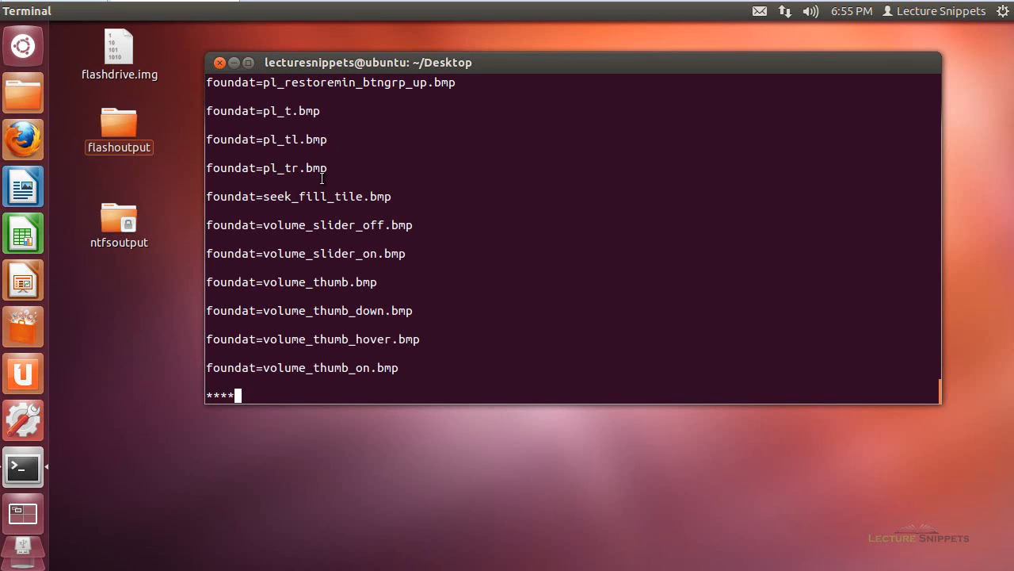
{"action": "type", "text": "*"}
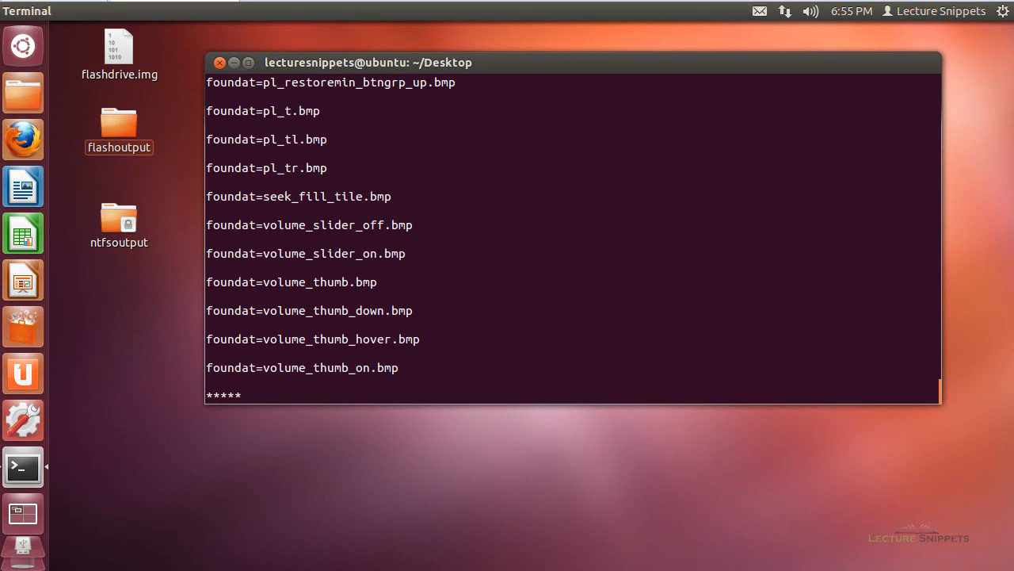
{"action": "type", "text": "*"}
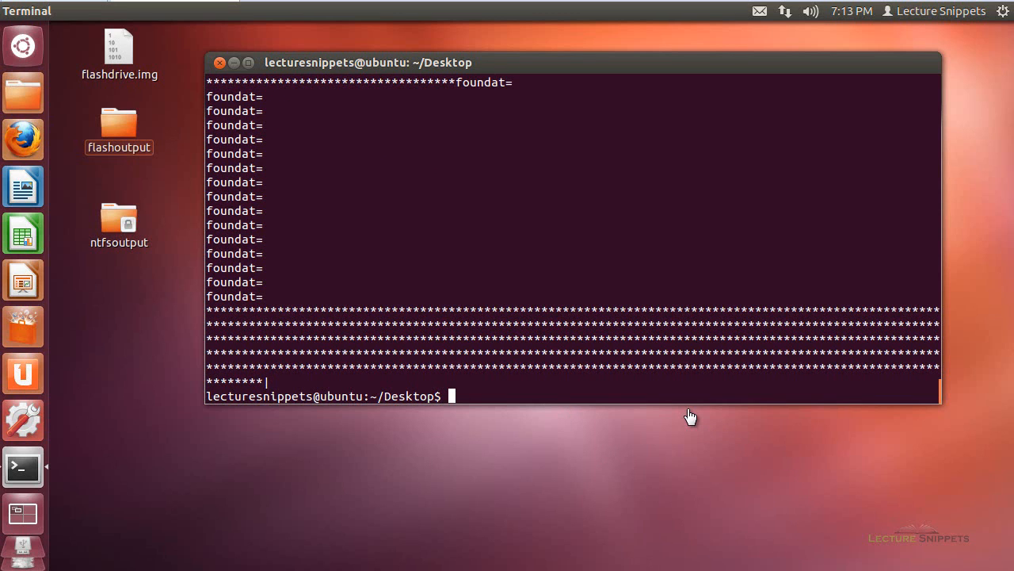
{"action": "mouse_move", "coordinate": [913, 382]}
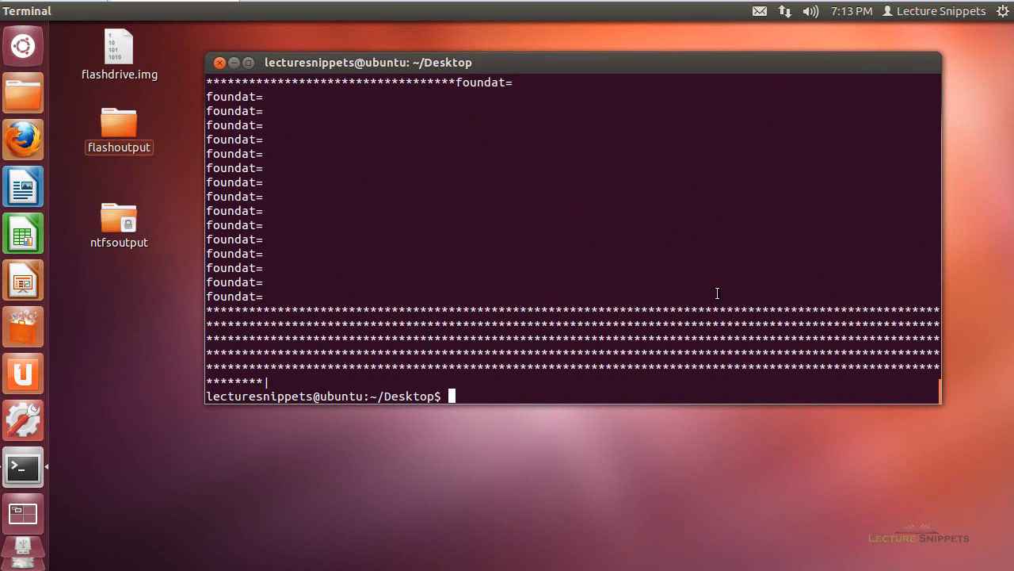
{"action": "mouse_move", "coordinate": [117, 270]}
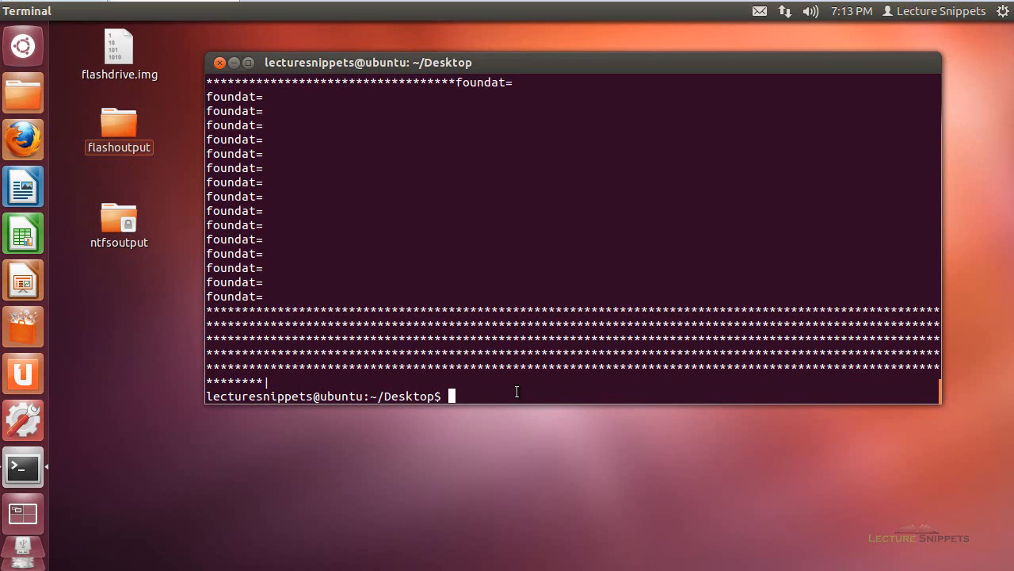
Run 'sudo chmod -R 777 ntfsoutput/' and enter the password, then select ntfsoutput on the desktop.
{"action": "type", "text": "sudo"}
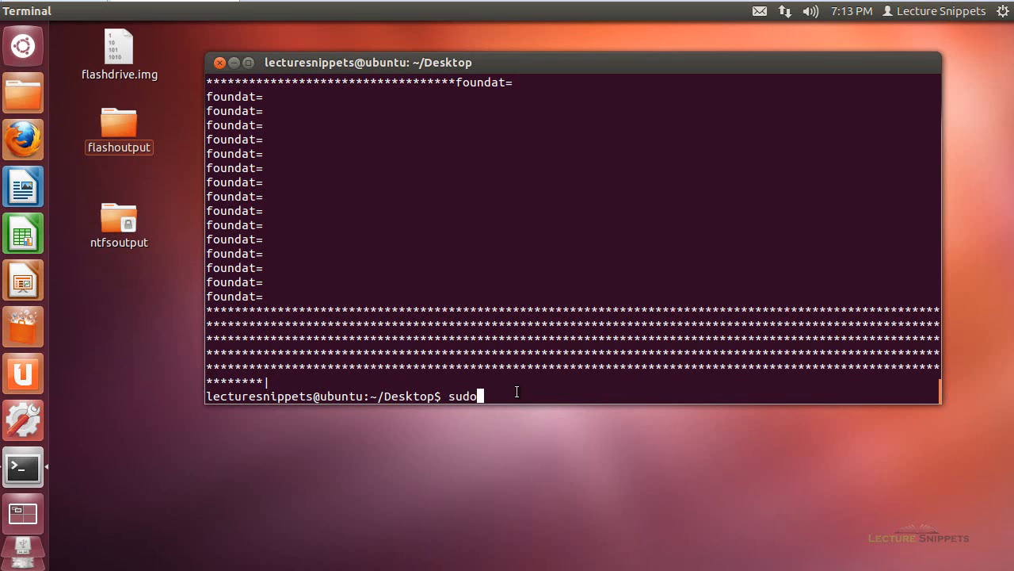
{"action": "type", "text": "chmod"}
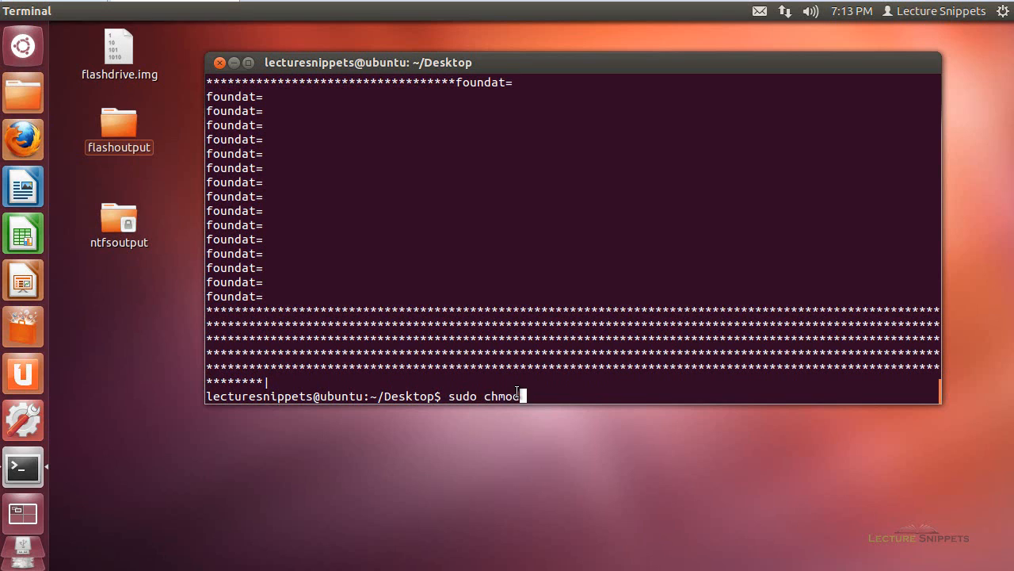
{"action": "type", "text": "-R"}
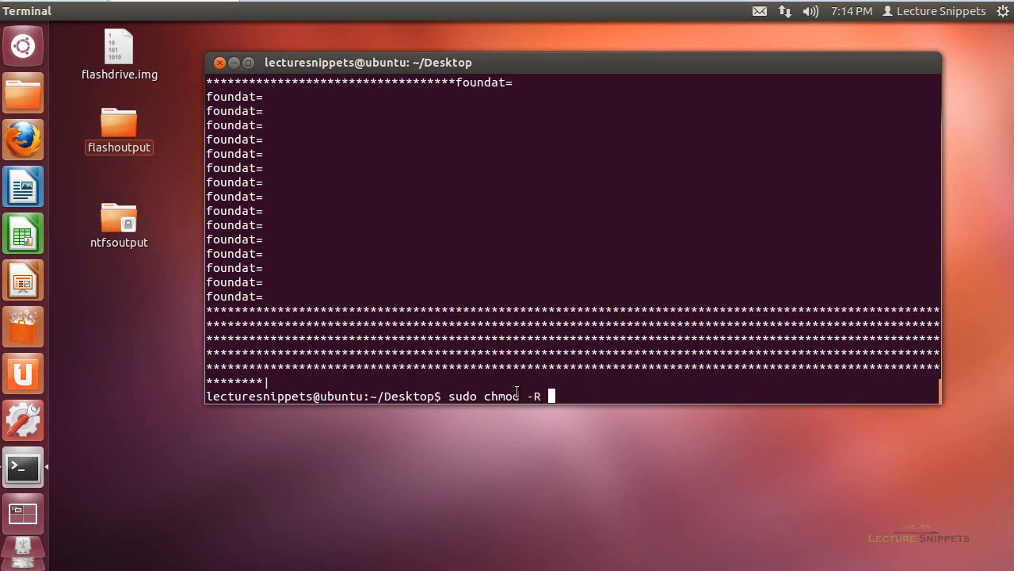
{"action": "type", "text": "777 nt"}
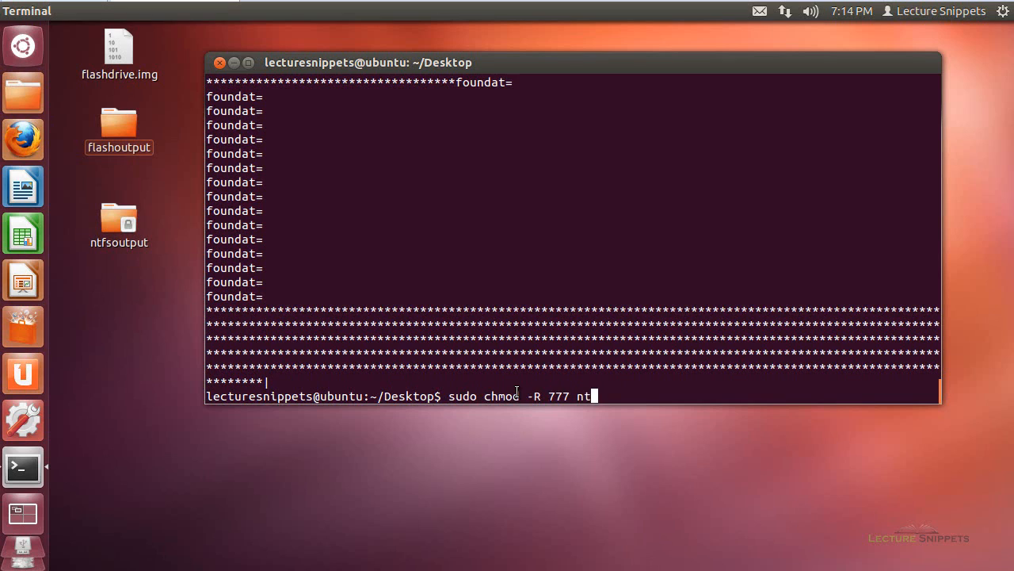
{"action": "key", "text": "Return"}
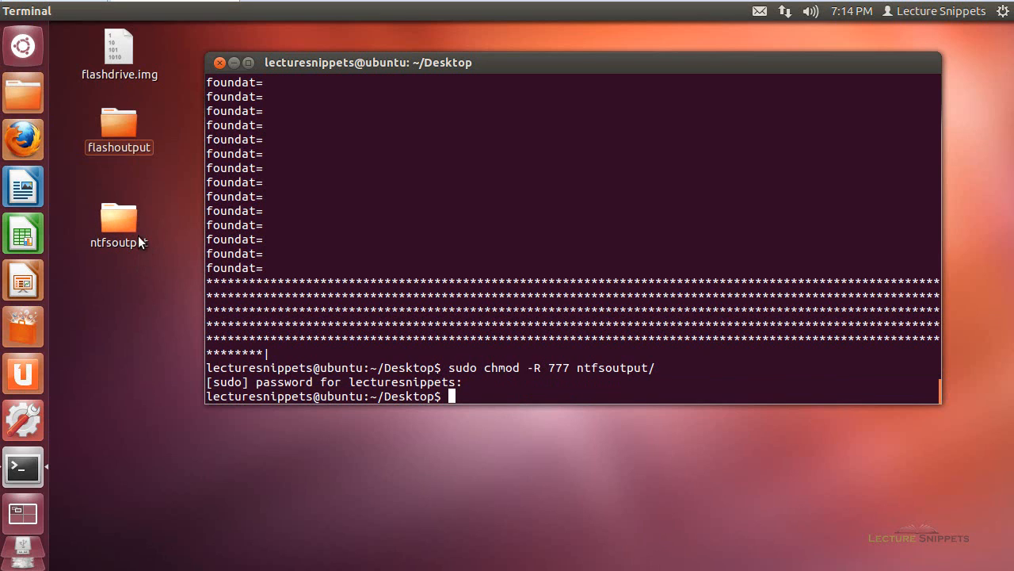
{"action": "left_click", "coordinate": [118, 222]}
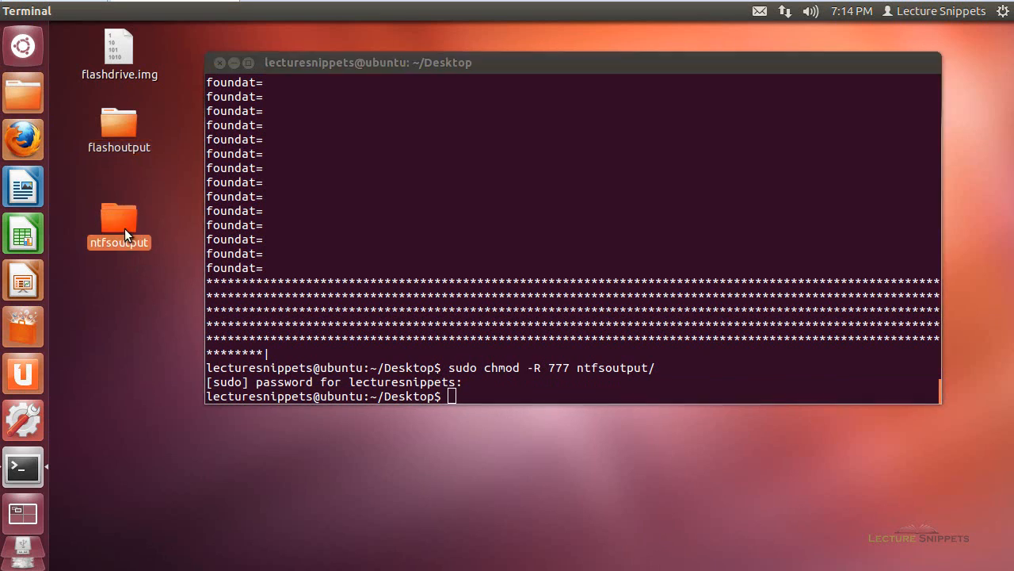
Browse into ntfsoutput's zip folder to see the 14 carved archives, then return to ntfsoutput.
{"action": "double_click", "coordinate": [119, 222]}
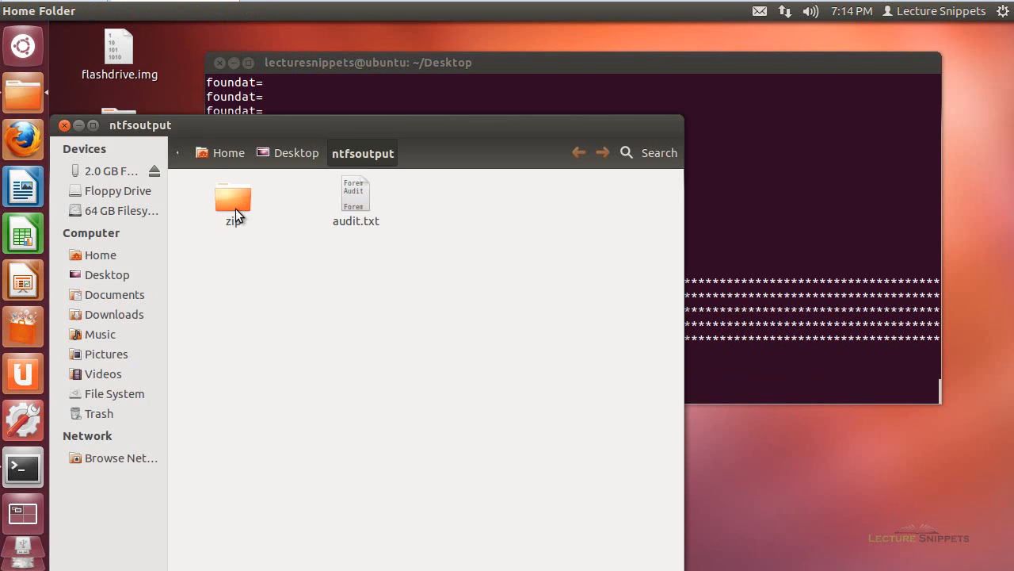
{"action": "double_click", "coordinate": [233, 198]}
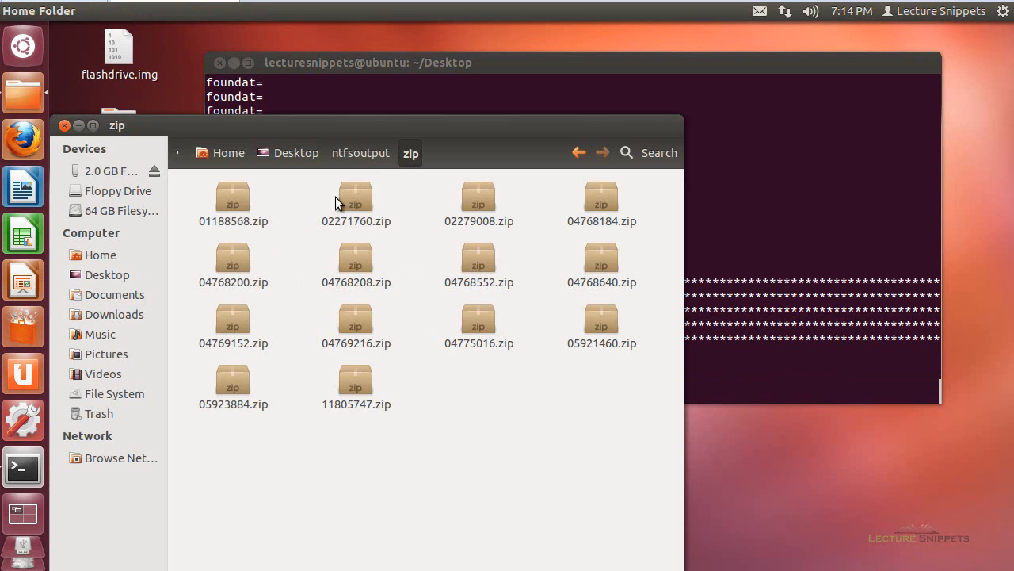
{"action": "left_click", "coordinate": [361, 152]}
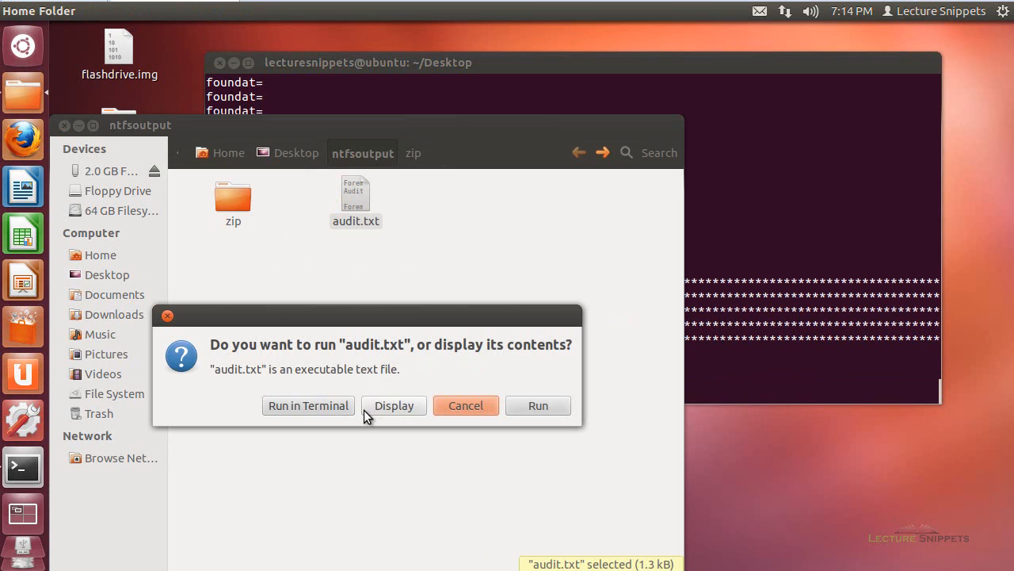
Display audit.txt in gedit and highlight its report of 14 zip files extracted from /dev/sdb1.
{"action": "left_click", "coordinate": [466, 406]}
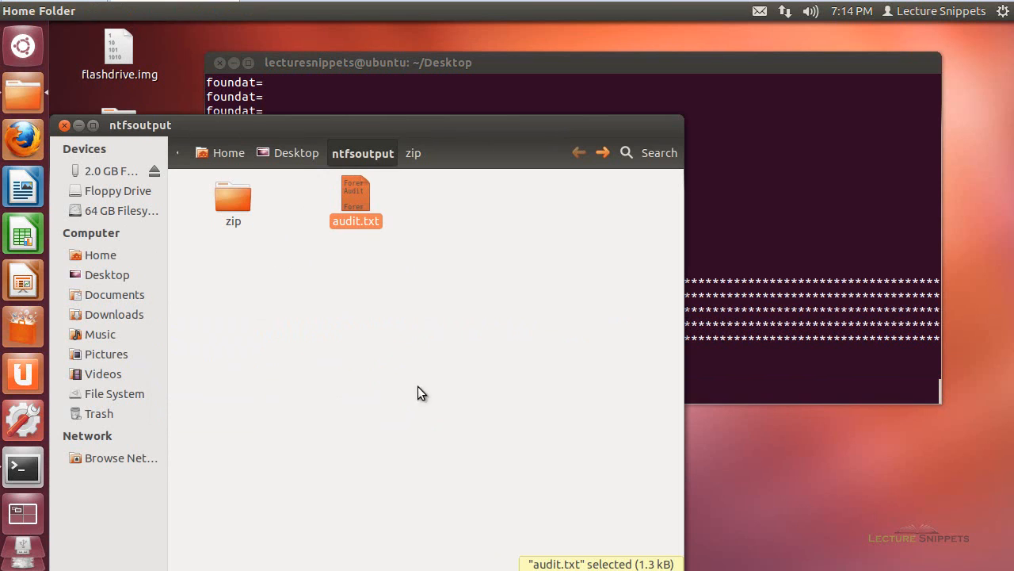
{"action": "double_click", "coordinate": [355, 194]}
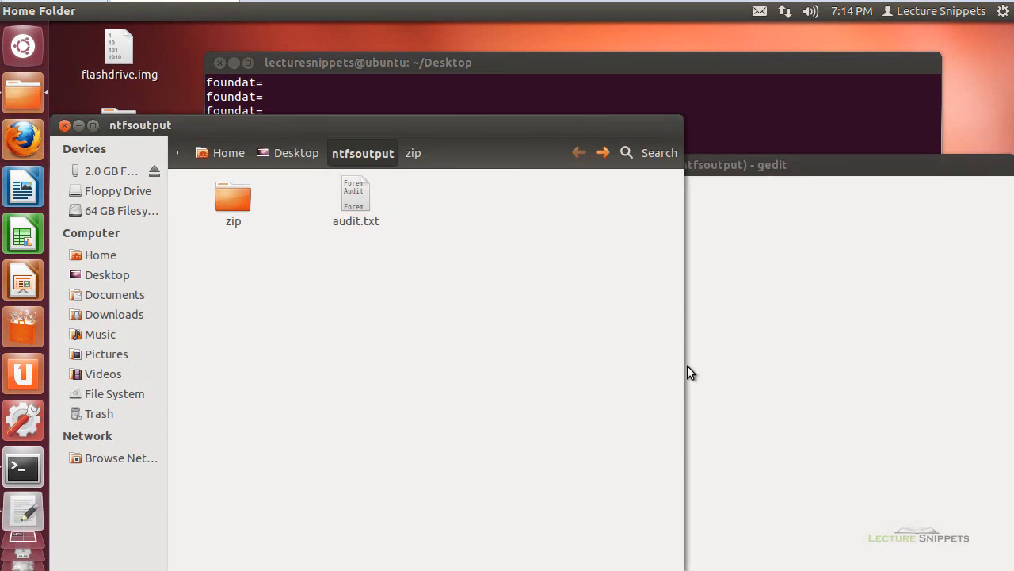
{"action": "double_click", "coordinate": [355, 193]}
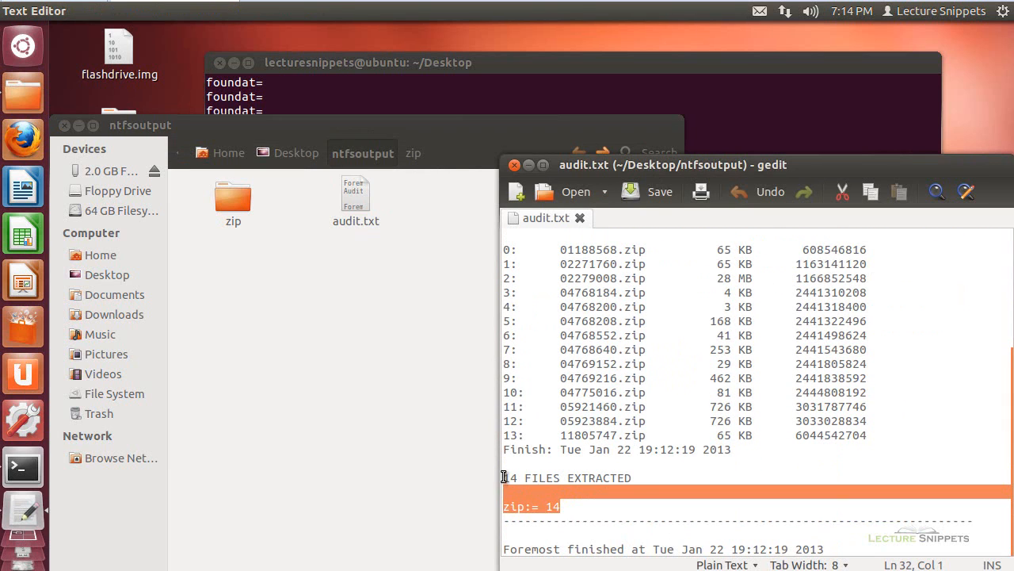
{"action": "left_click", "coordinate": [609, 520]}
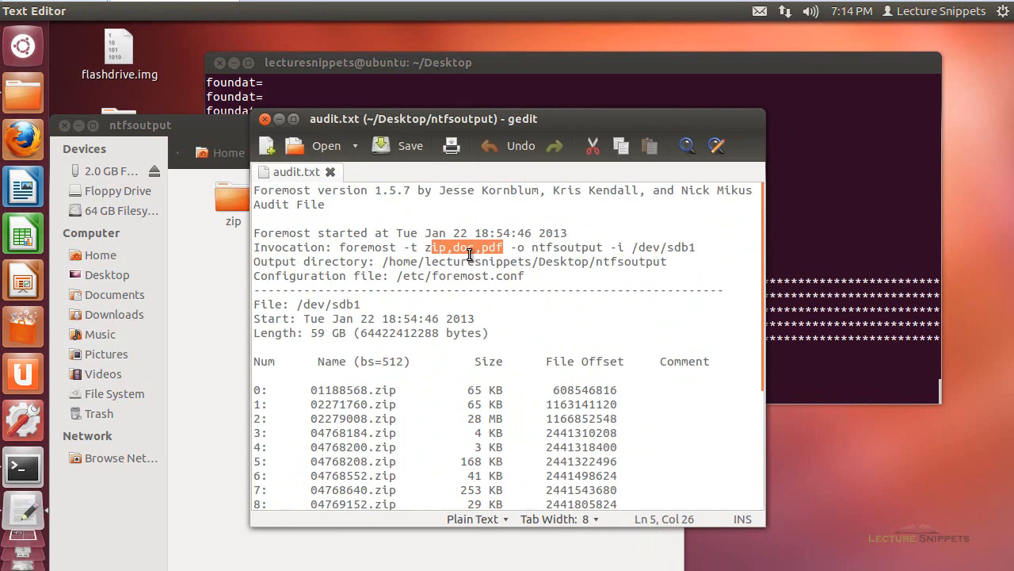
{"action": "mouse_move", "coordinate": [469, 305]}
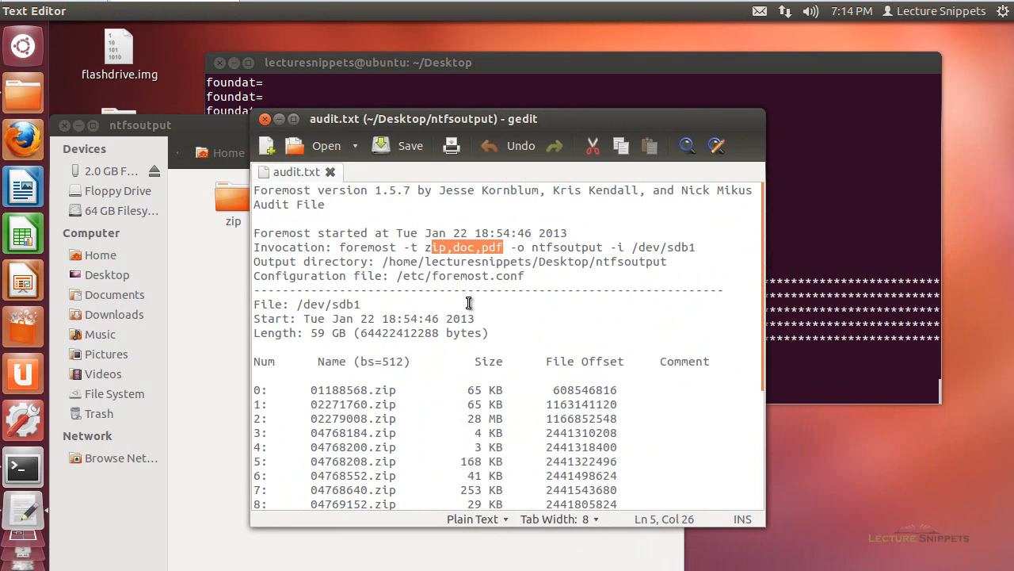
{"action": "scroll", "scroll_direction": "down", "scroll_amount": 3}
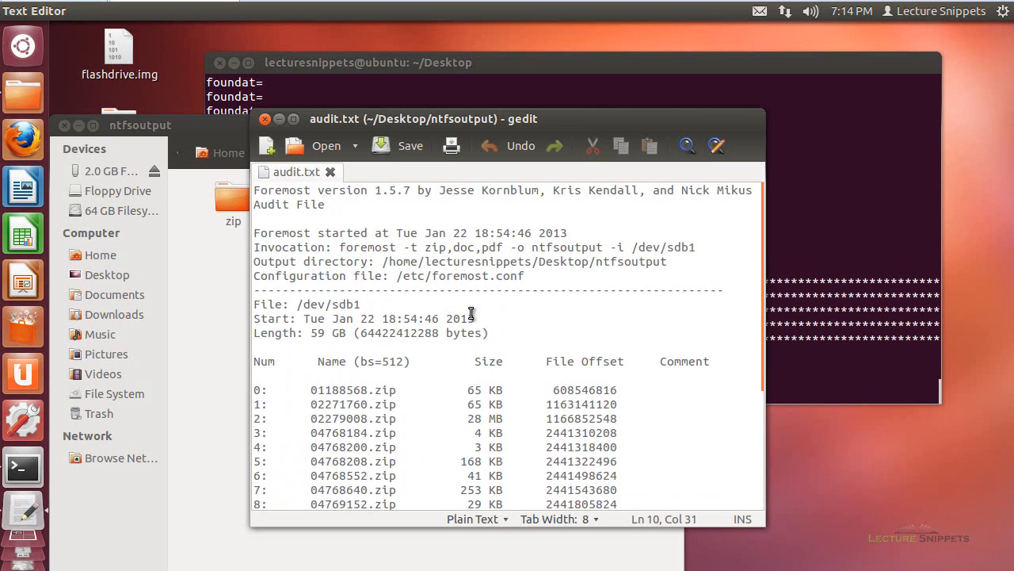
{"action": "mouse_move", "coordinate": [704, 535]}
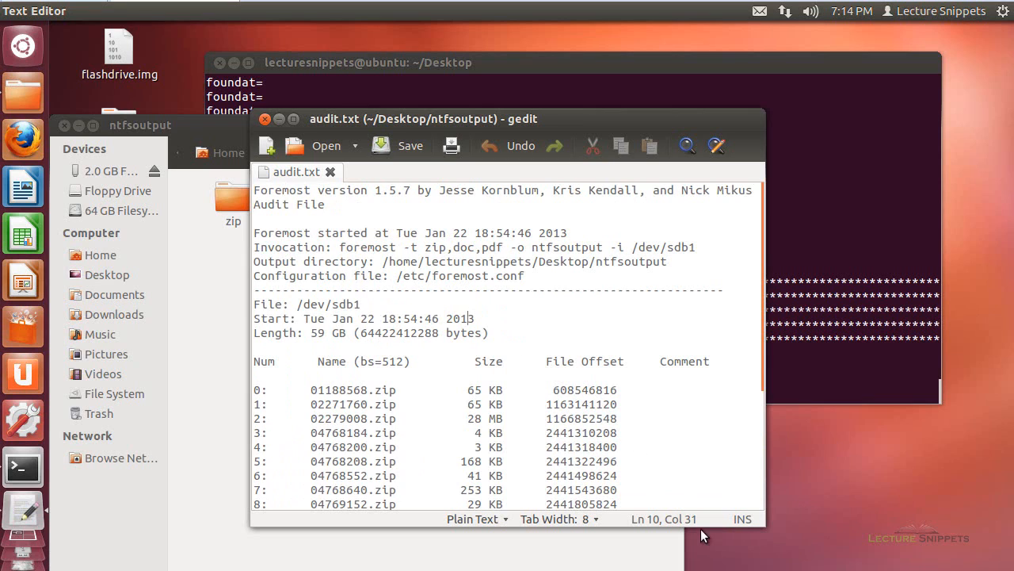